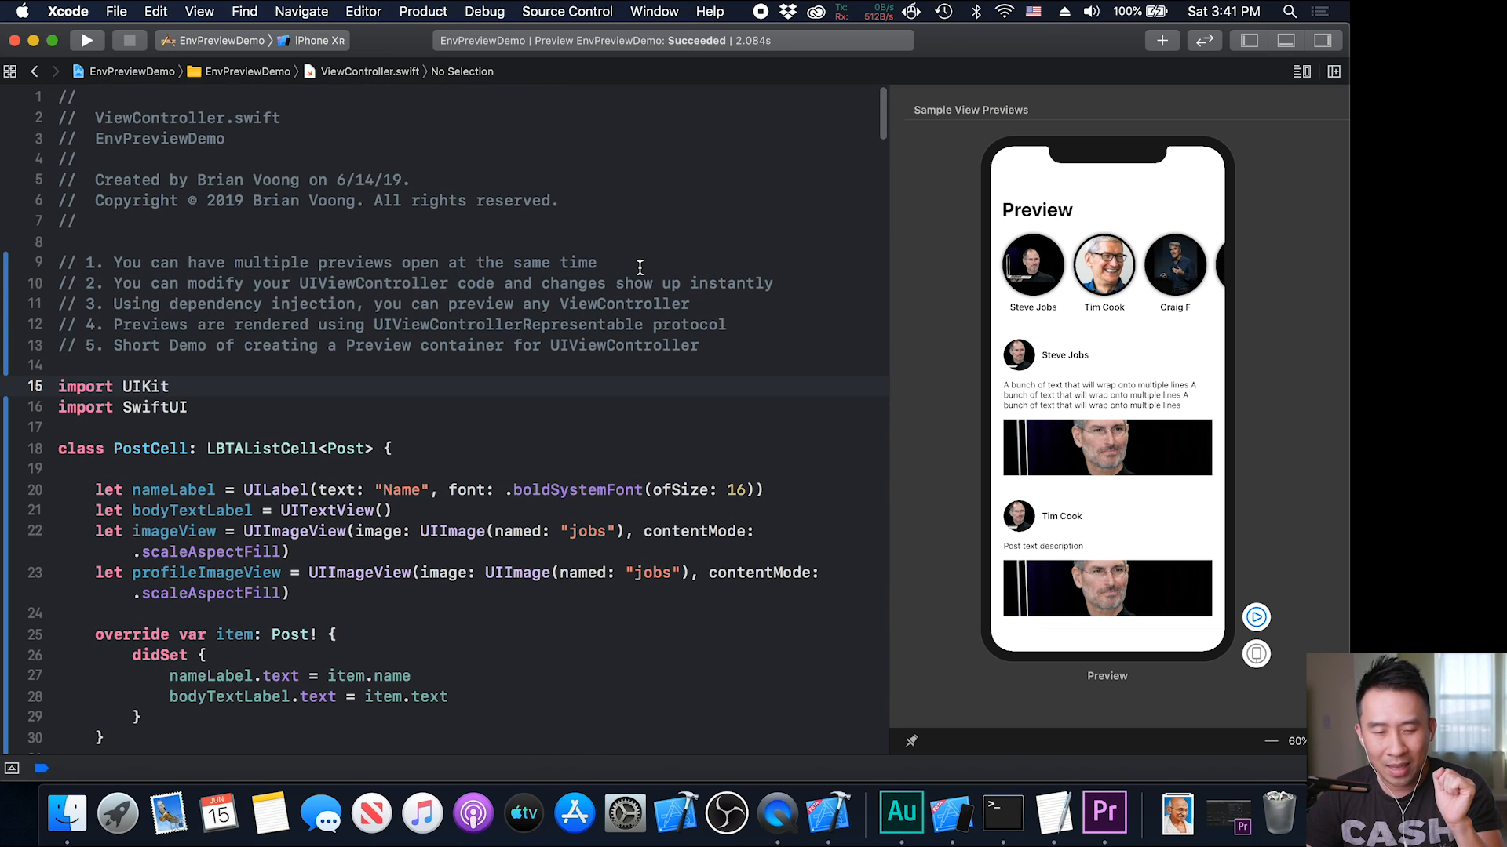
{"action": "left_click", "coordinate": [272, 262]}
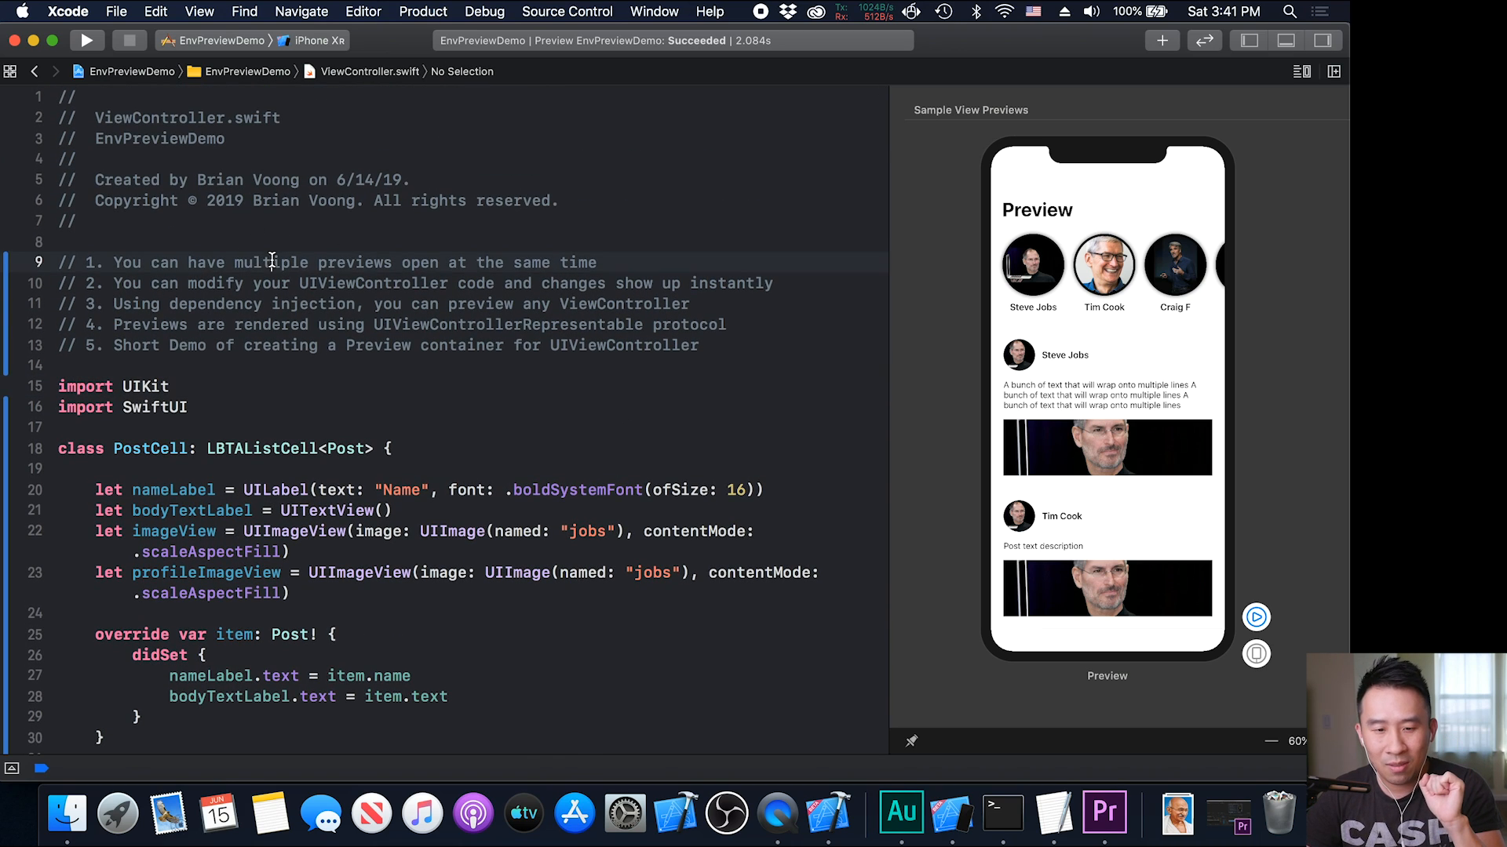
{"action": "left_click_drag", "start_coordinate": [269, 262], "coordinate": [317, 345]}
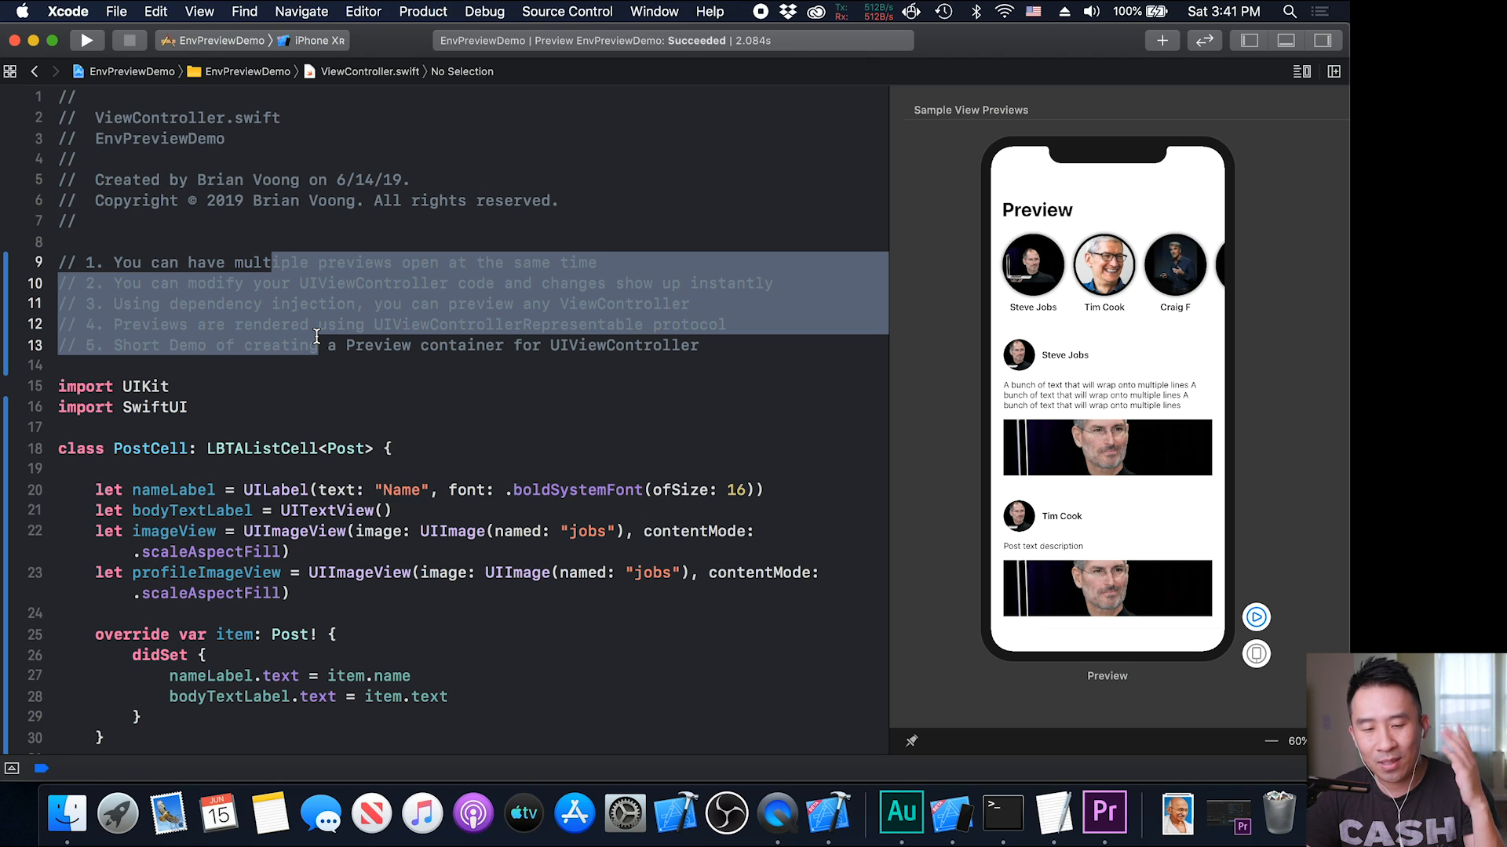
{"action": "mouse_move", "coordinate": [843, 309]}
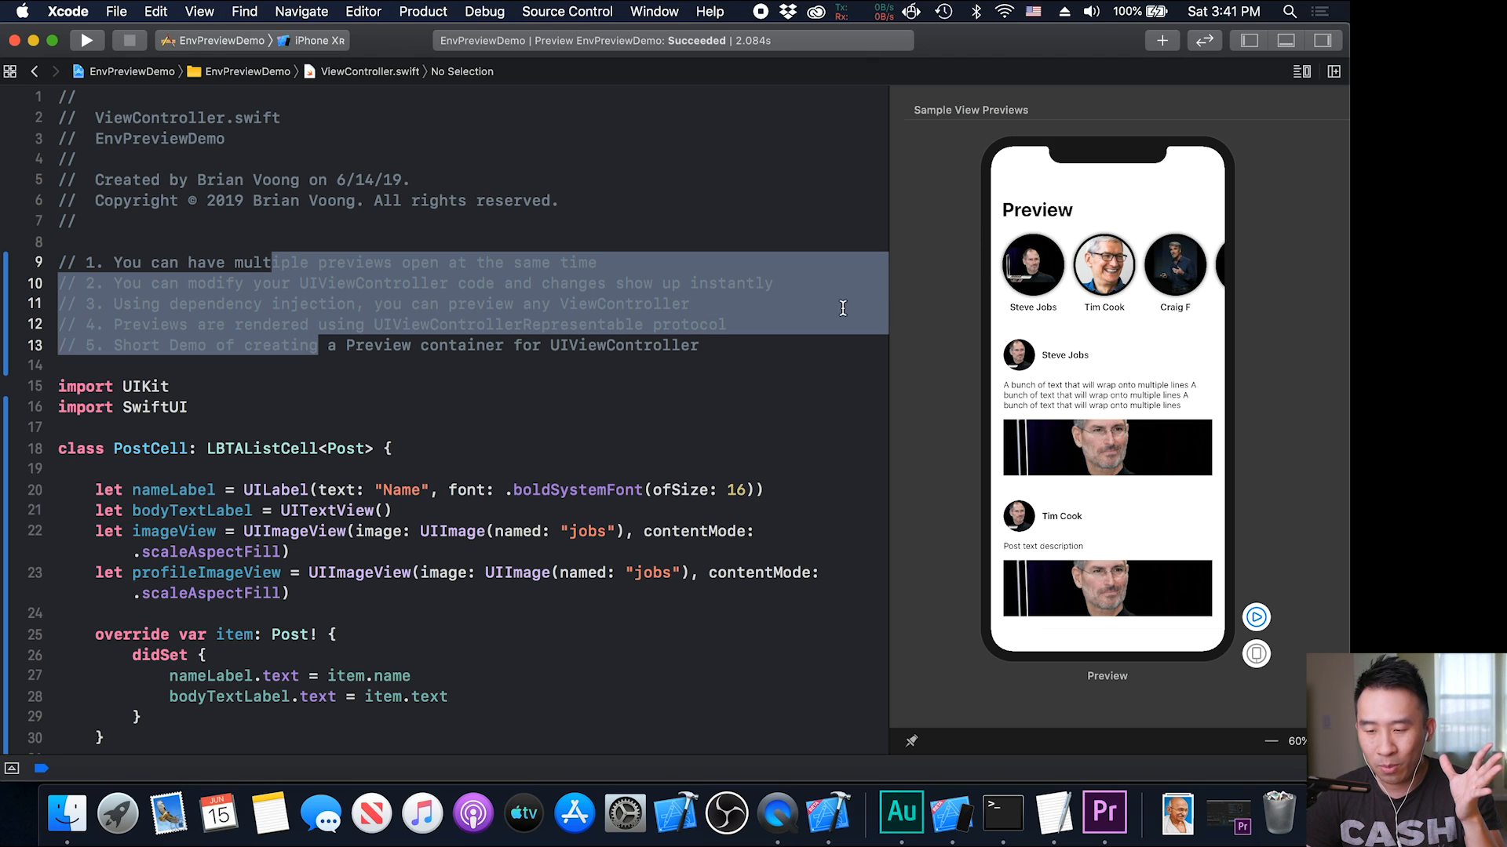
{"action": "left_click", "coordinate": [485, 283]}
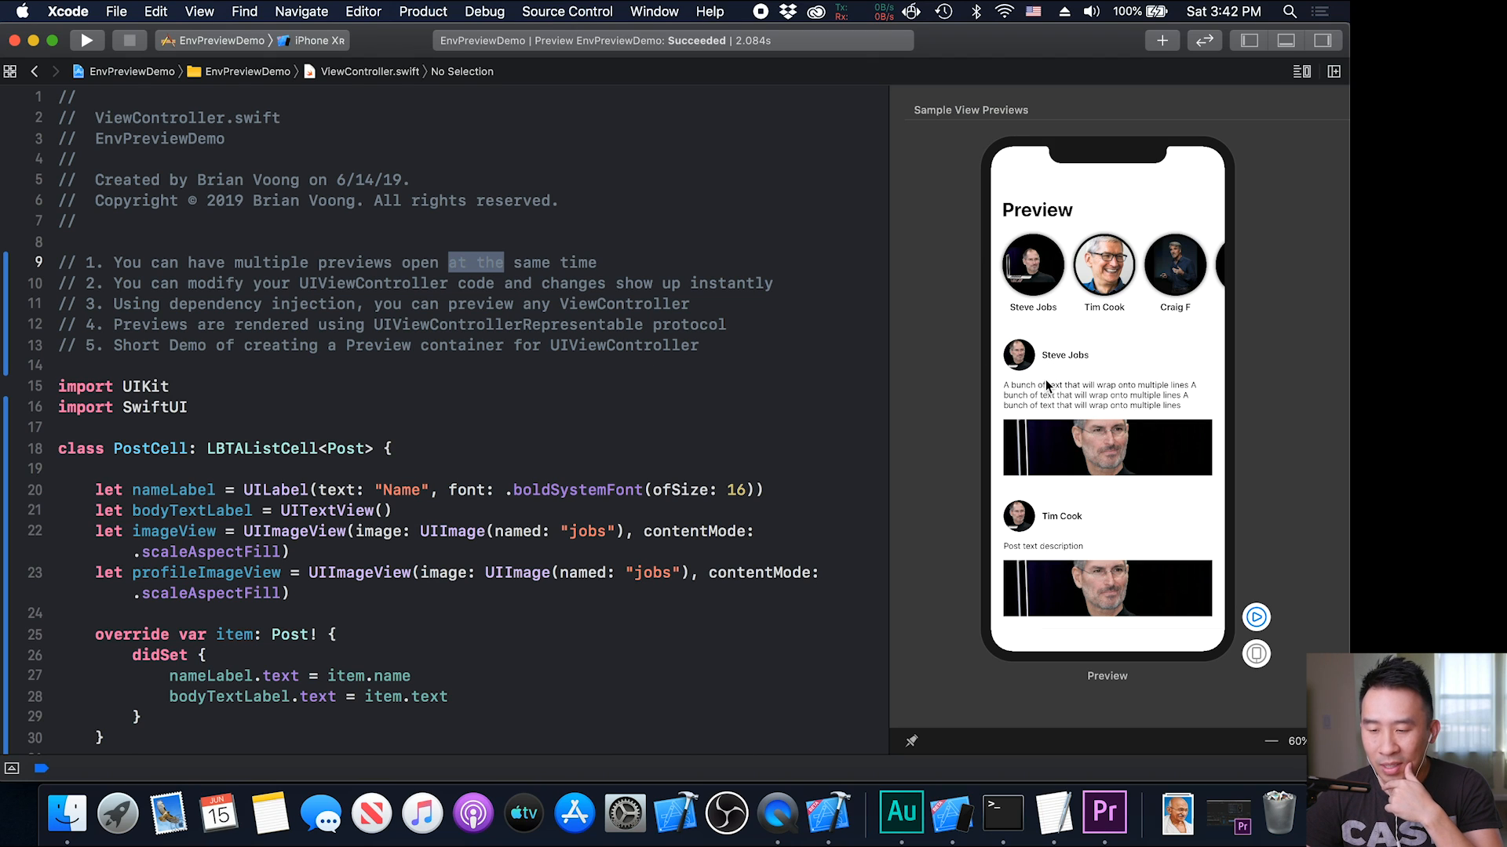
{"action": "mouse_move", "coordinate": [1075, 227]}
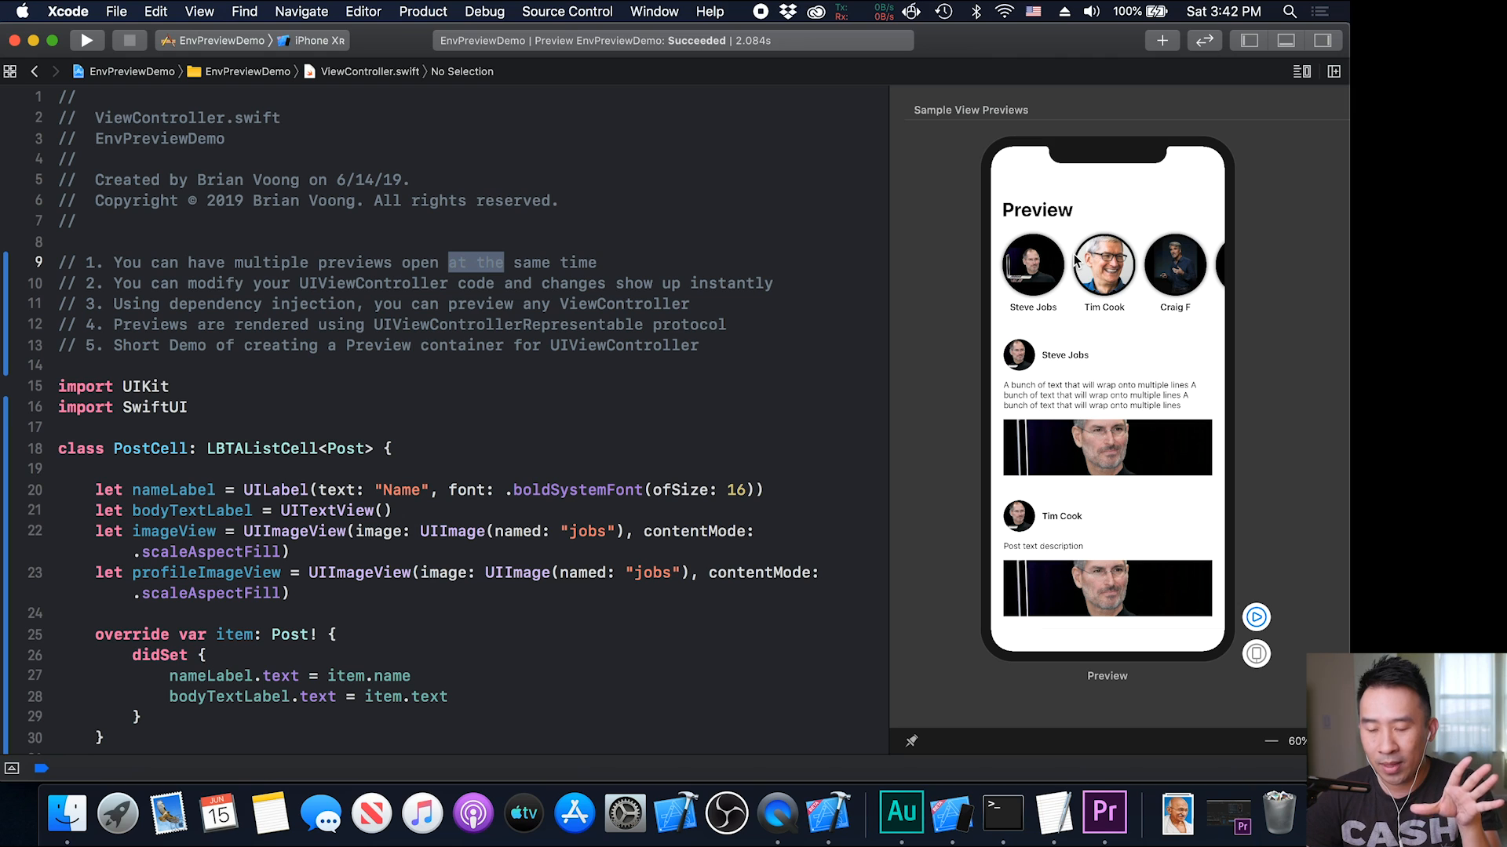
{"action": "mouse_move", "coordinate": [1070, 262]}
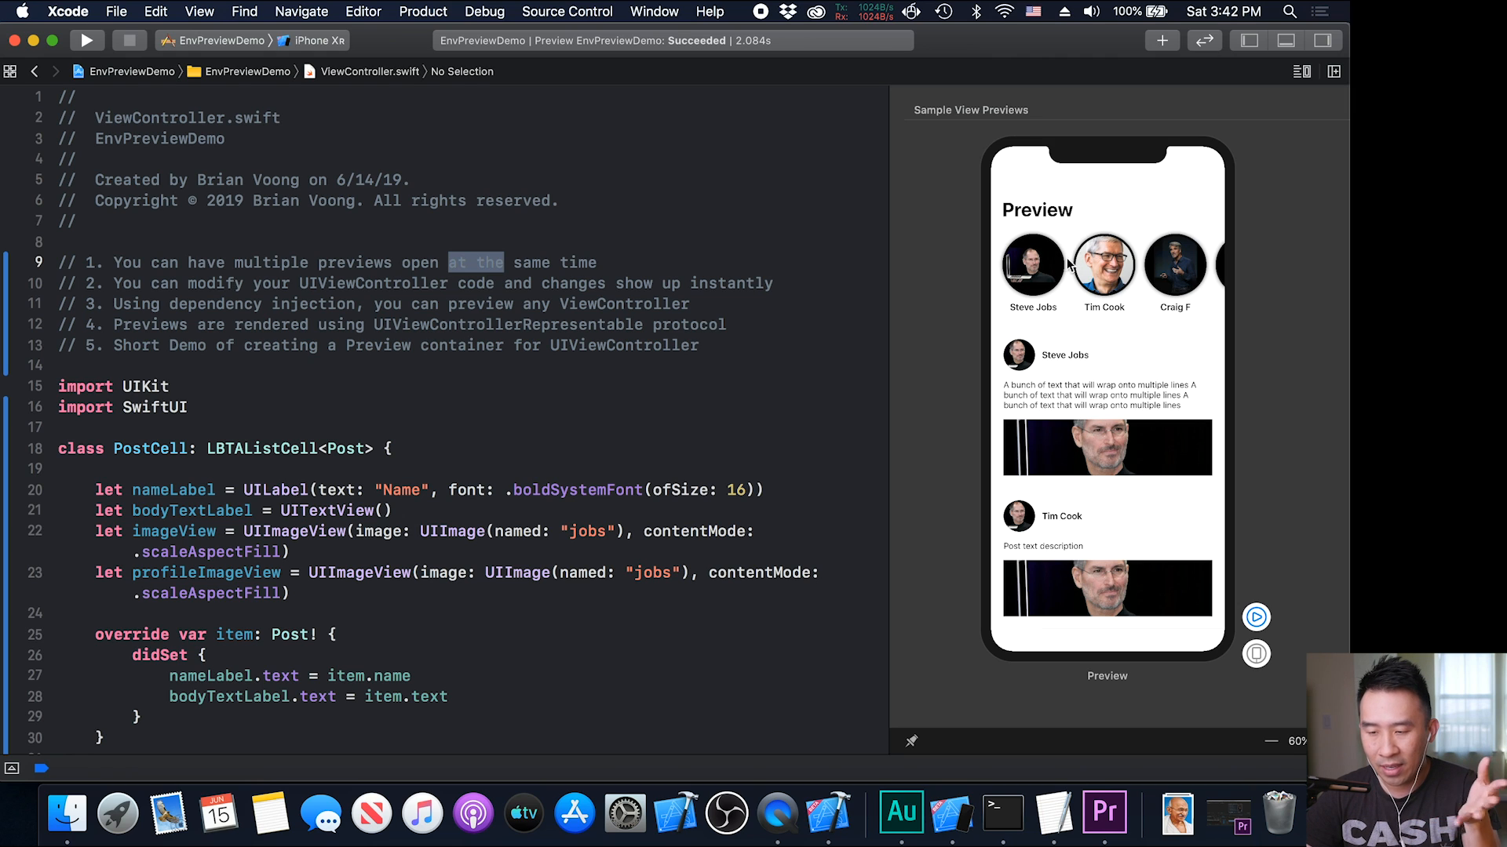
{"action": "scroll", "scroll_direction": "down", "scroll_amount": 3}
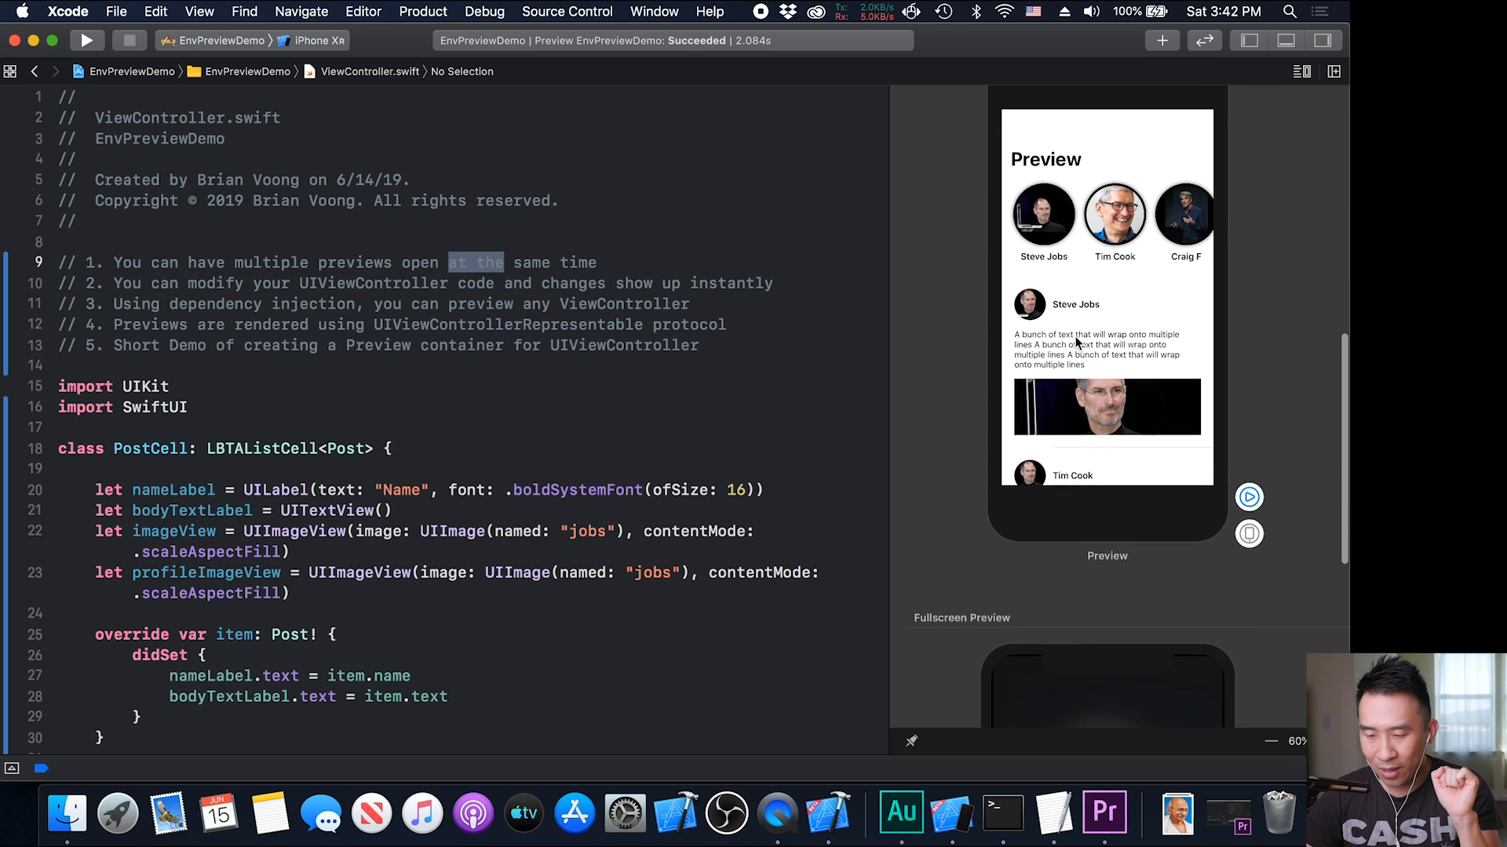
{"action": "scroll", "scroll_direction": "down", "scroll_amount": 3}
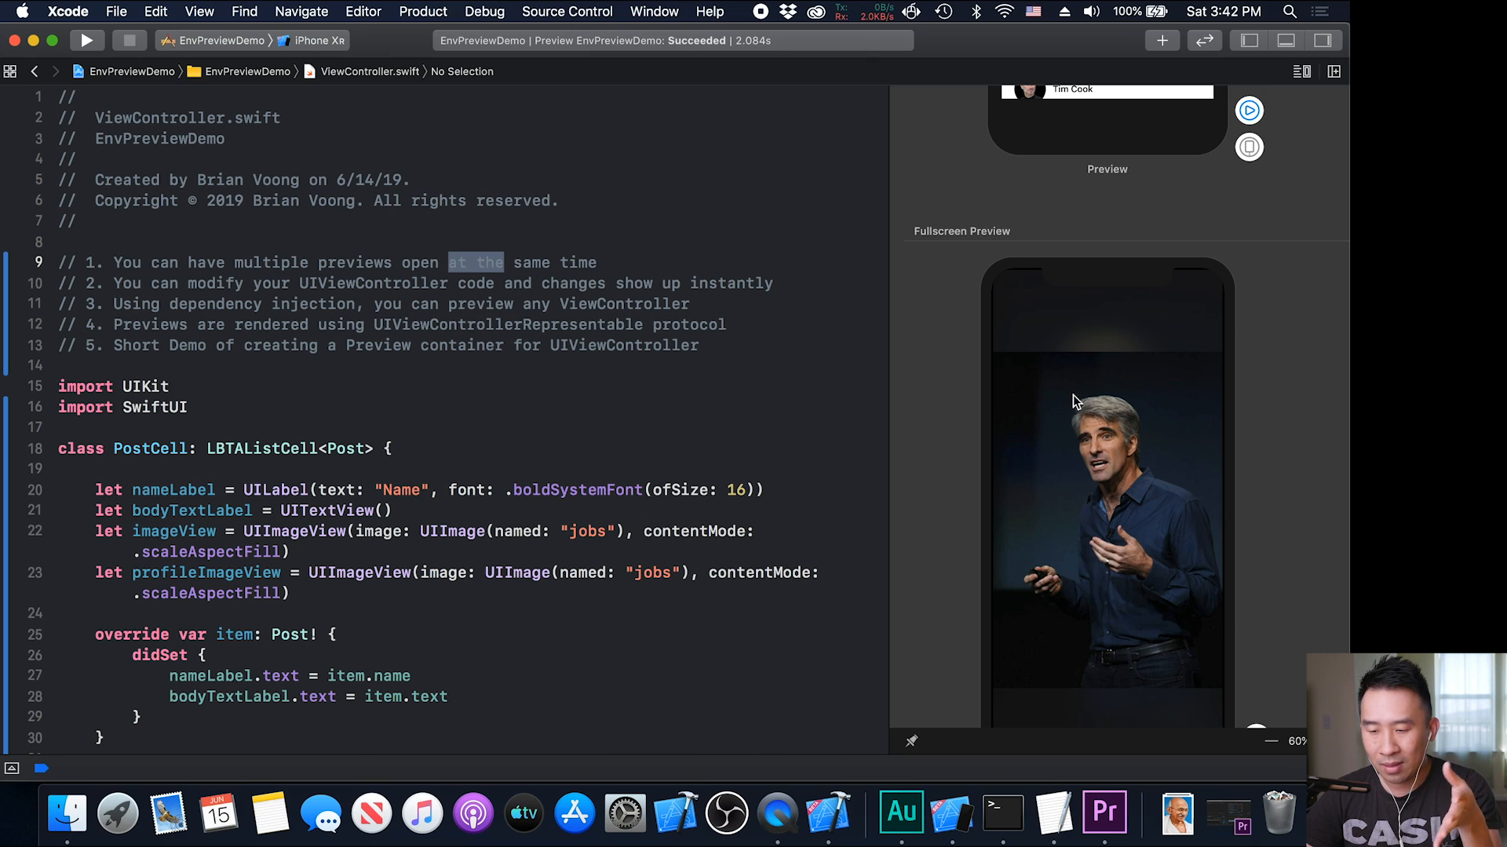
{"action": "mouse_move", "coordinate": [1093, 436]}
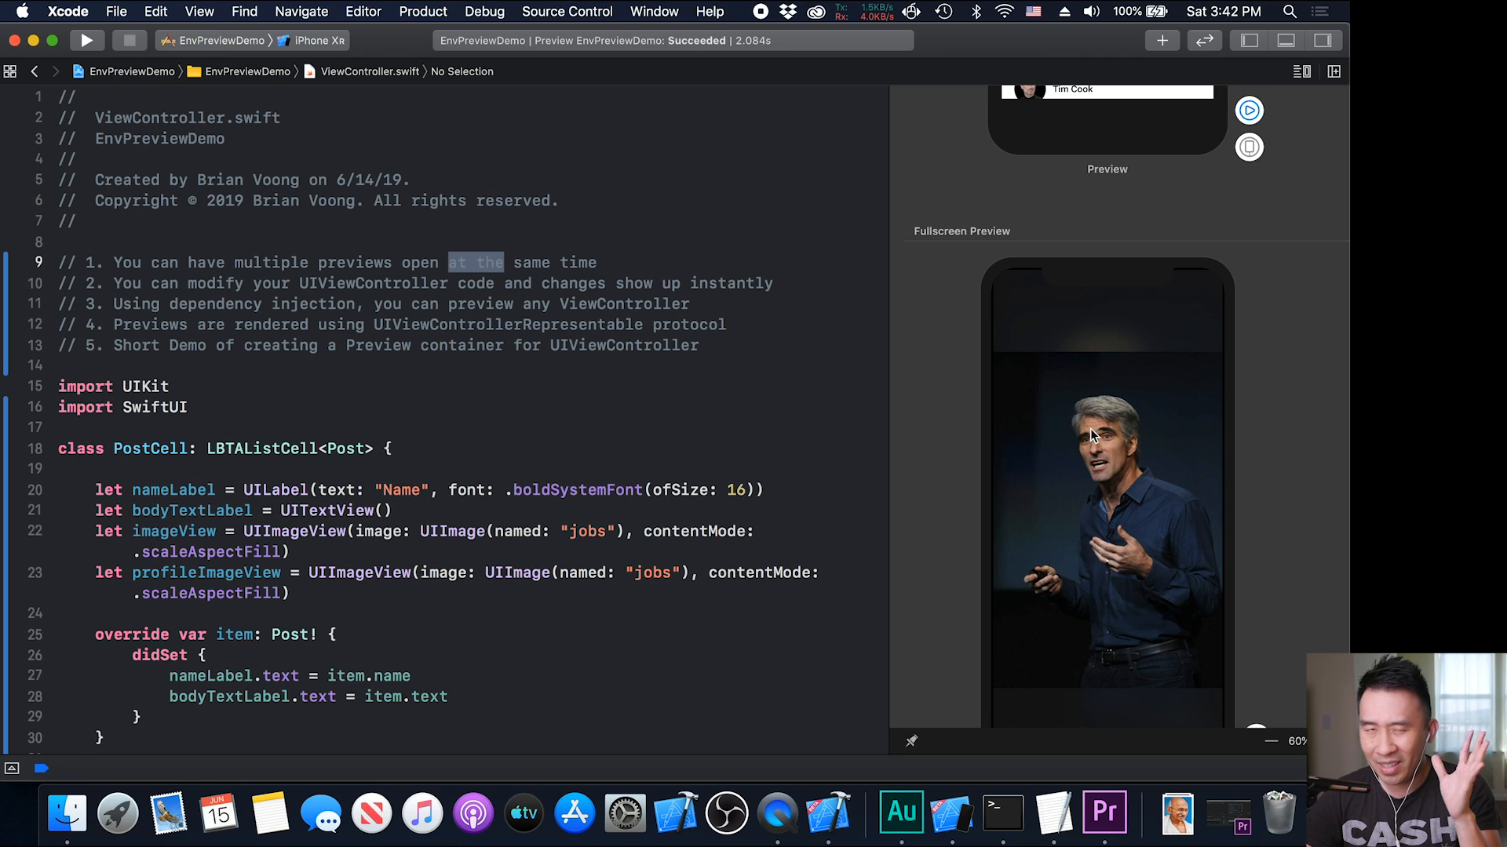
{"action": "left_click", "coordinate": [197, 283]}
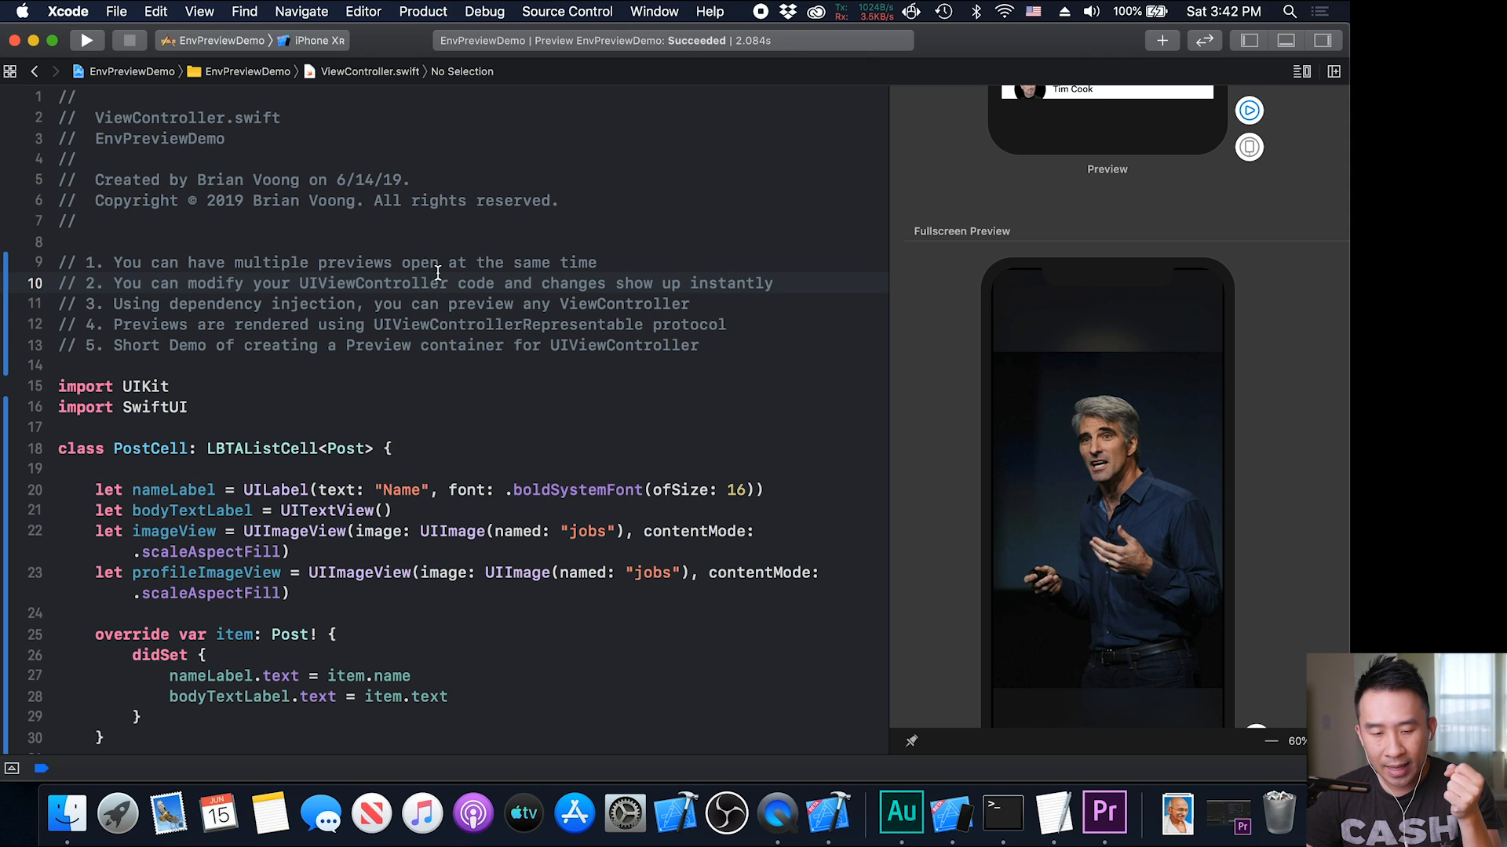
{"action": "mouse_move", "coordinate": [401, 282]}
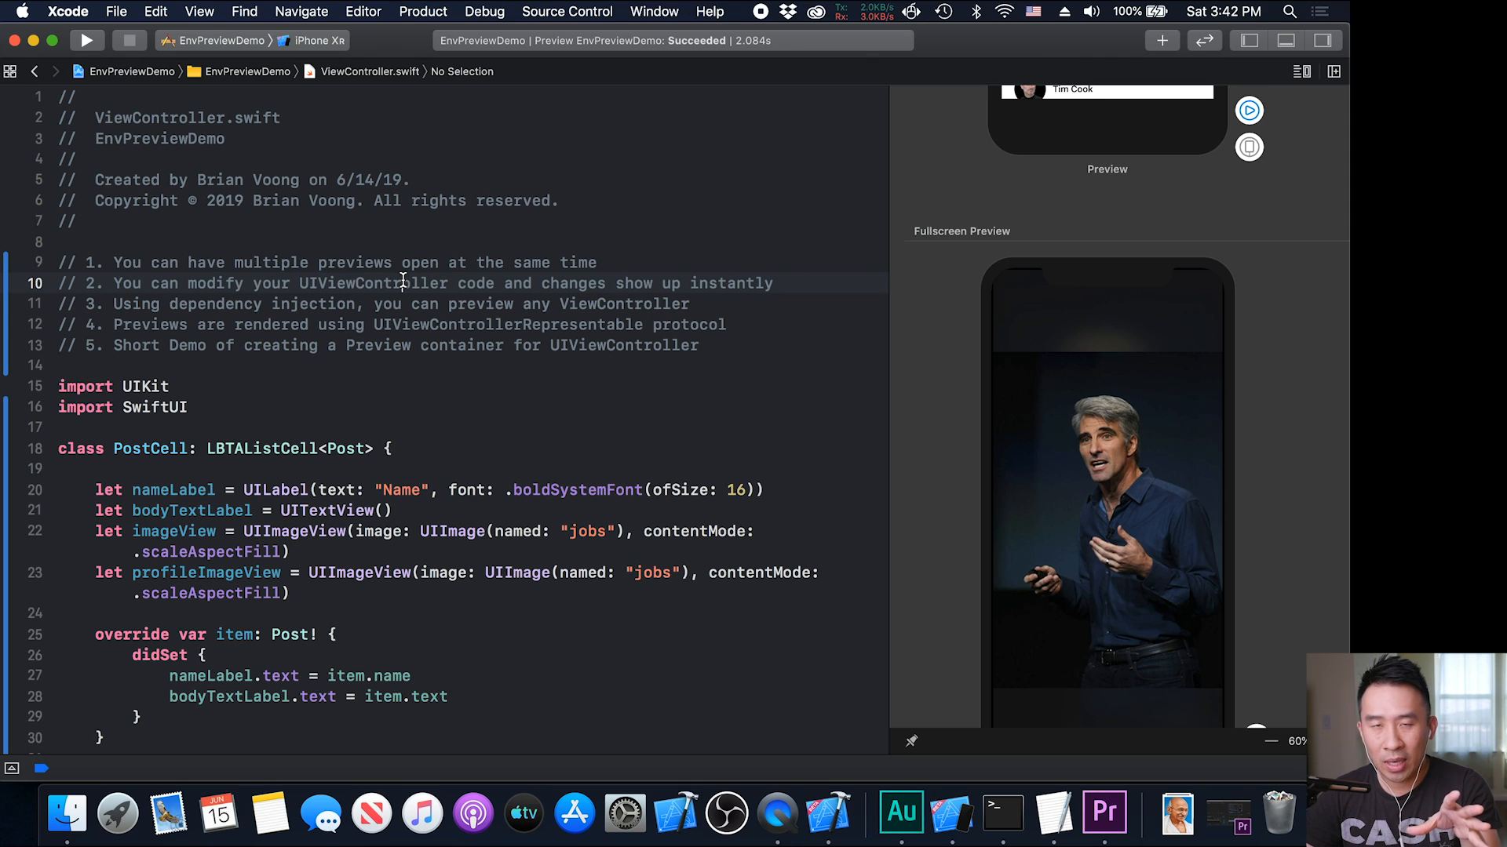
- Start the feed preview live and swipe the stories row of faces sideways
{"action": "double_click", "coordinate": [373, 282]}
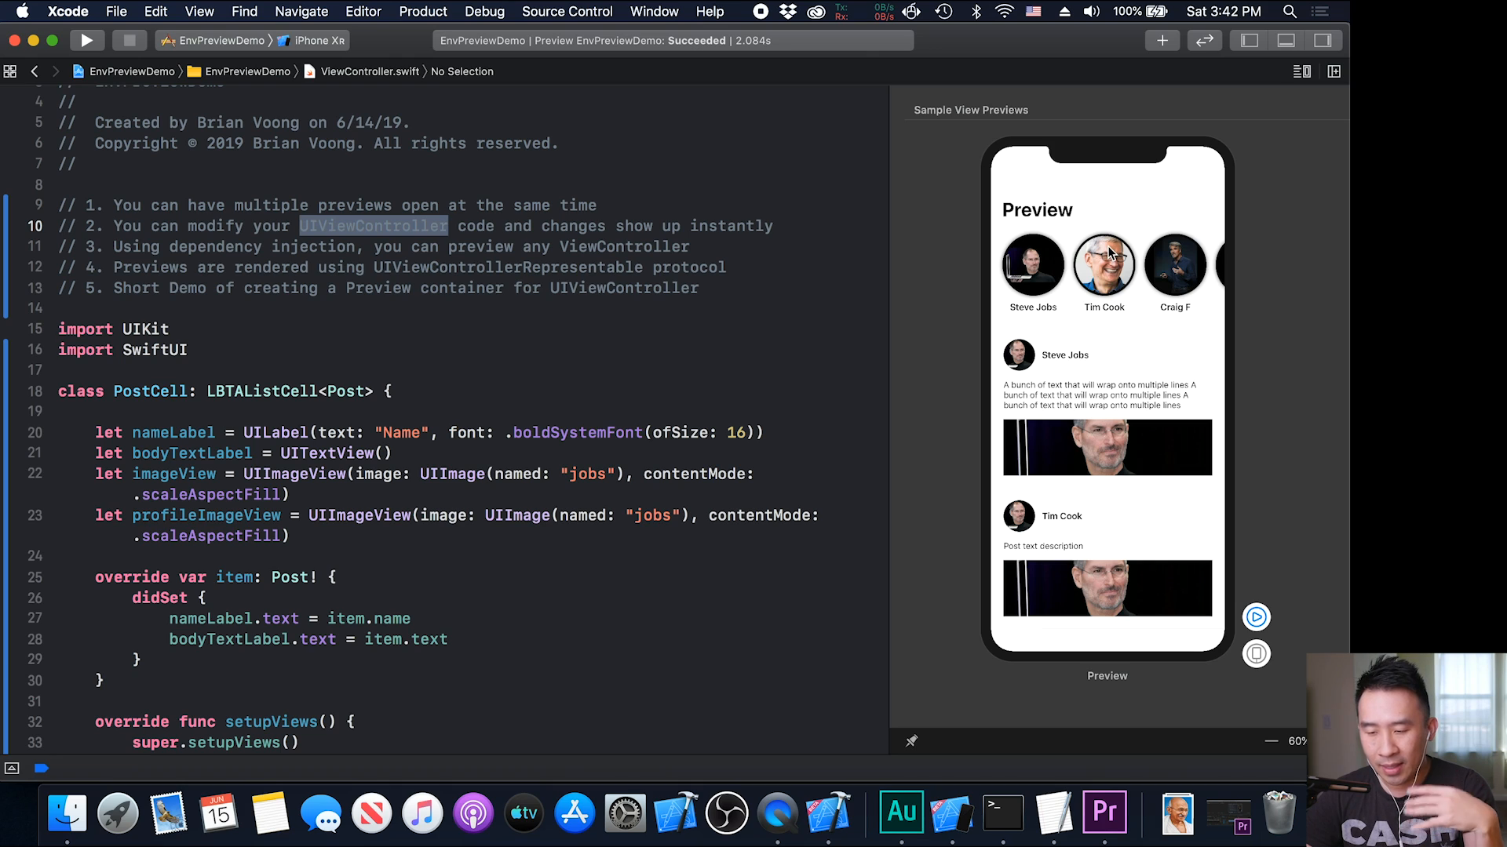
{"action": "mouse_move", "coordinate": [1046, 291]}
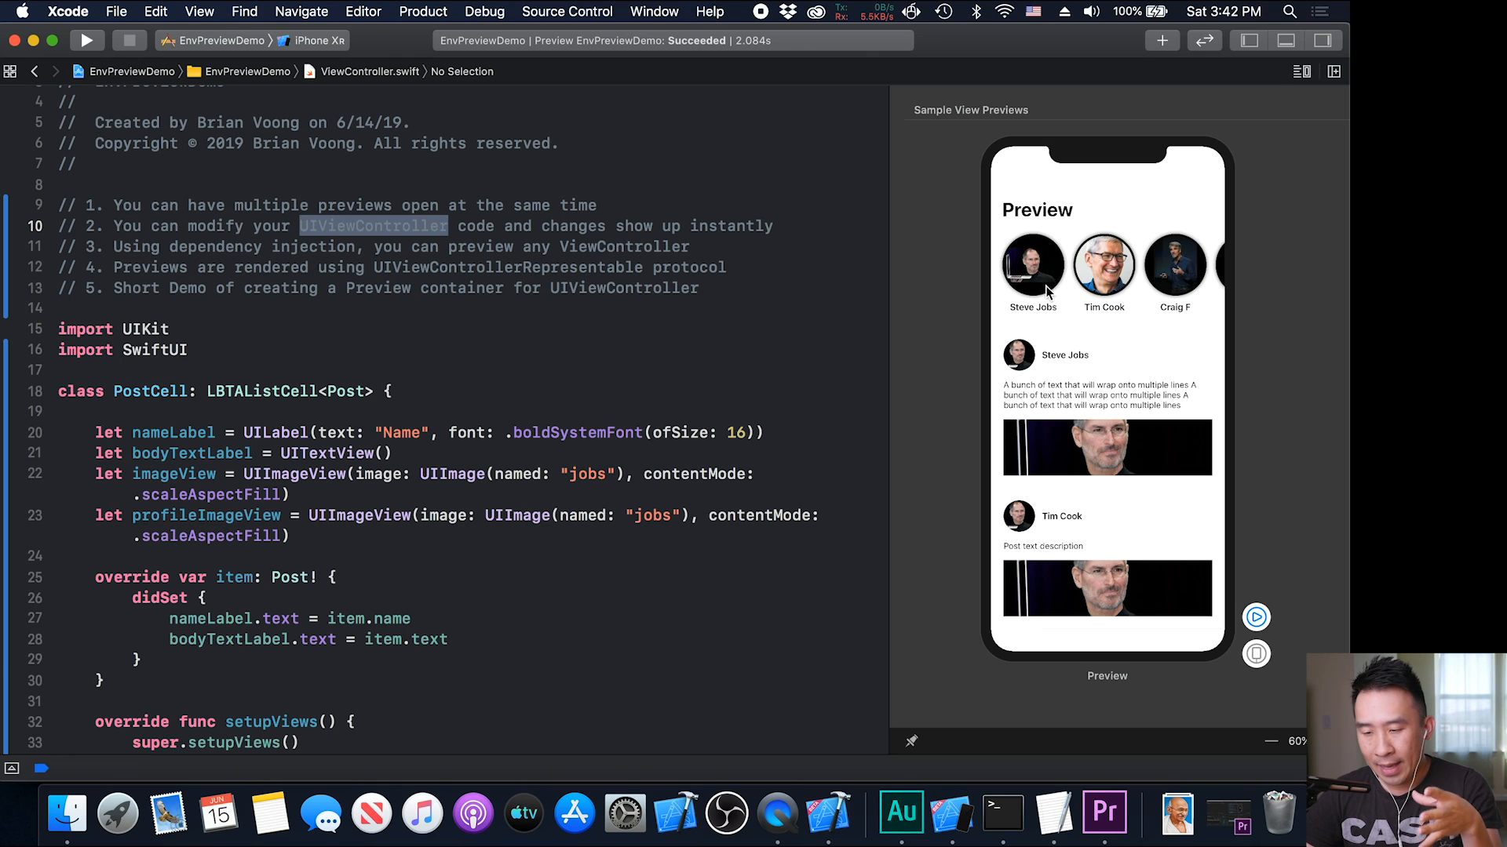
{"action": "mouse_move", "coordinate": [1245, 521]}
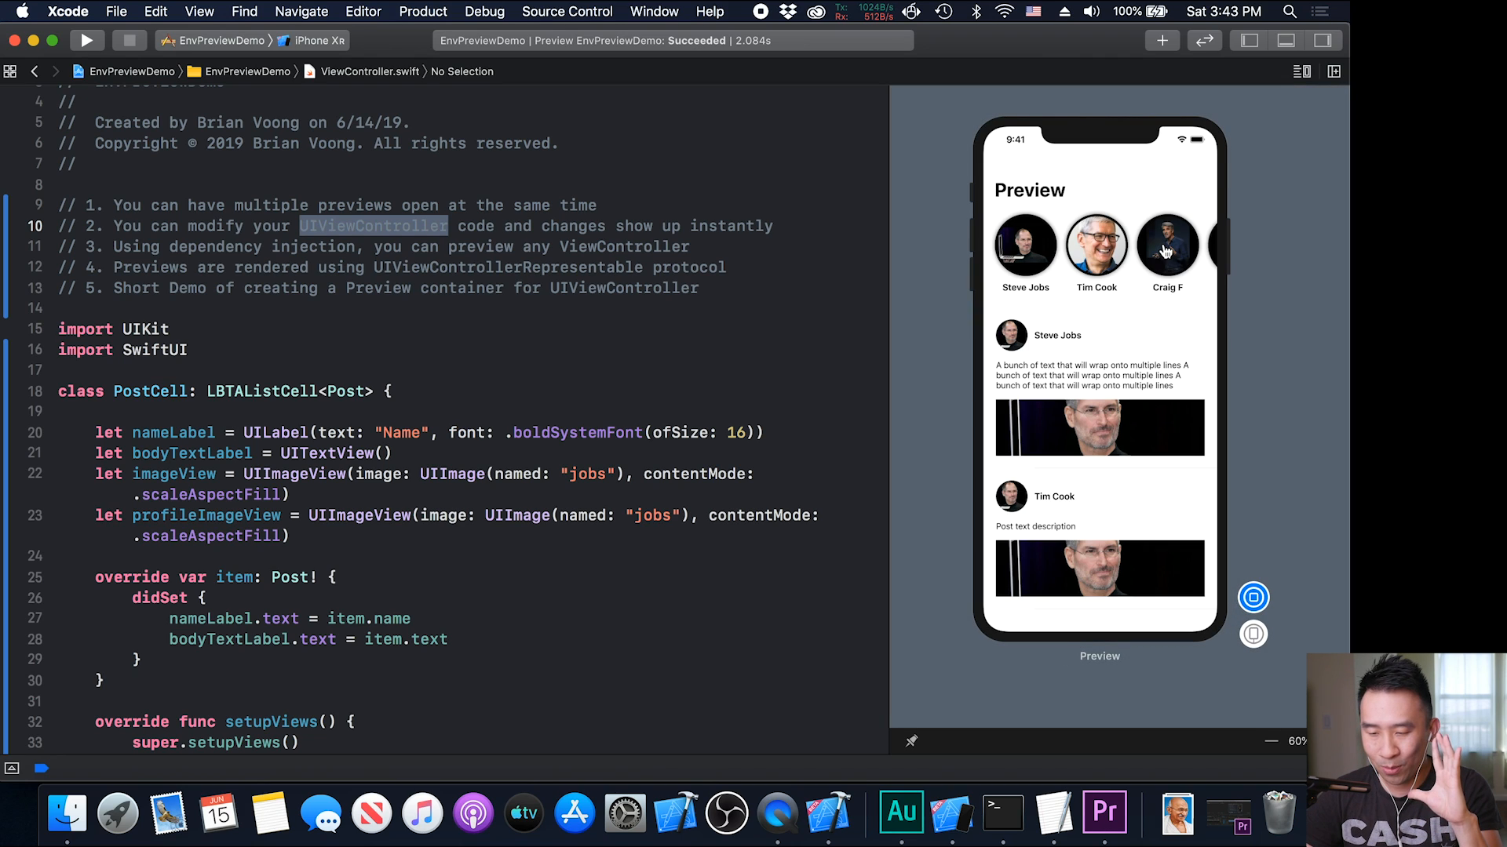
{"action": "scroll", "scroll_direction": "left", "scroll_amount": 3}
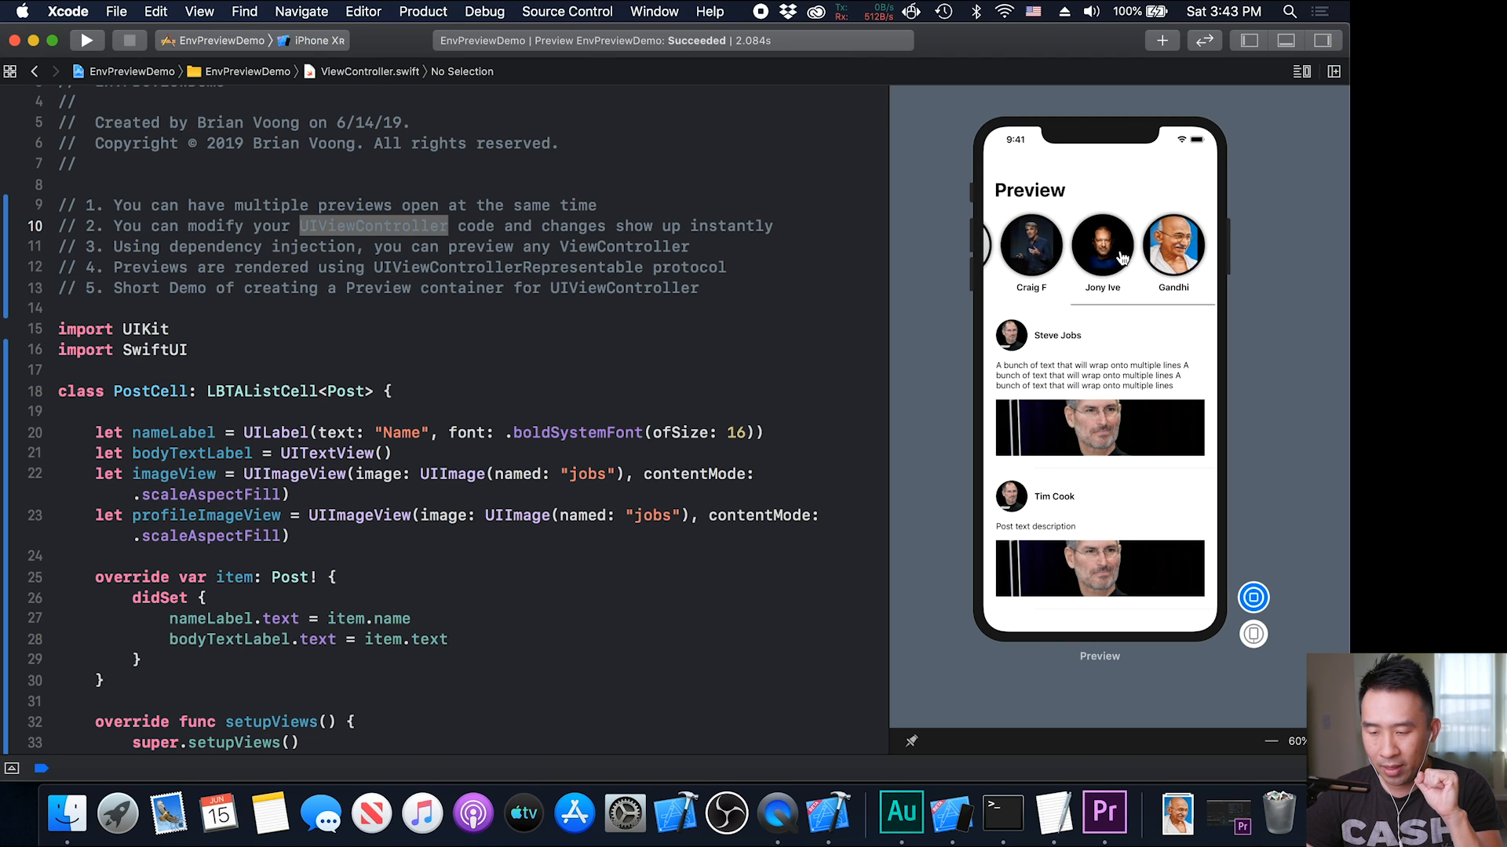
{"action": "scroll", "scroll_direction": "left", "scroll_amount": 3}
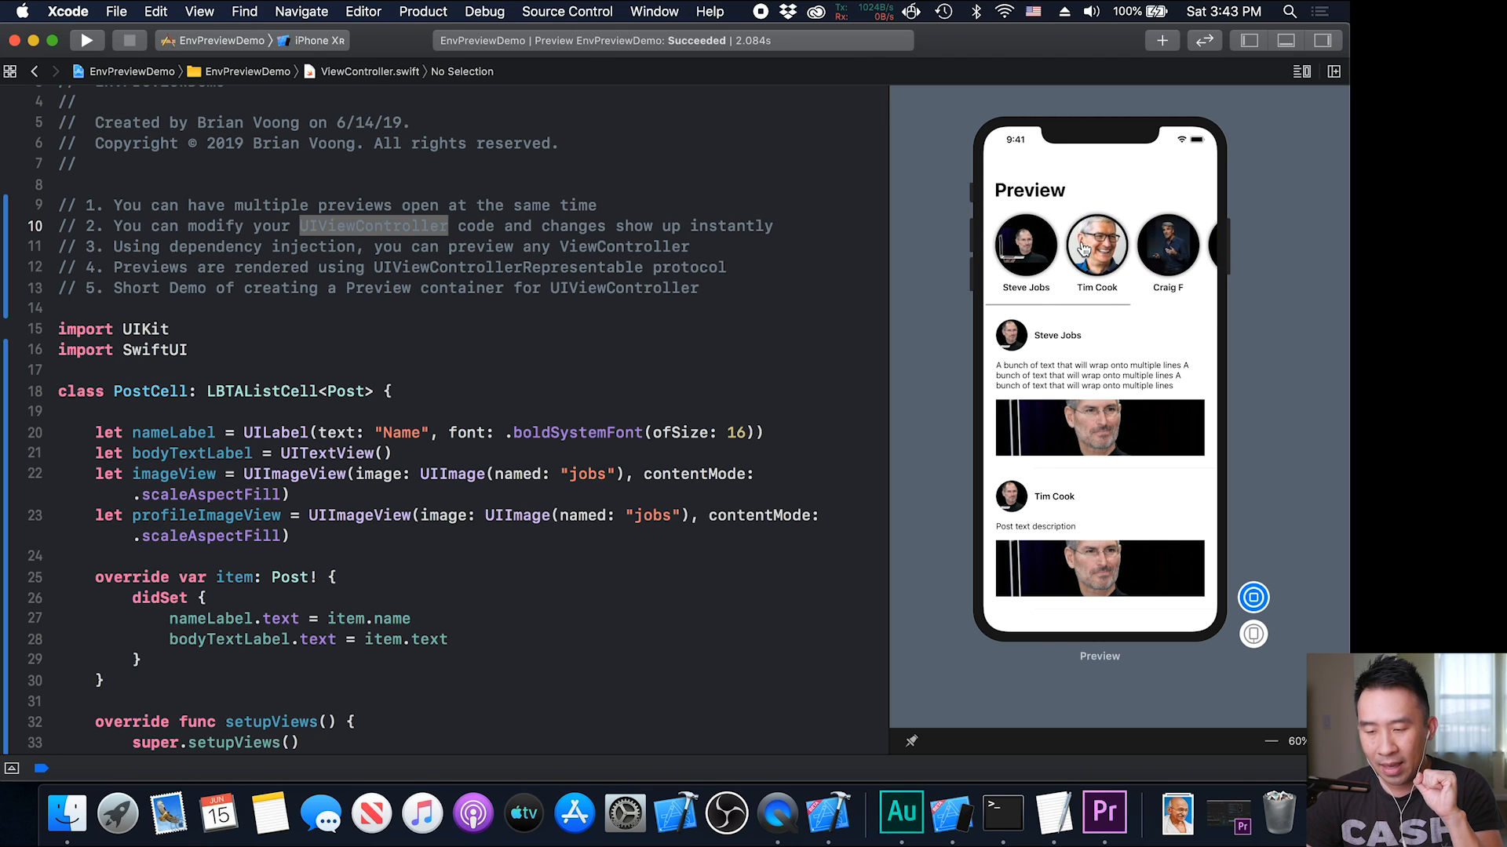
{"action": "left_click", "coordinate": [688, 288]}
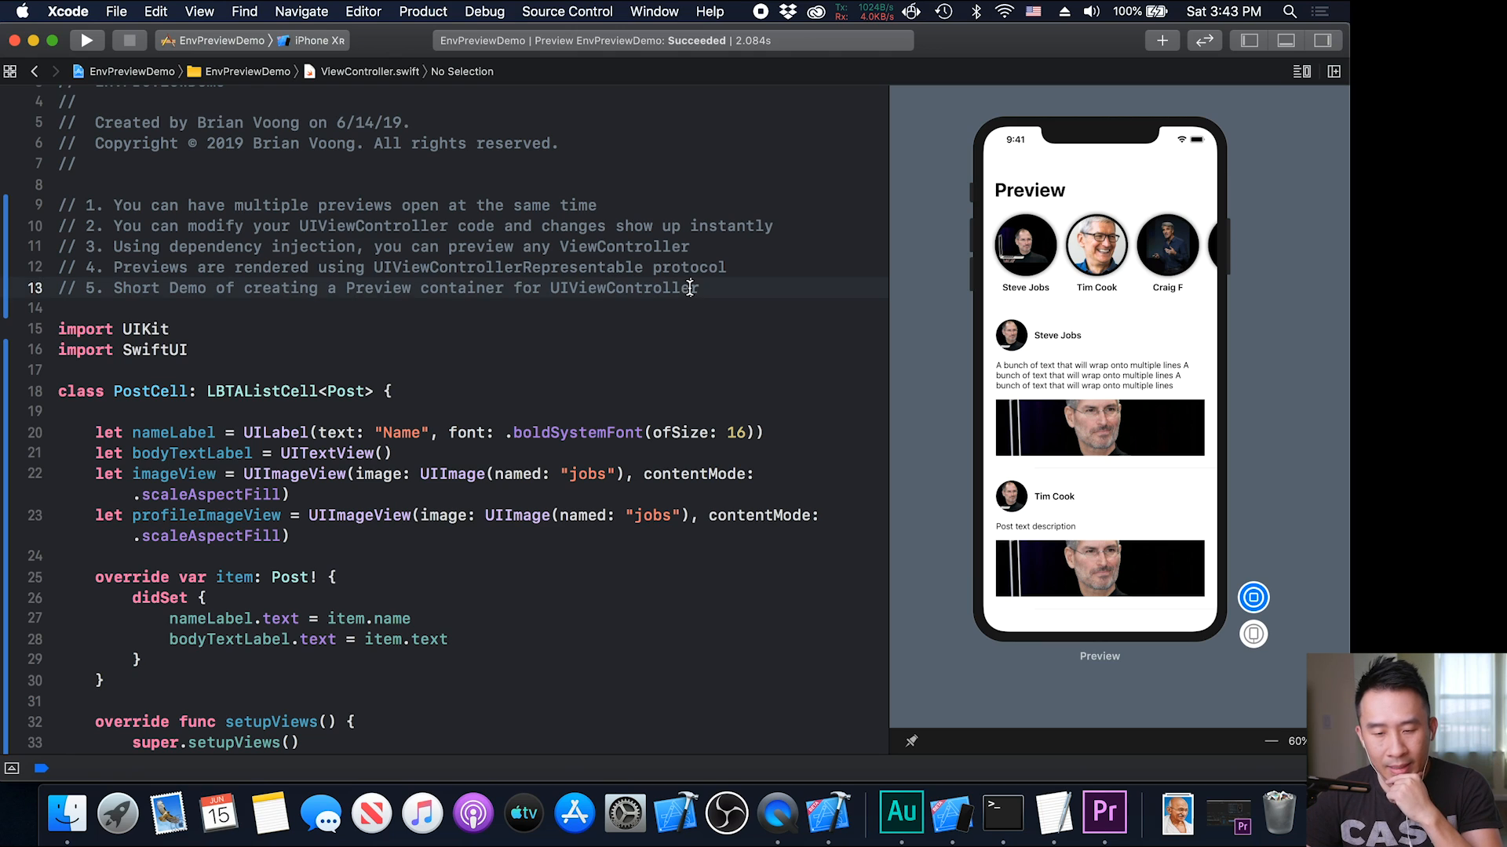
{"action": "mouse_move", "coordinate": [824, 273]}
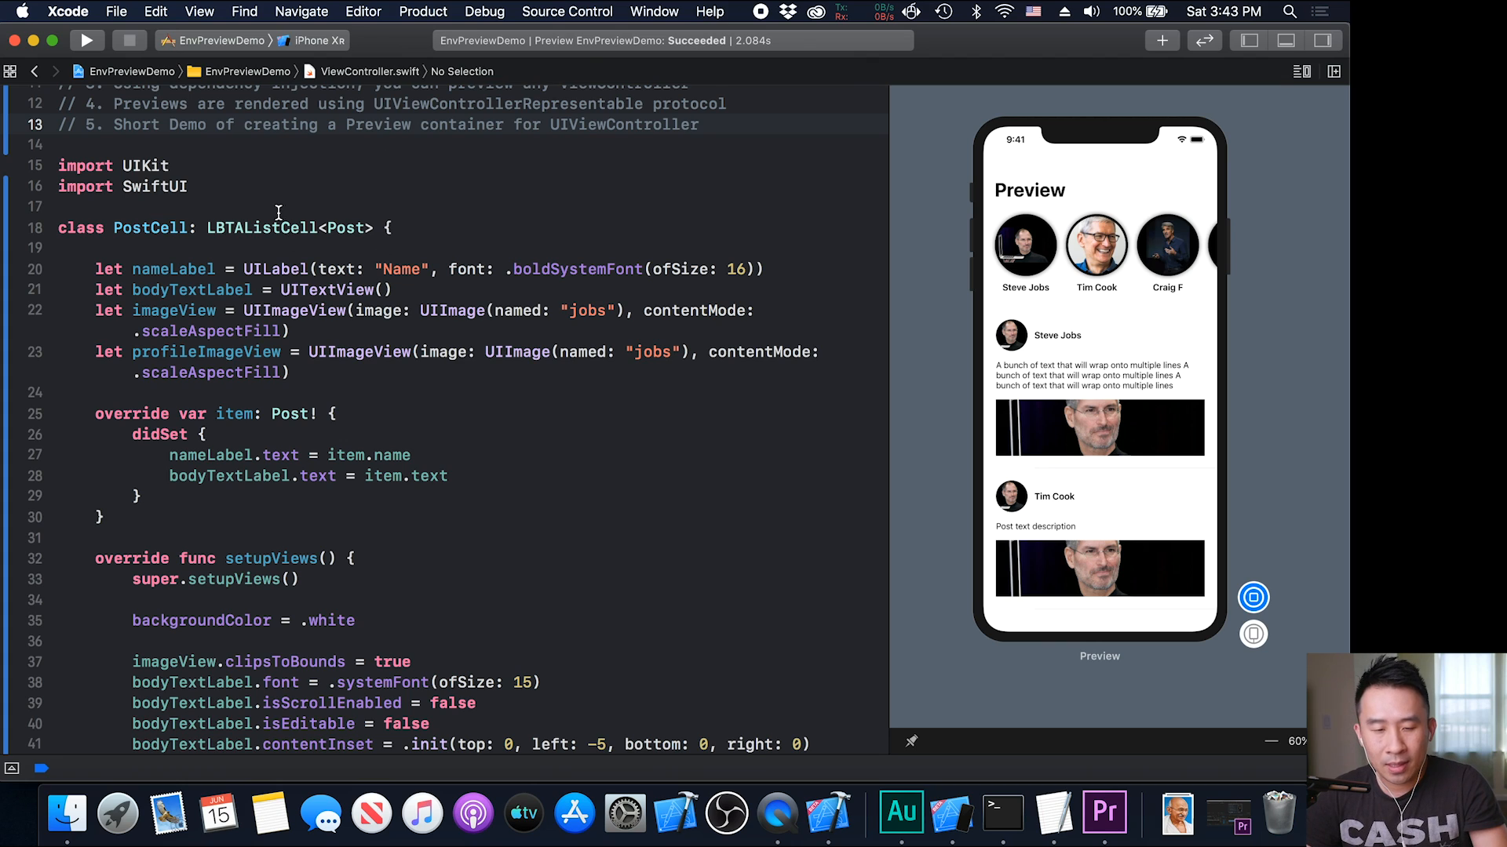
- Jump to sizeForItemAt via Open Quickly and widen the returned story cell width
{"action": "double_click", "coordinate": [260, 227]}
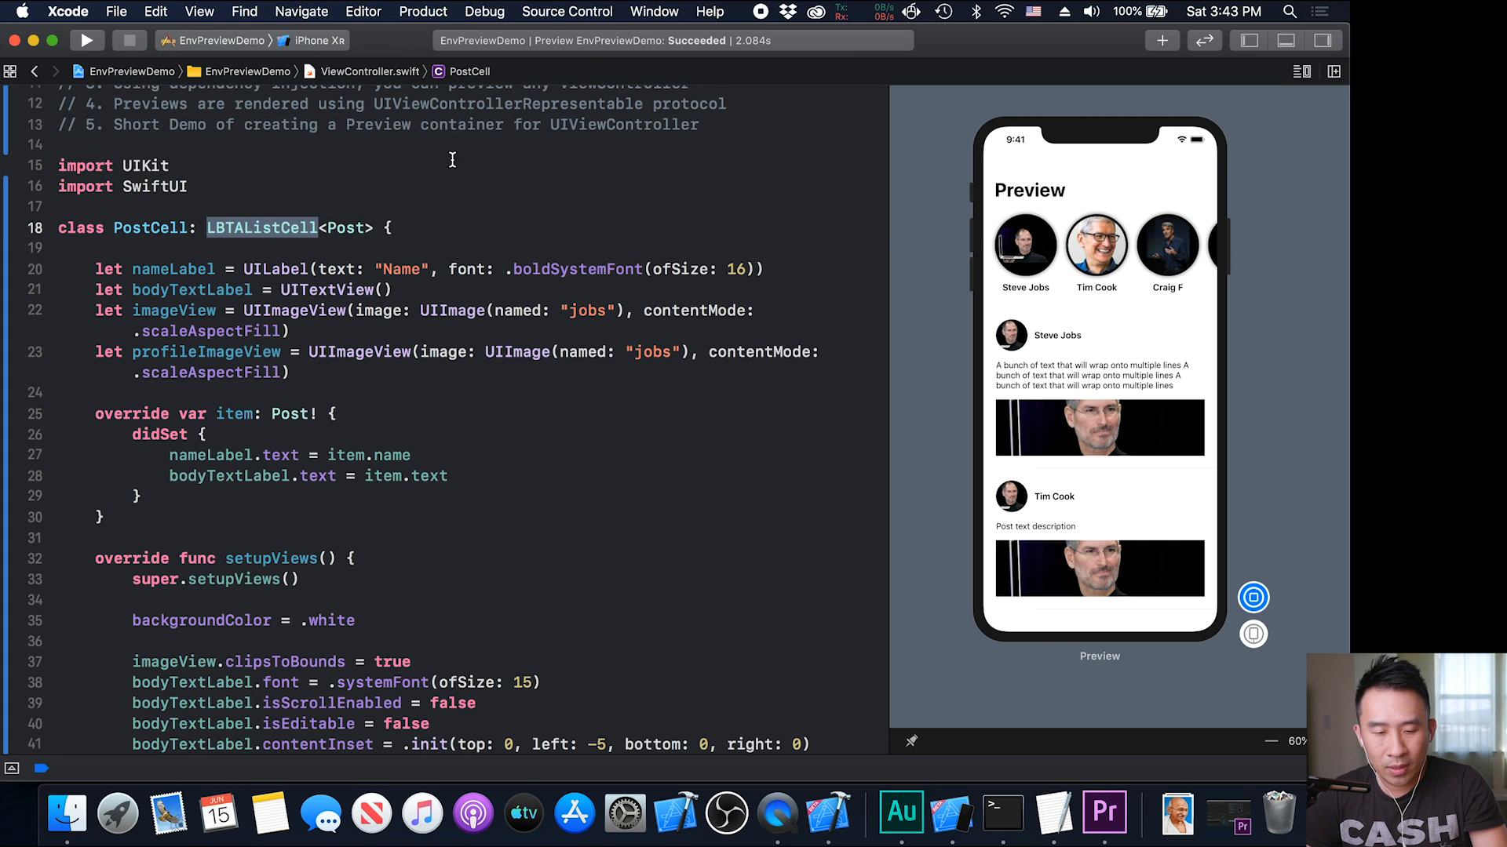
{"action": "type", "text": "sizefo"}
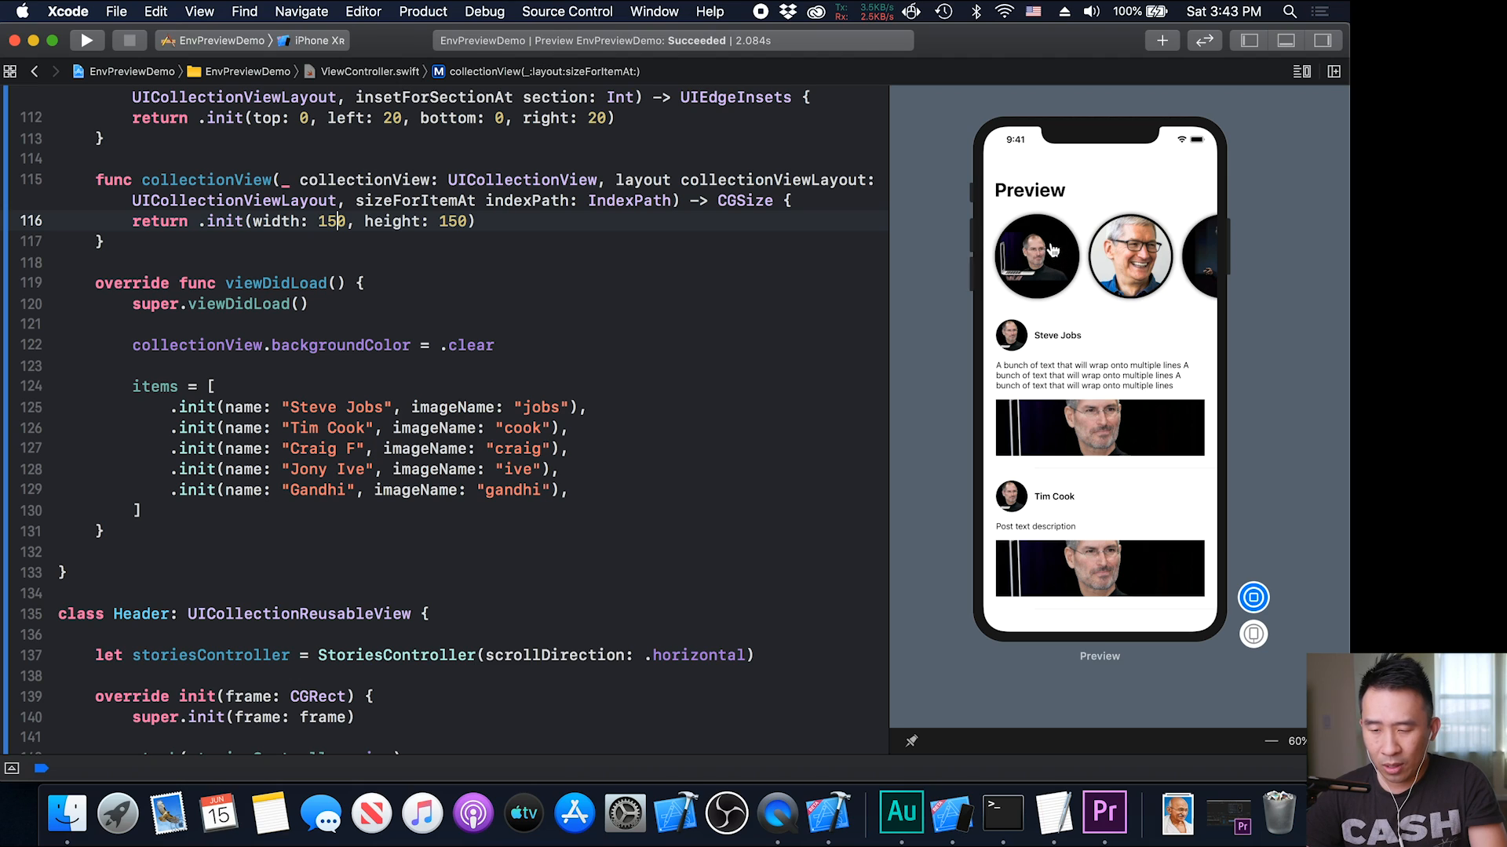
{"action": "mouse_move", "coordinate": [996, 277]}
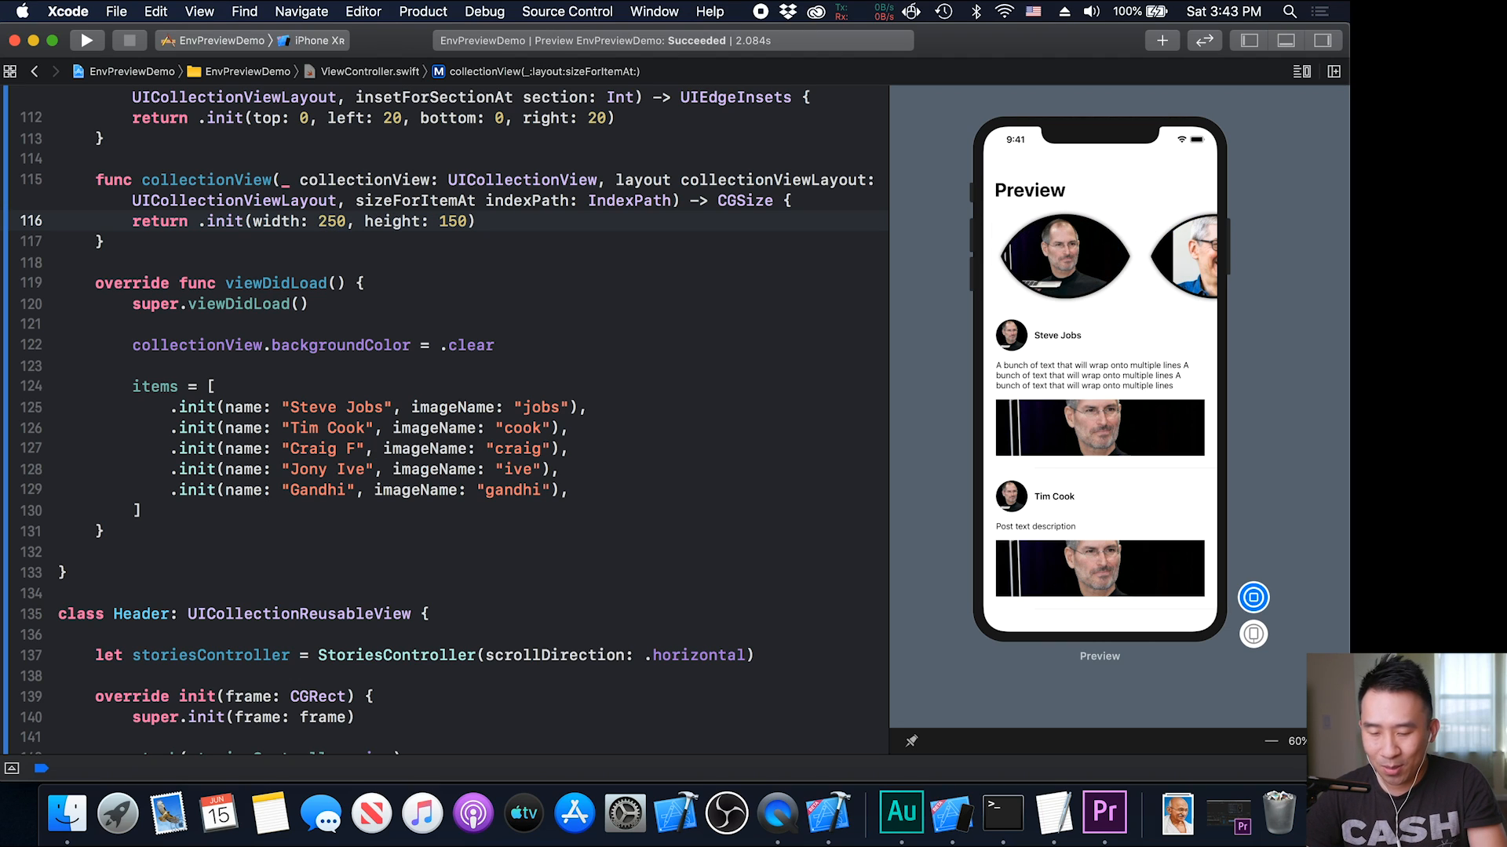
{"action": "mouse_move", "coordinate": [1053, 280]}
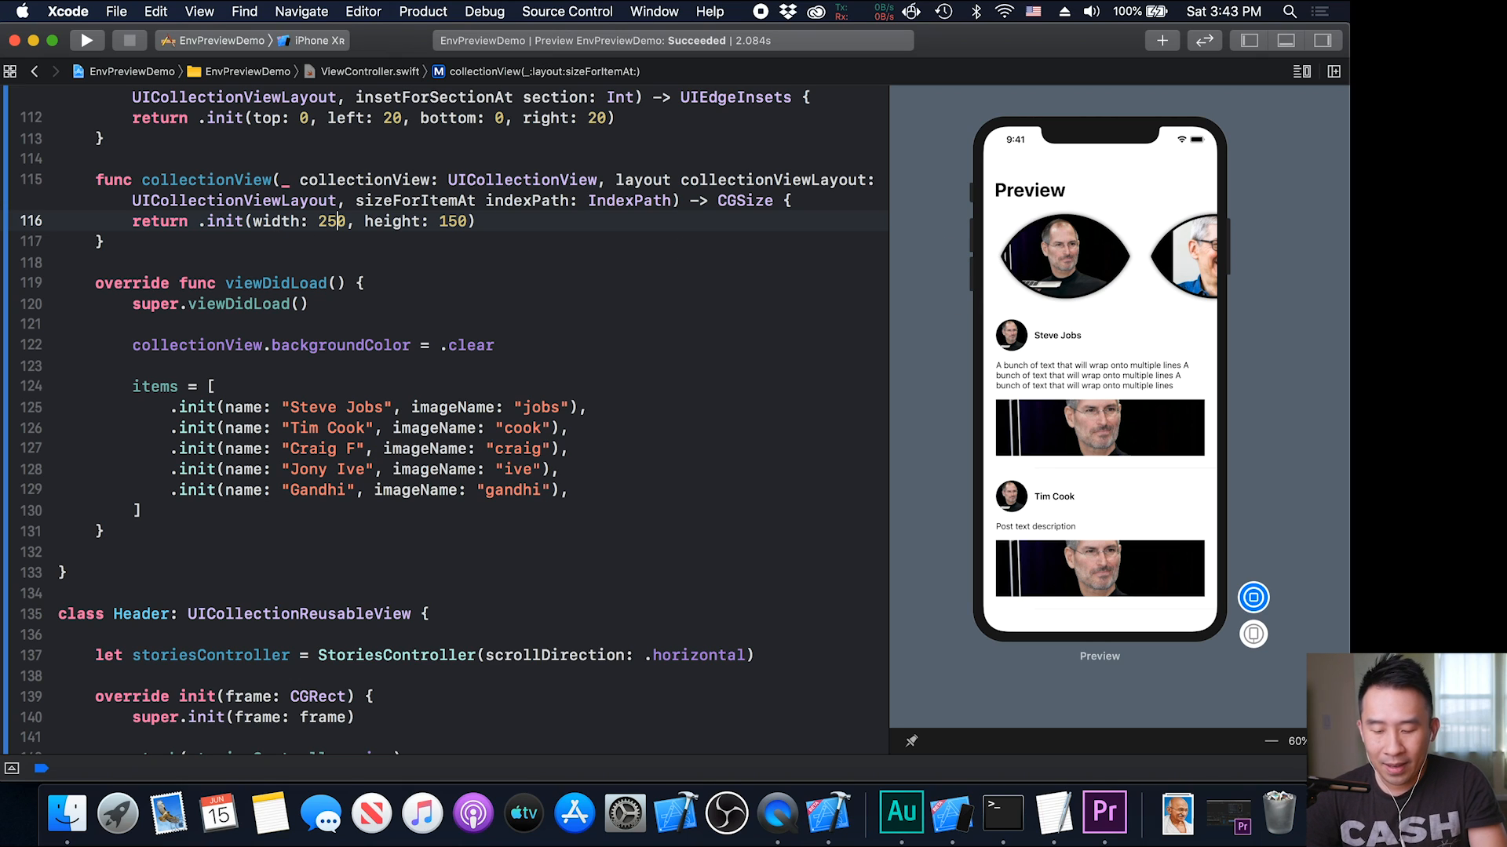
{"action": "type", "text": "110"}
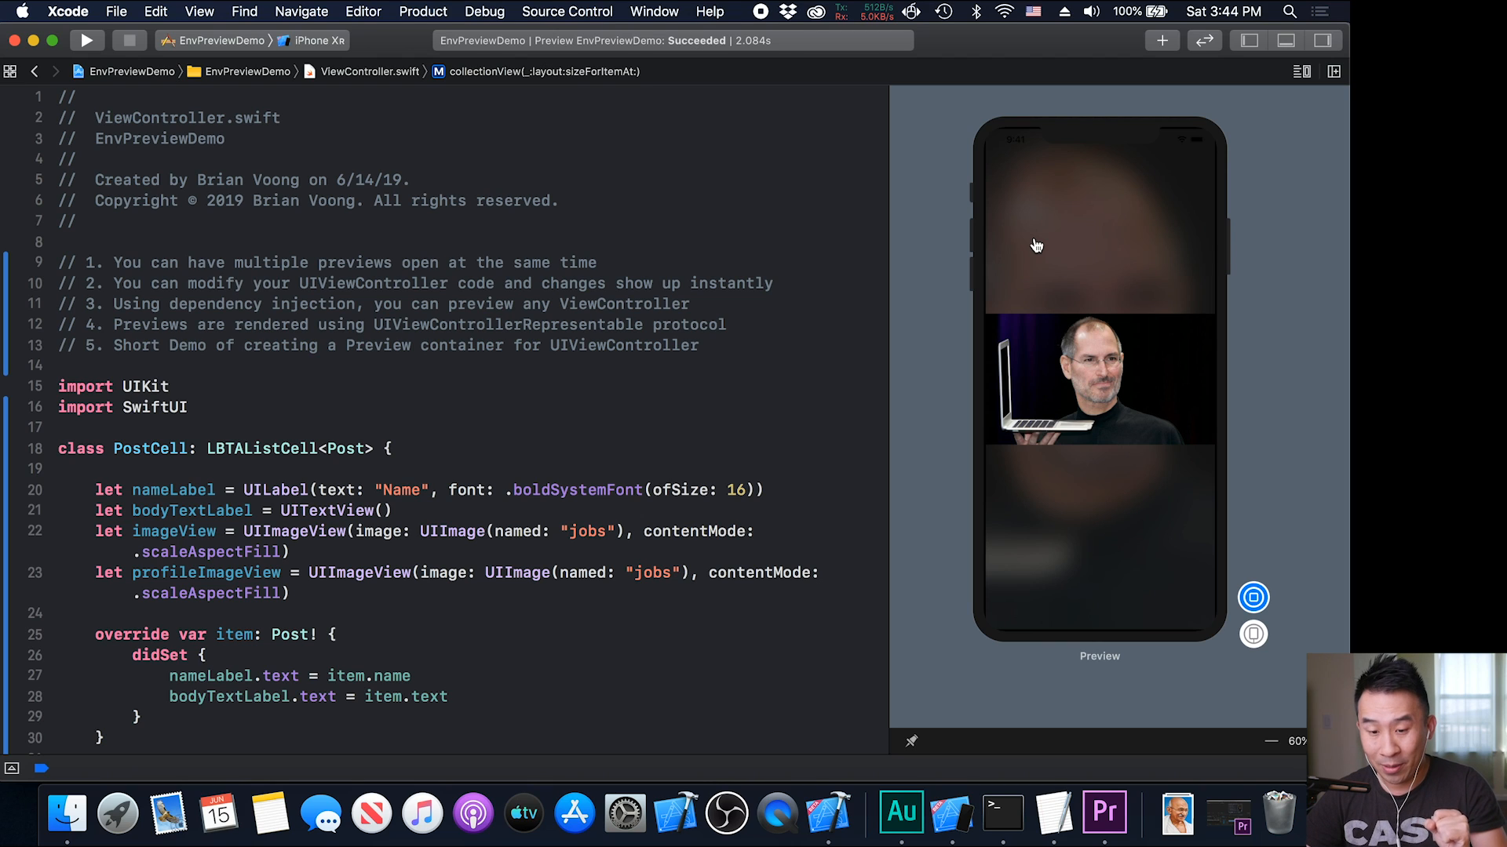
{"action": "mouse_move", "coordinate": [1090, 351]}
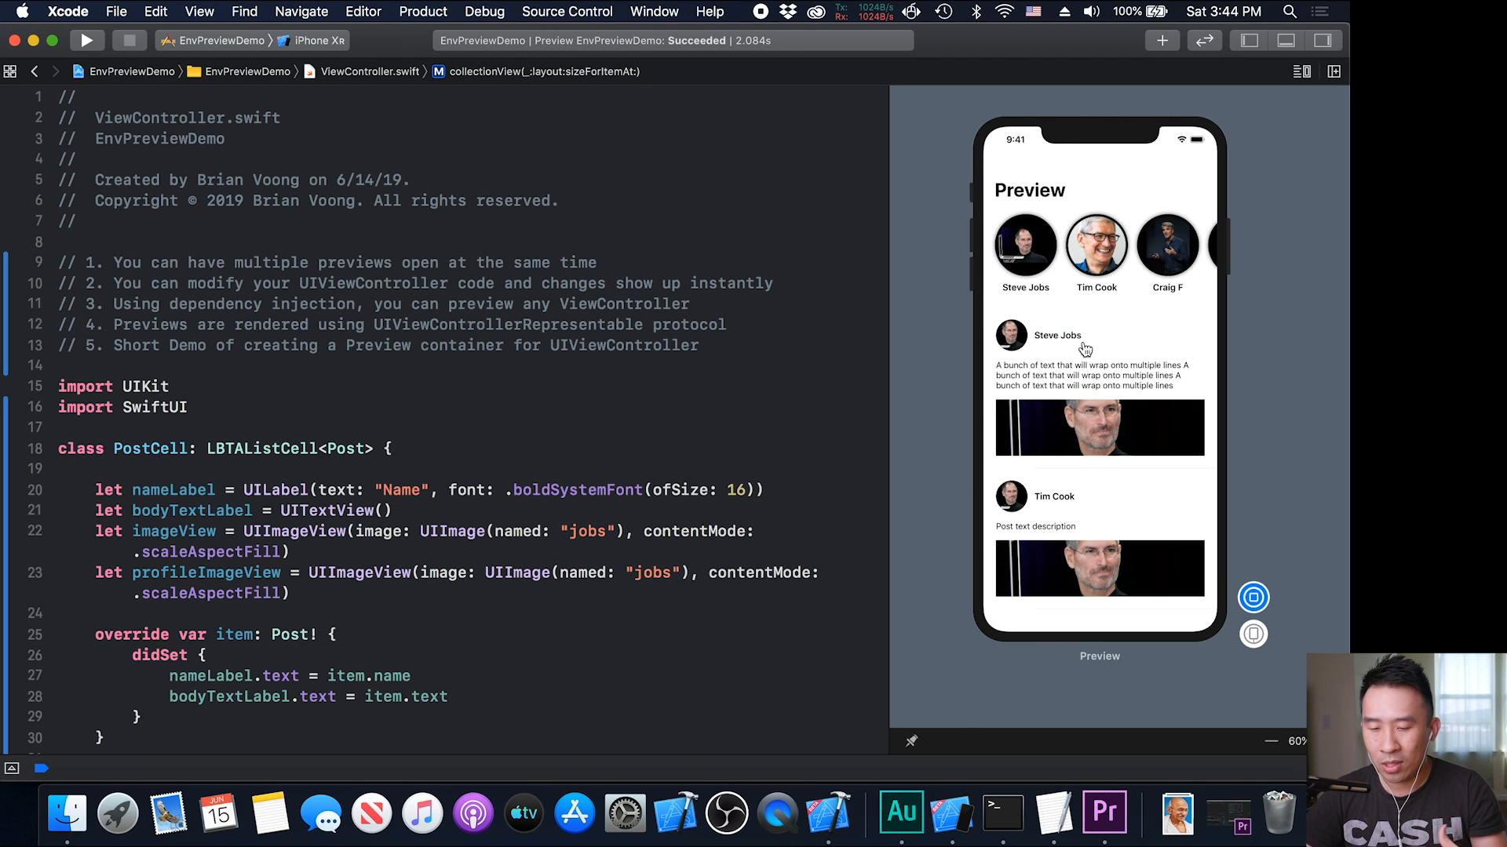
{"action": "mouse_move", "coordinate": [1266, 605]}
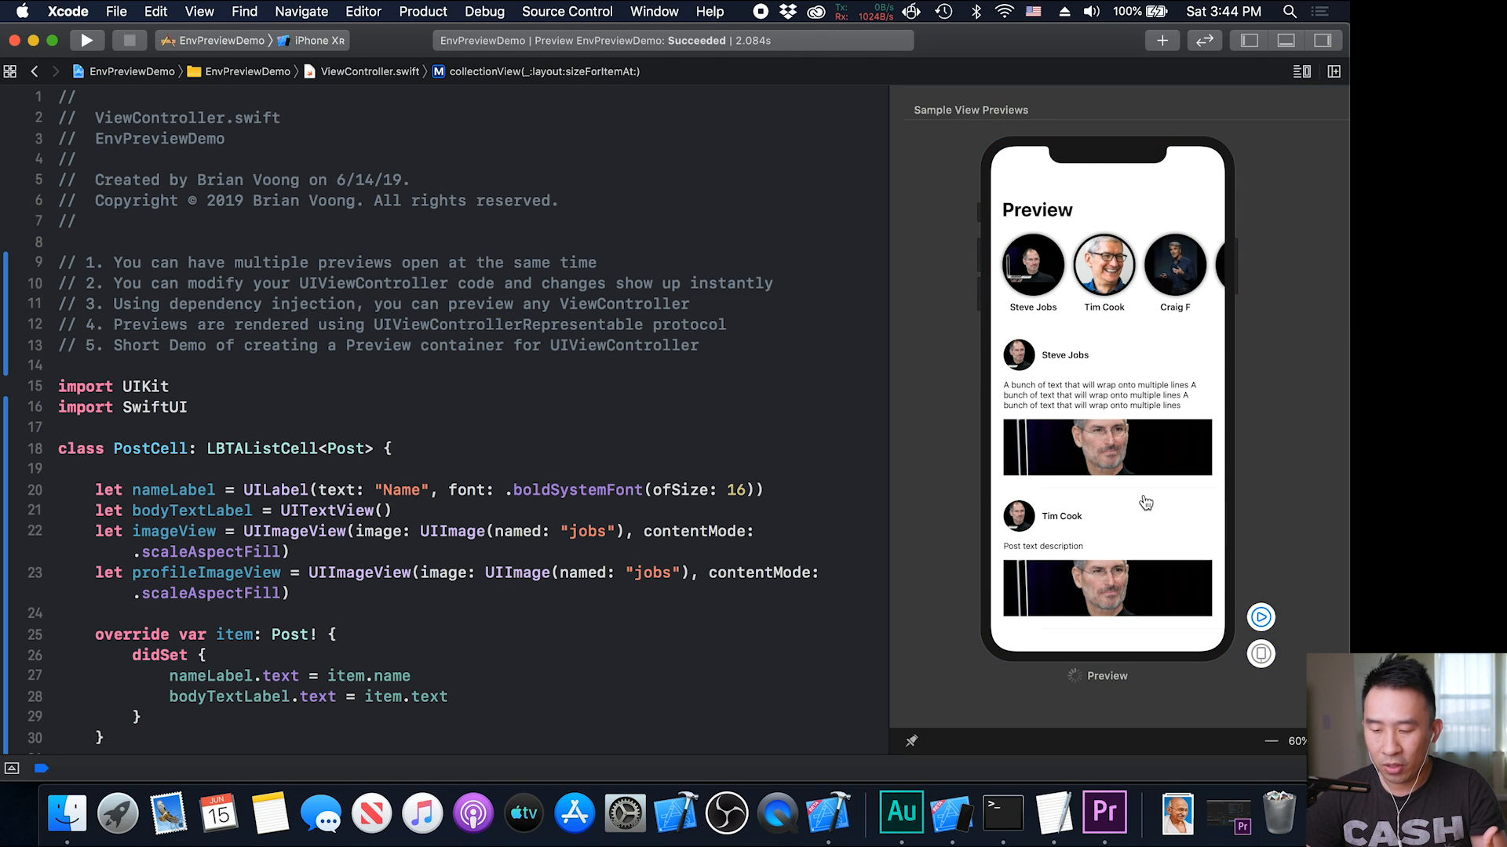
{"action": "scroll", "scroll_direction": "down", "scroll_amount": 3}
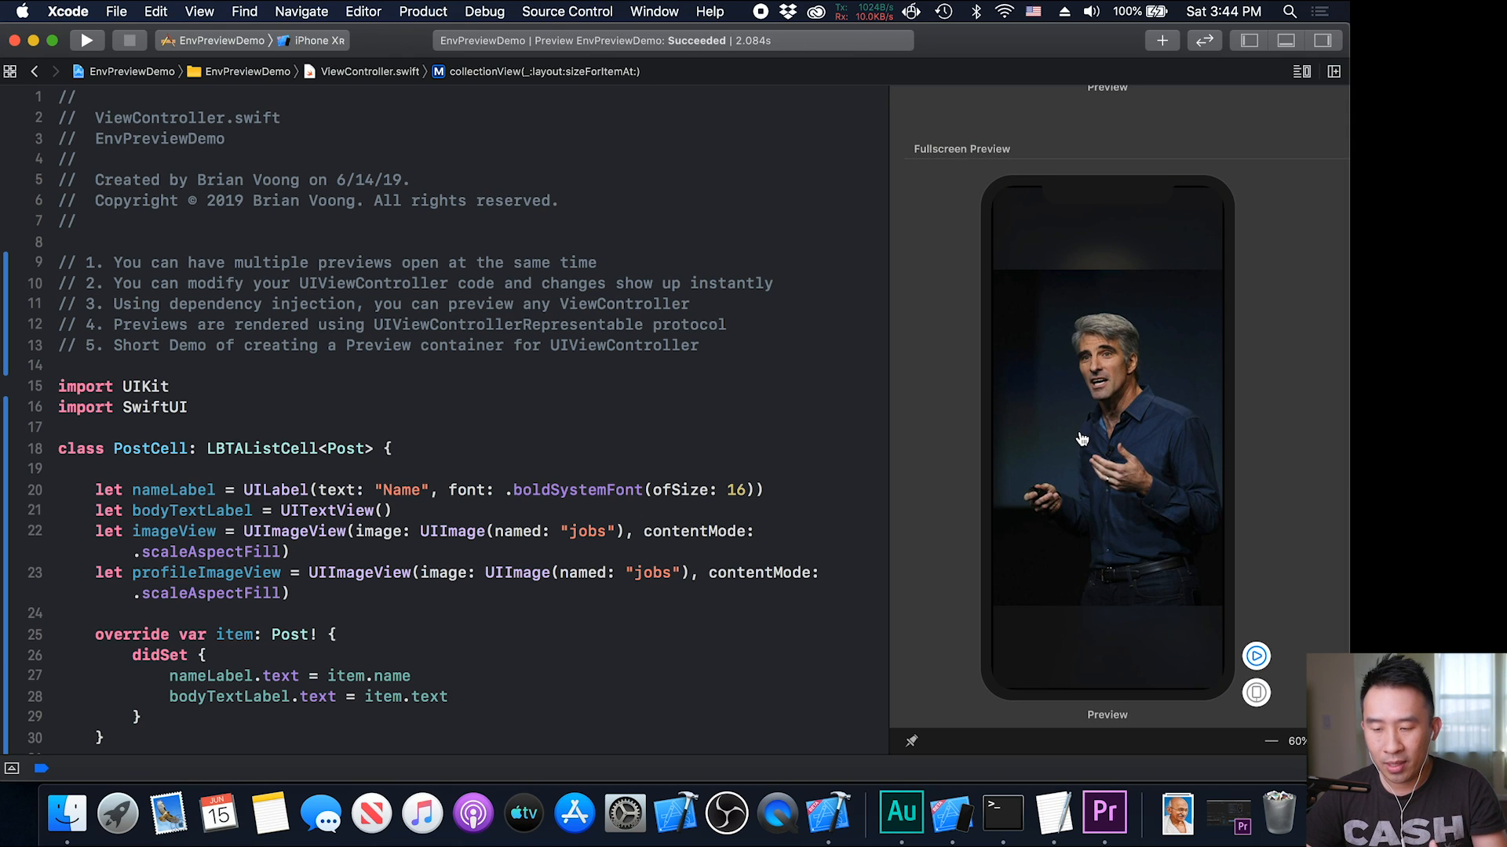
{"action": "left_click", "coordinate": [716, 345]}
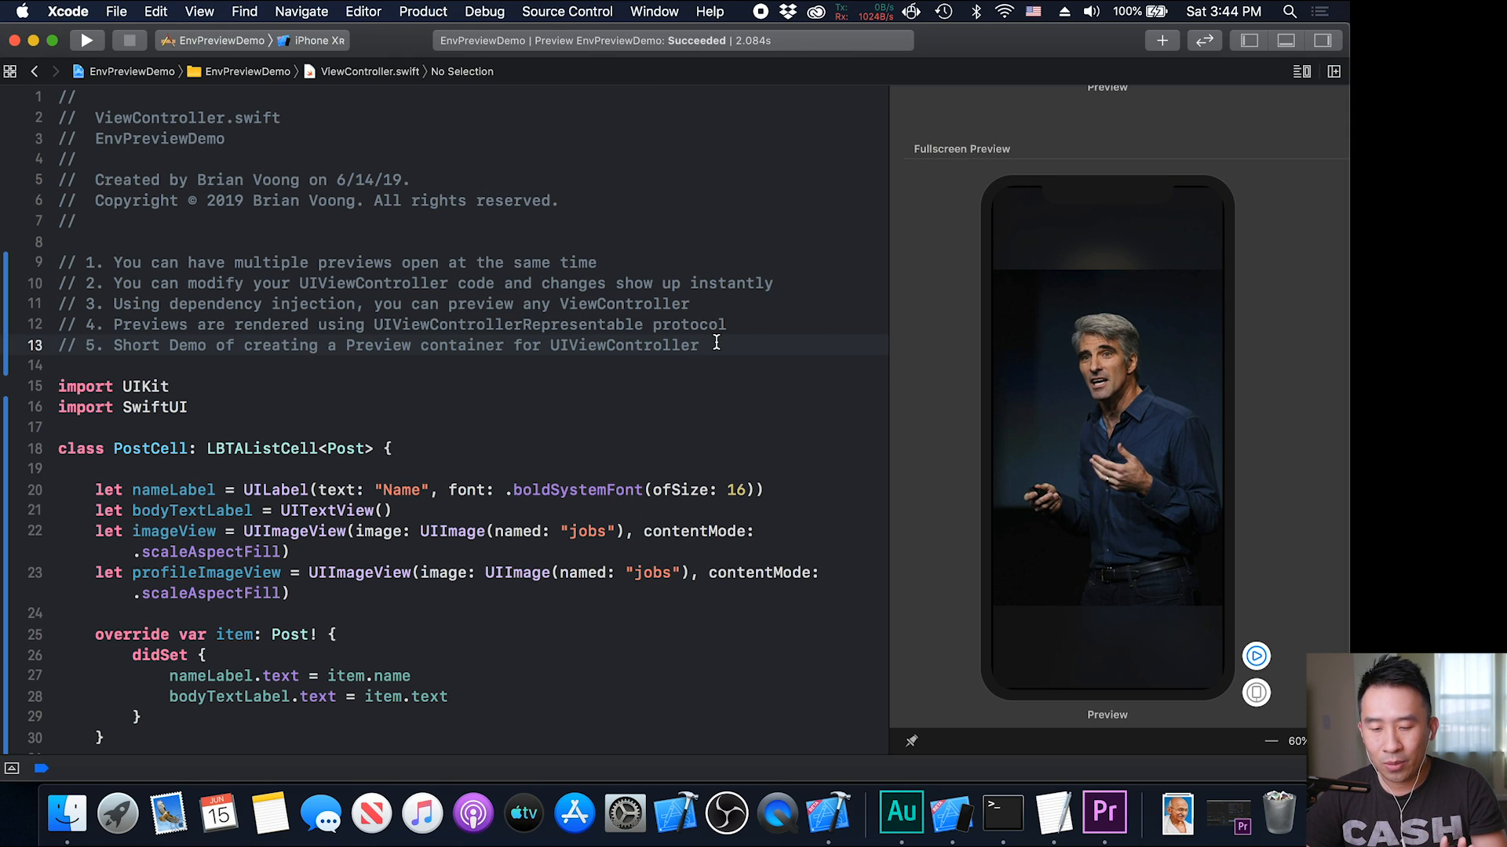
{"action": "scroll", "scroll_direction": "down", "scroll_amount": 3}
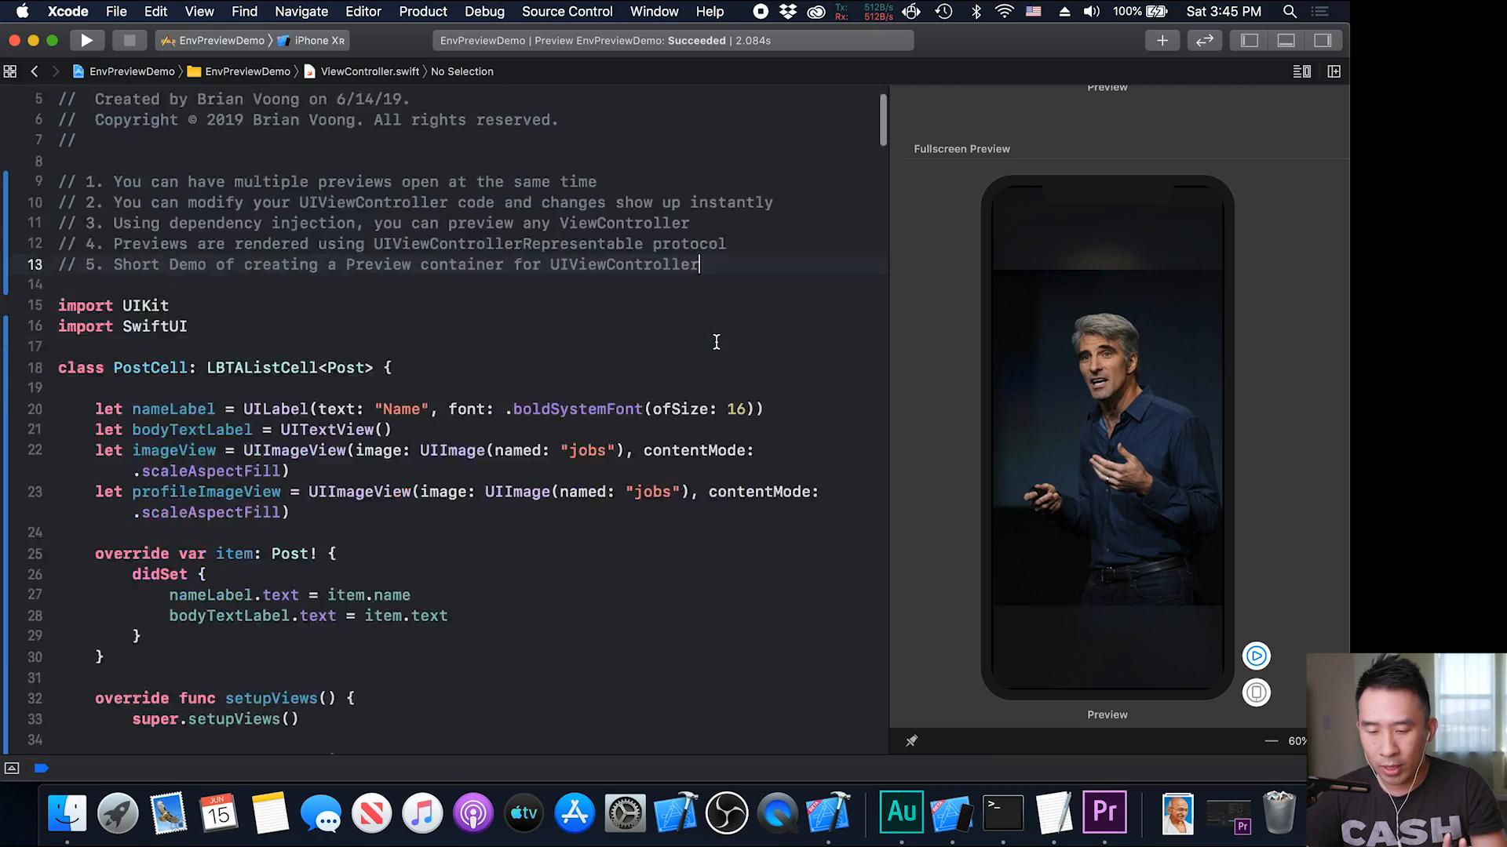
- Swap the FullscreenView imageName through tim, cook and gandhi, then restore craig
{"action": "scroll", "scroll_direction": "down", "scroll_amount": 3}
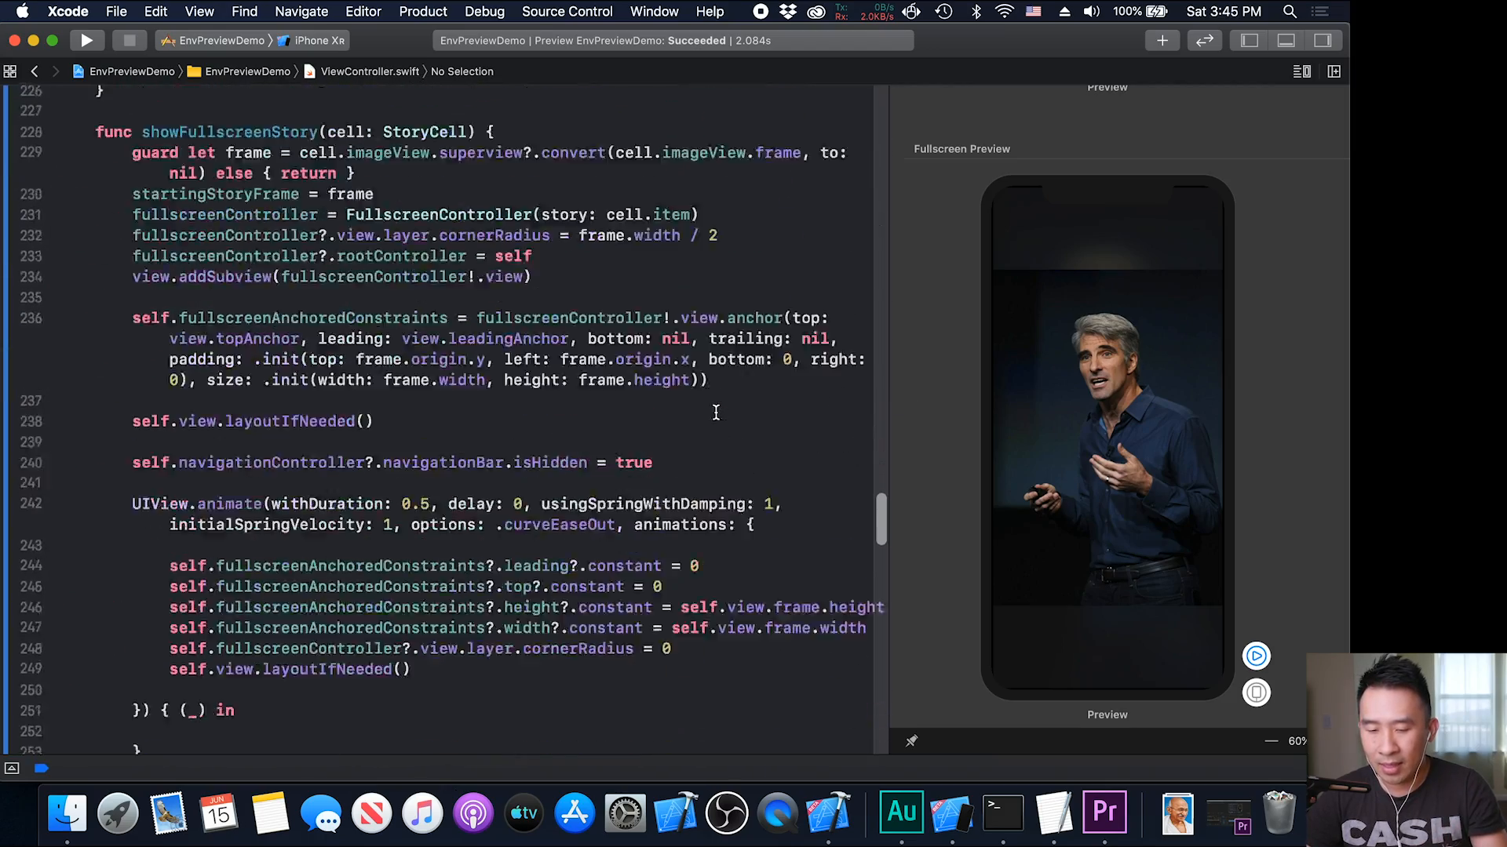
{"action": "scroll", "scroll_direction": "down", "scroll_amount": 3}
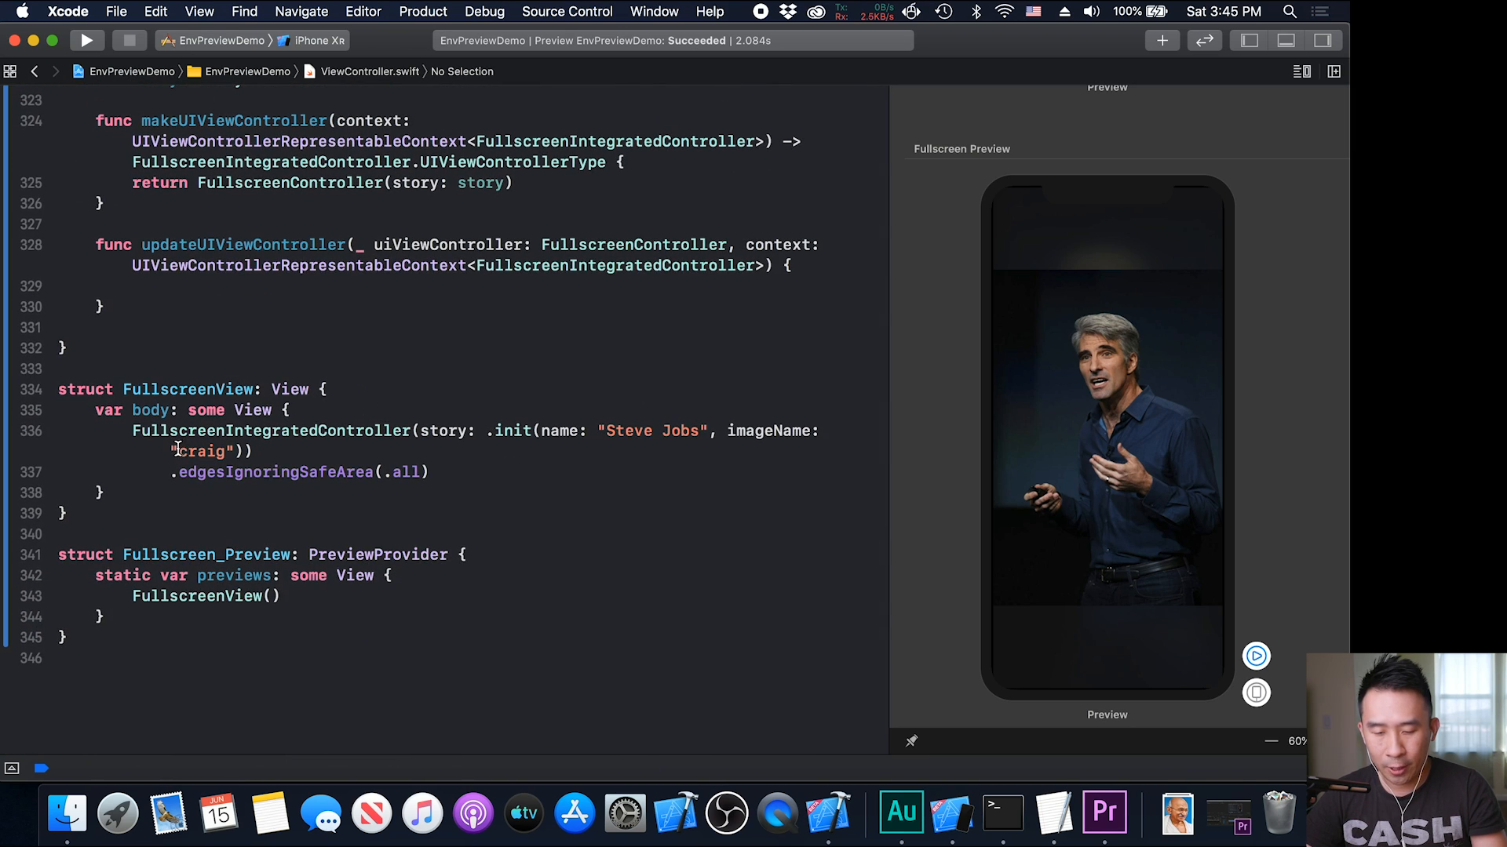
{"action": "double_click", "coordinate": [201, 452]}
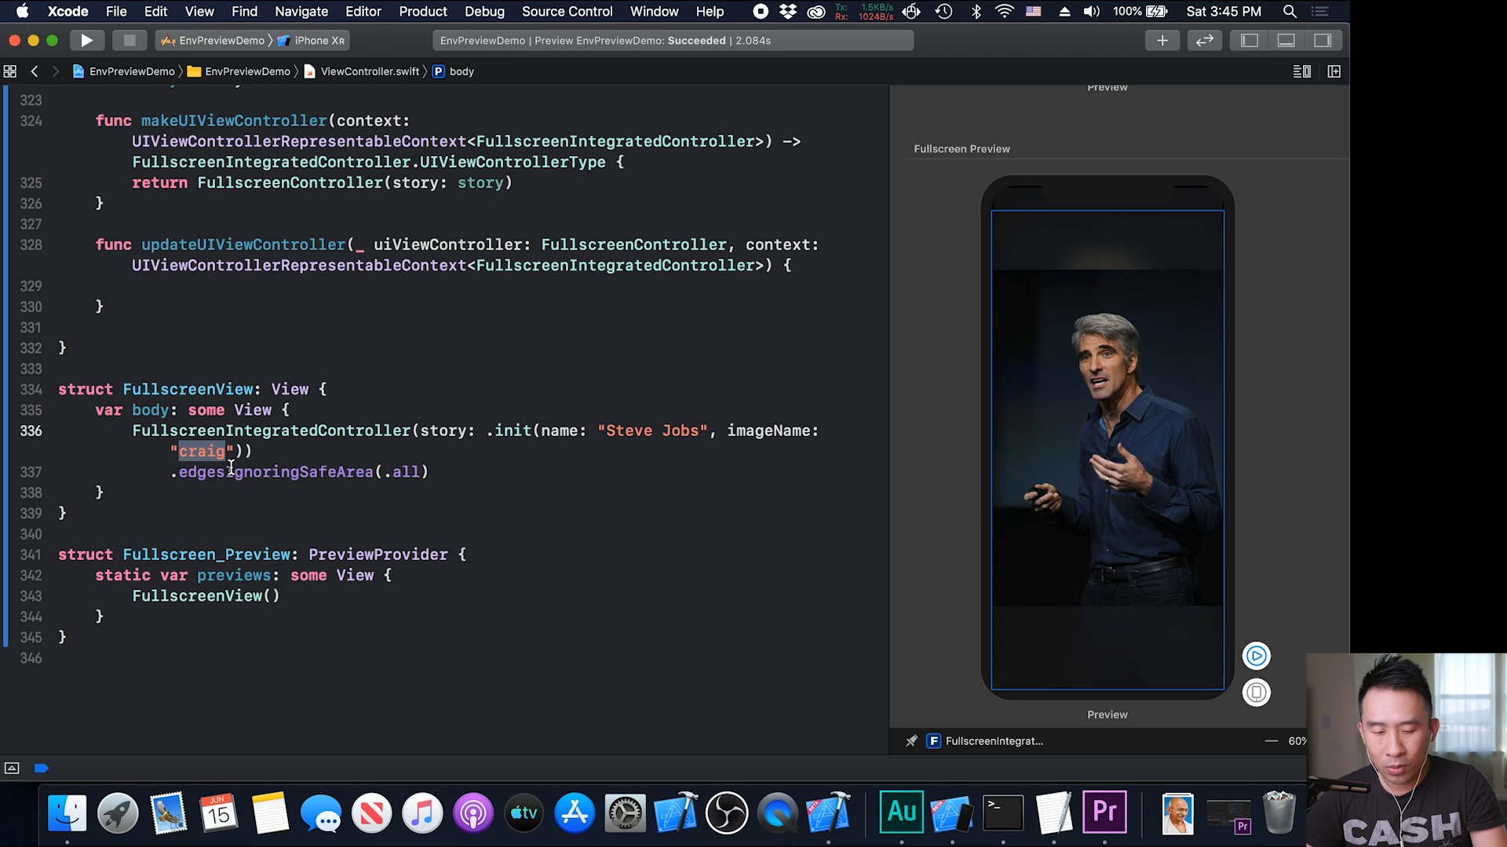
{"action": "type", "text": "tim"}
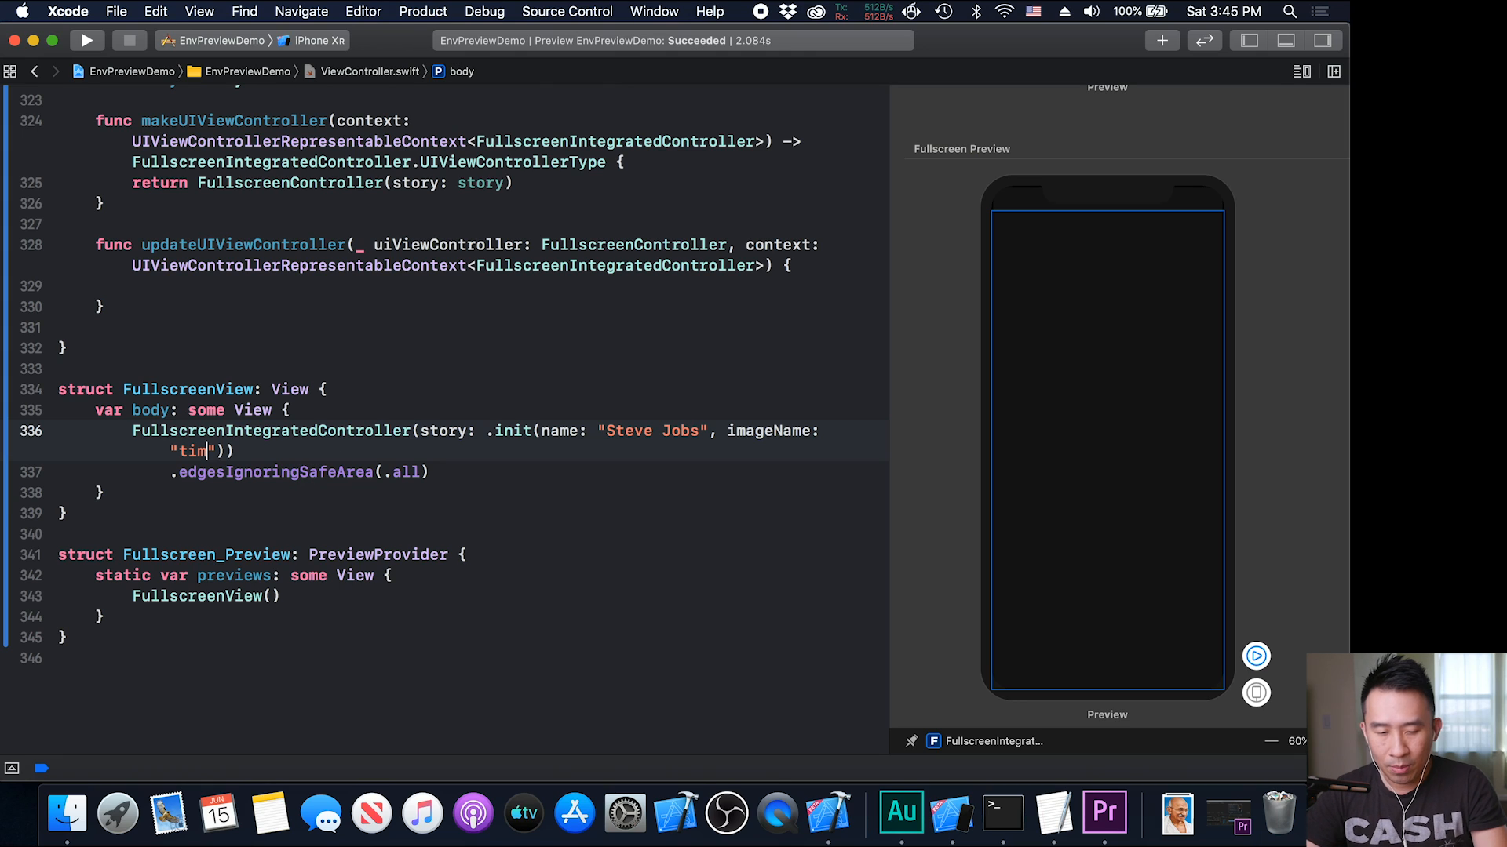
{"action": "type", "text": "cook"}
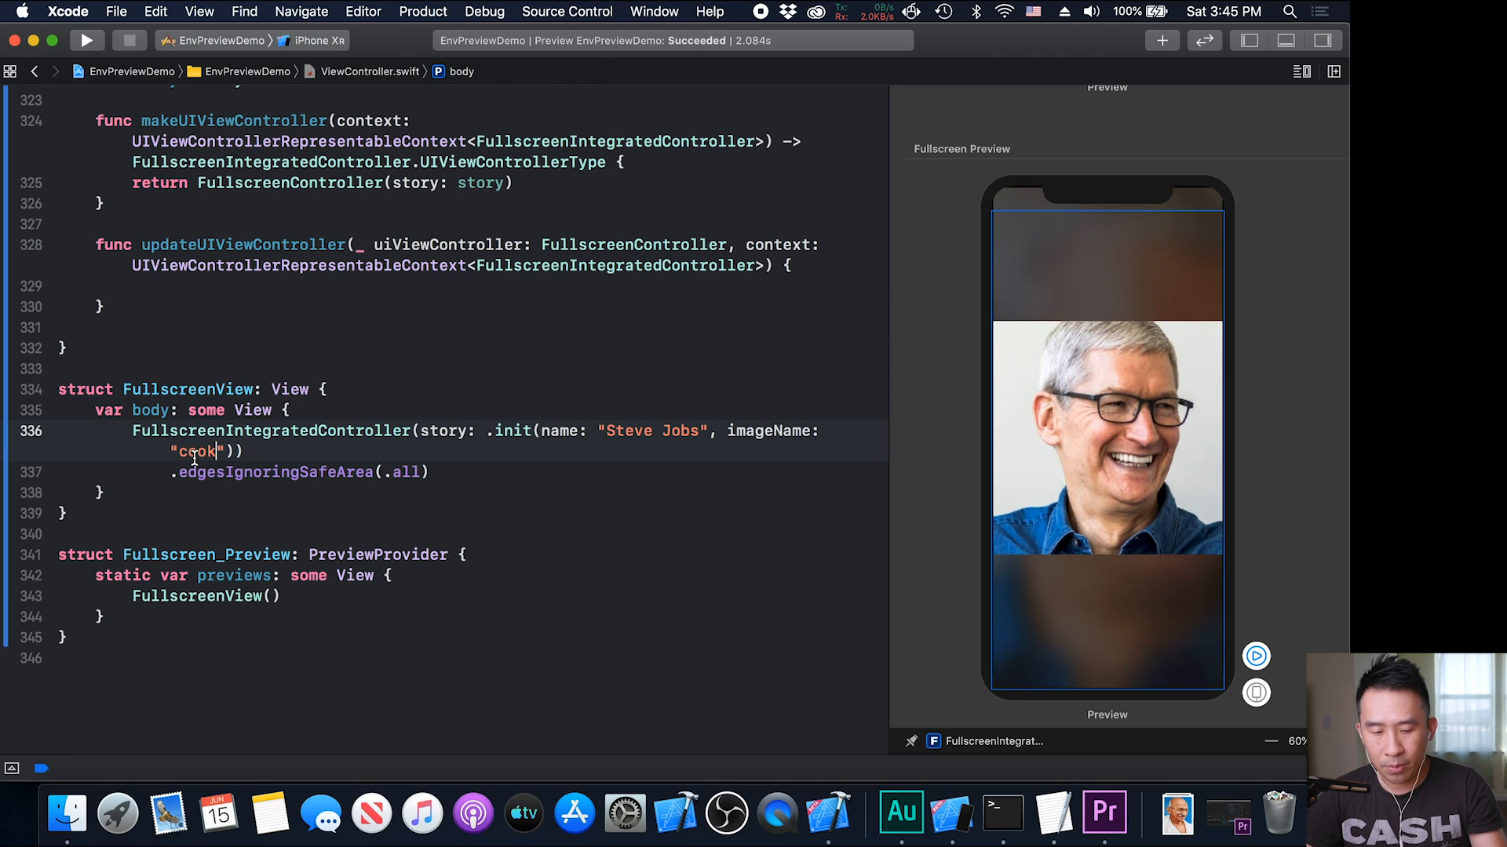
{"action": "double_click", "coordinate": [197, 452]}
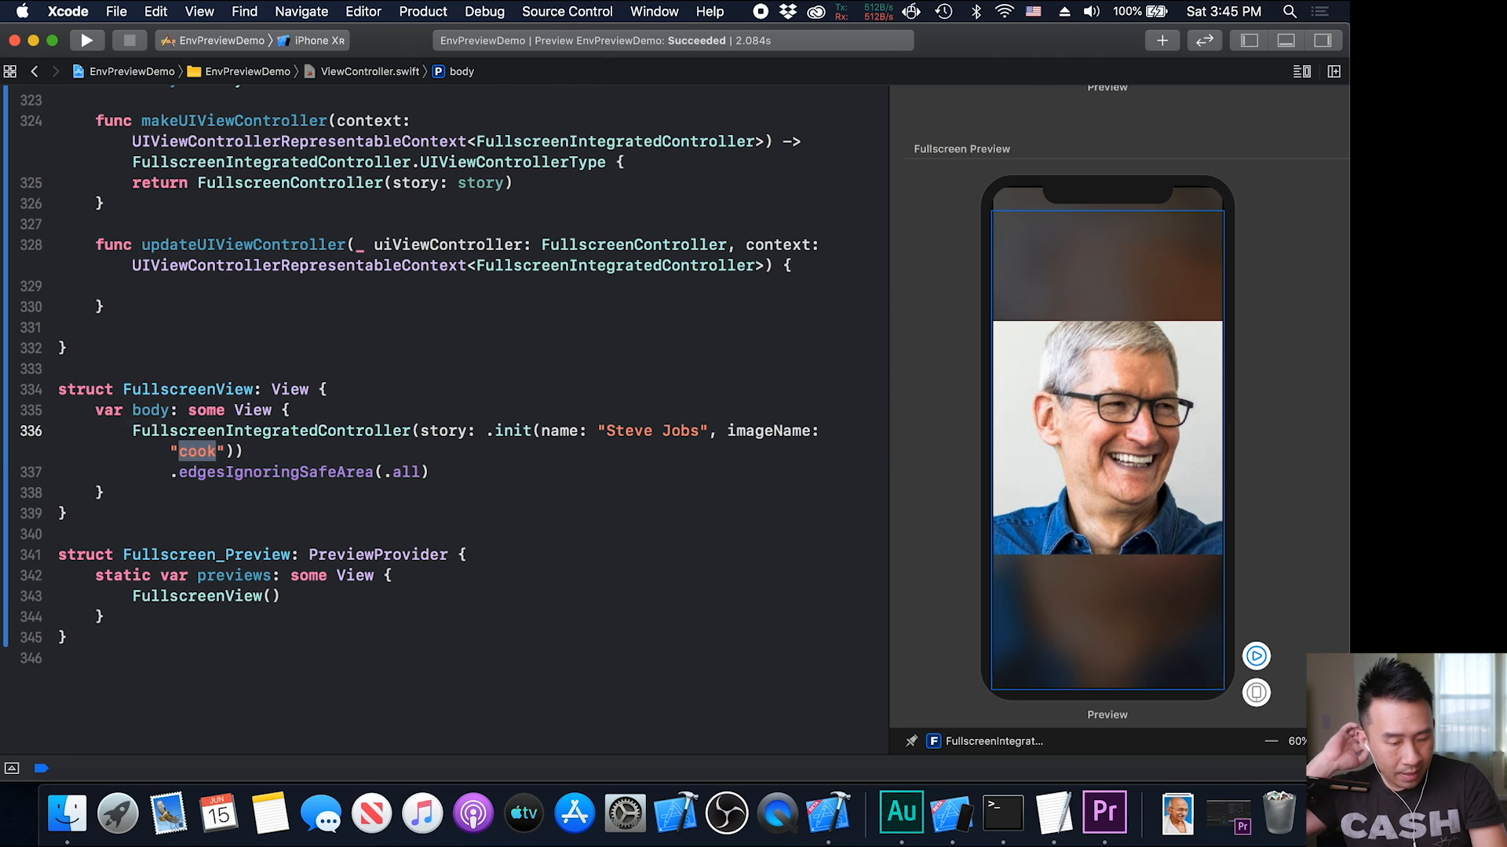
{"action": "type", "text": "gandhi"}
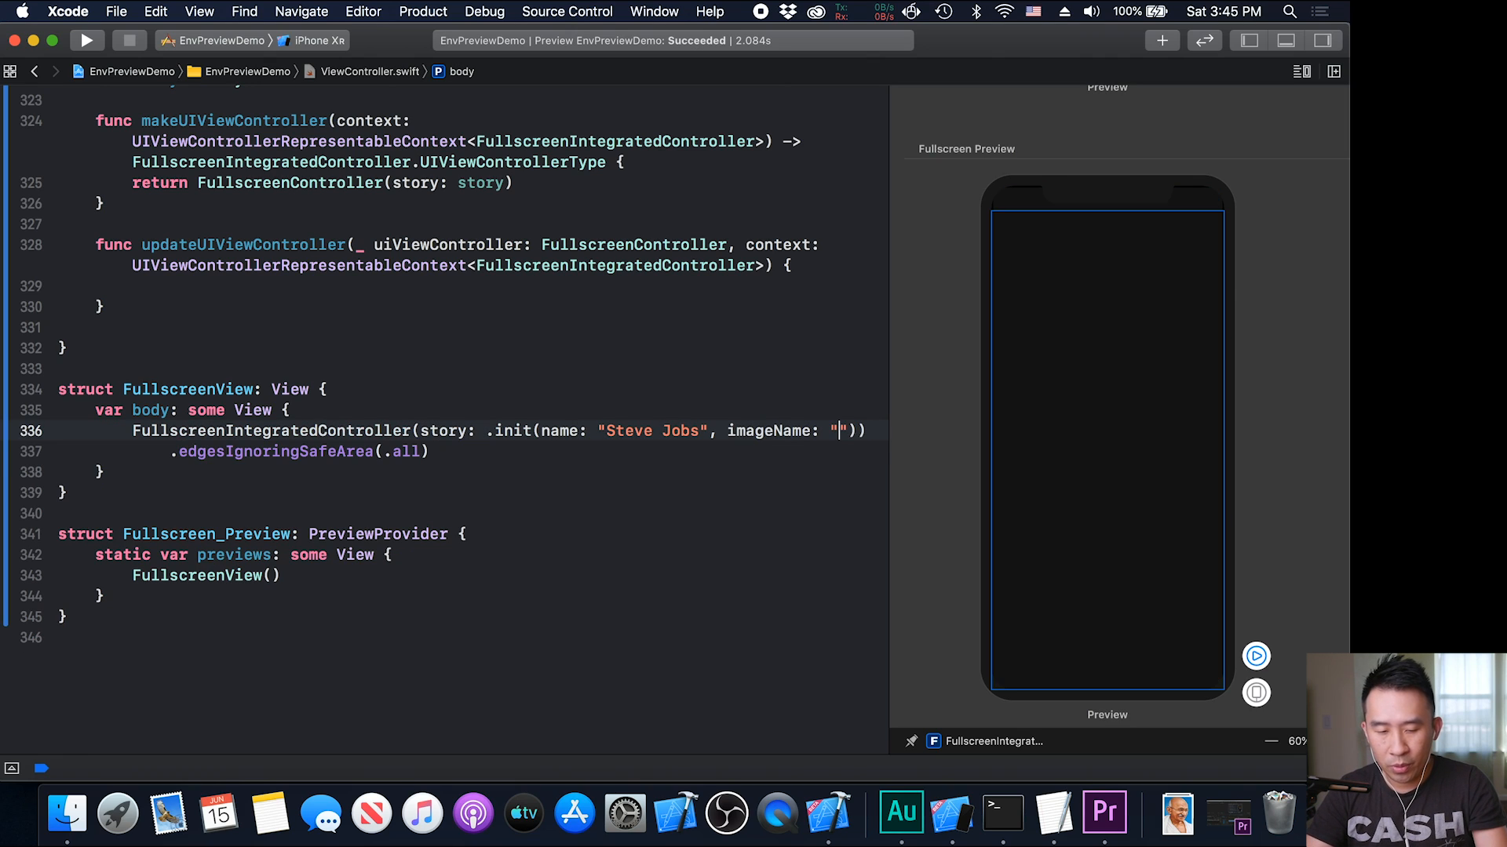
{"action": "type", "text": "craig"}
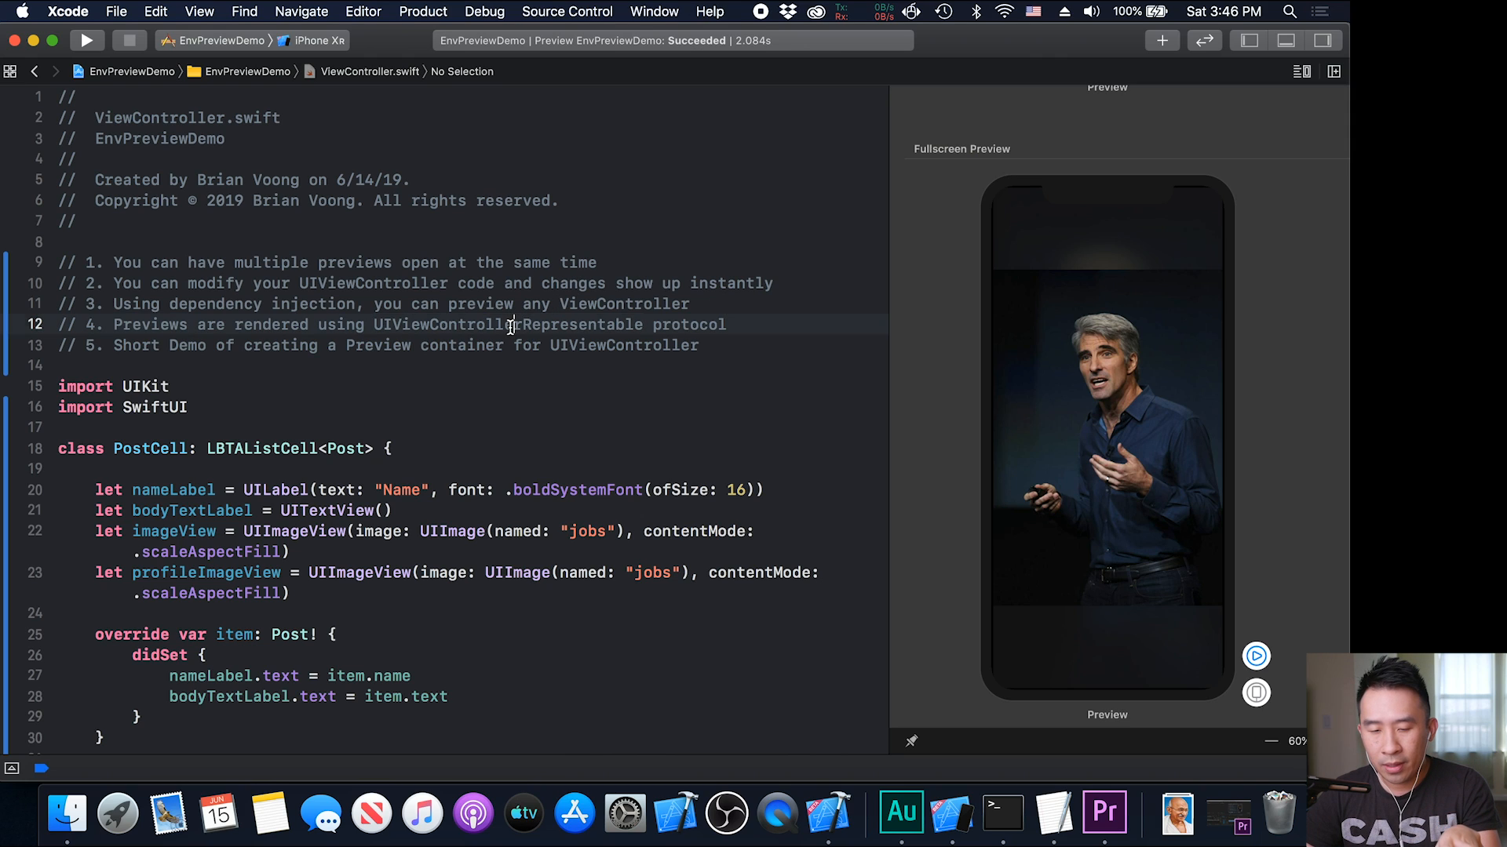
{"action": "double_click", "coordinate": [506, 325]}
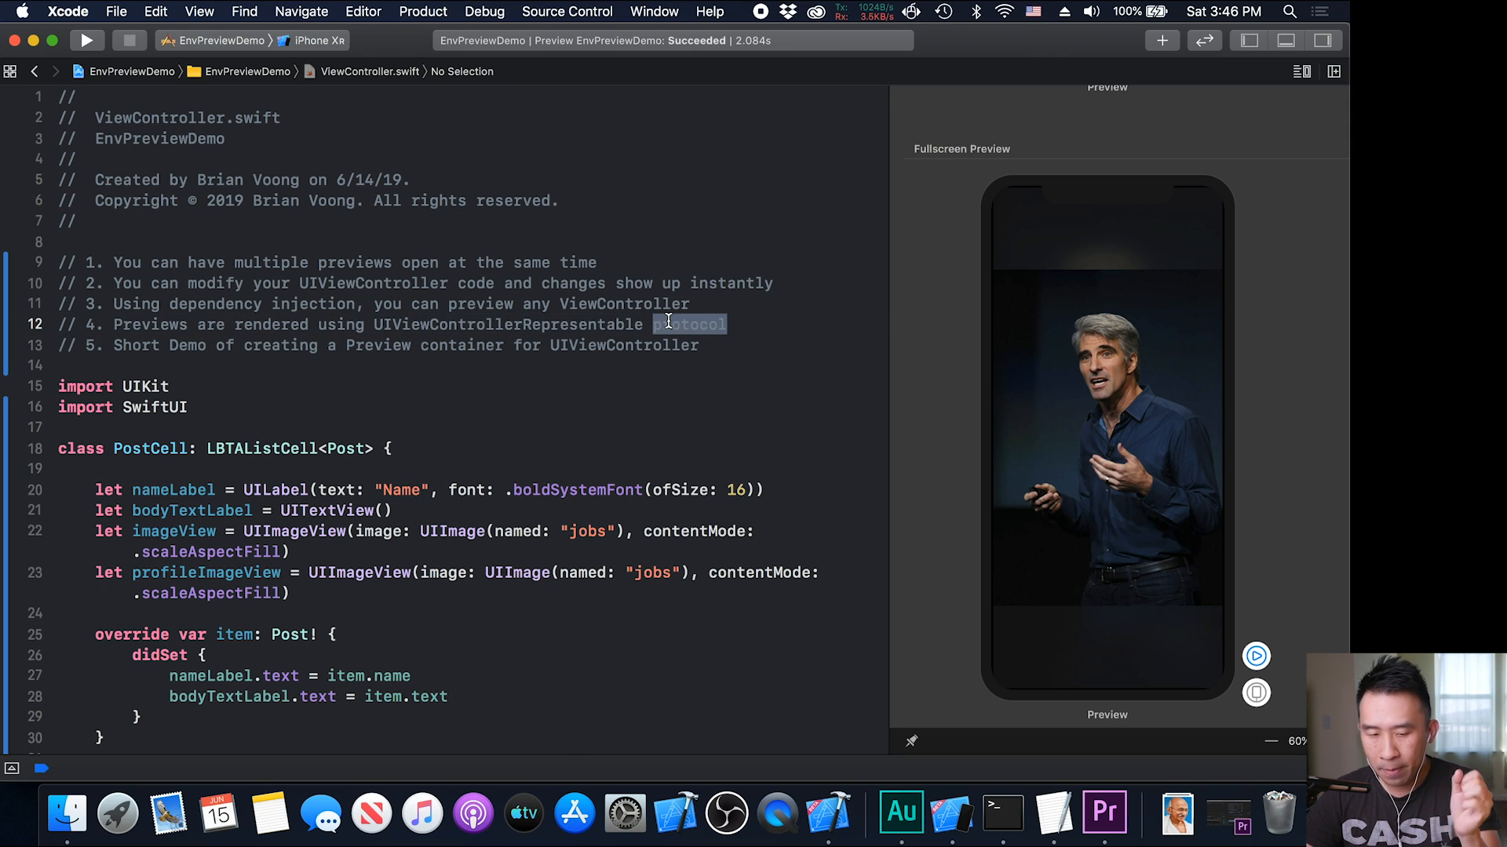
{"action": "double_click", "coordinate": [508, 324]}
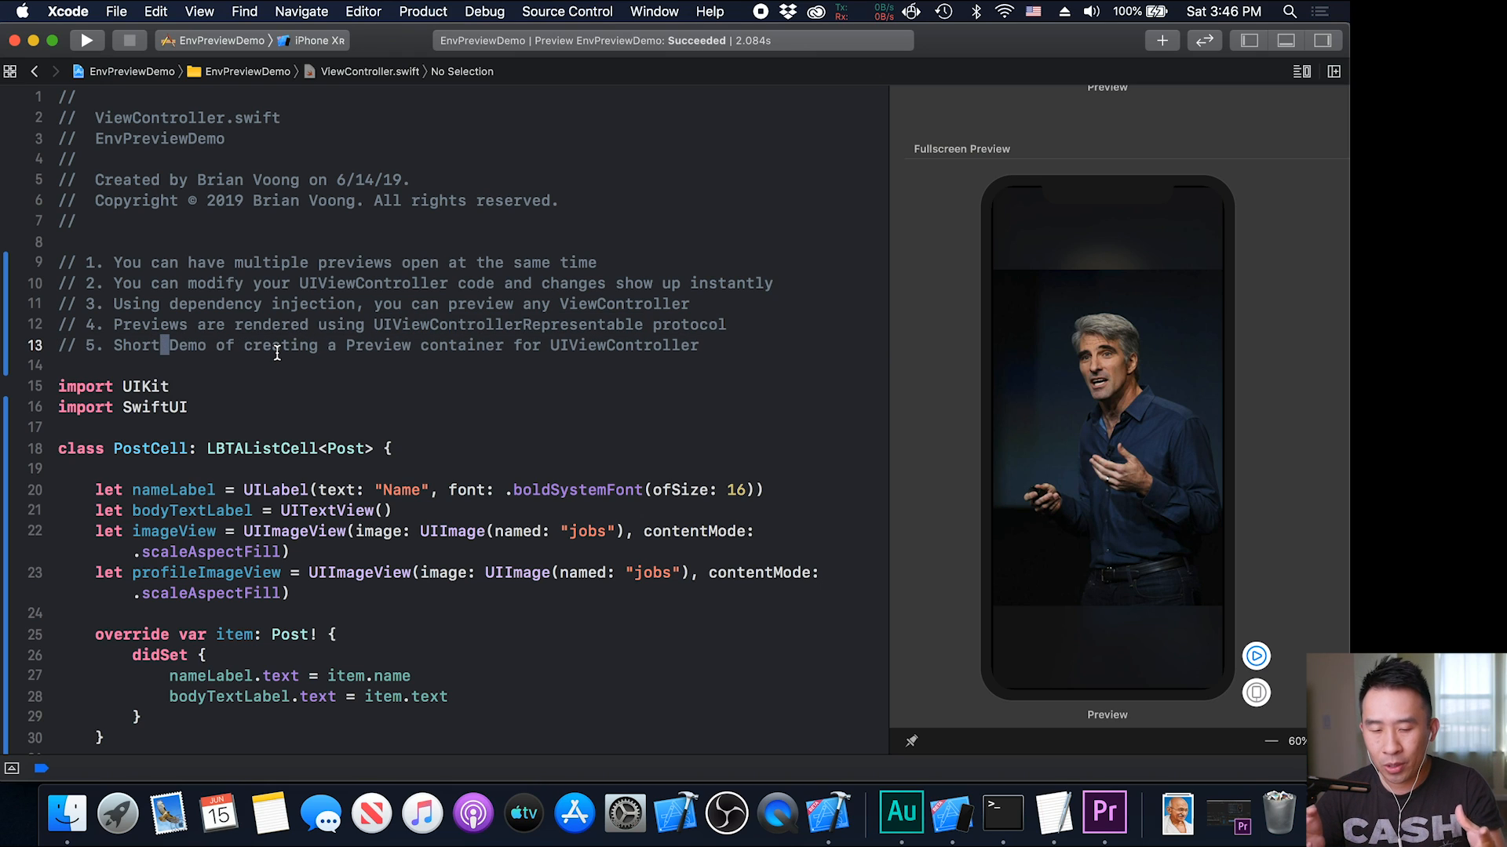
{"action": "mouse_move", "coordinate": [646, 324]}
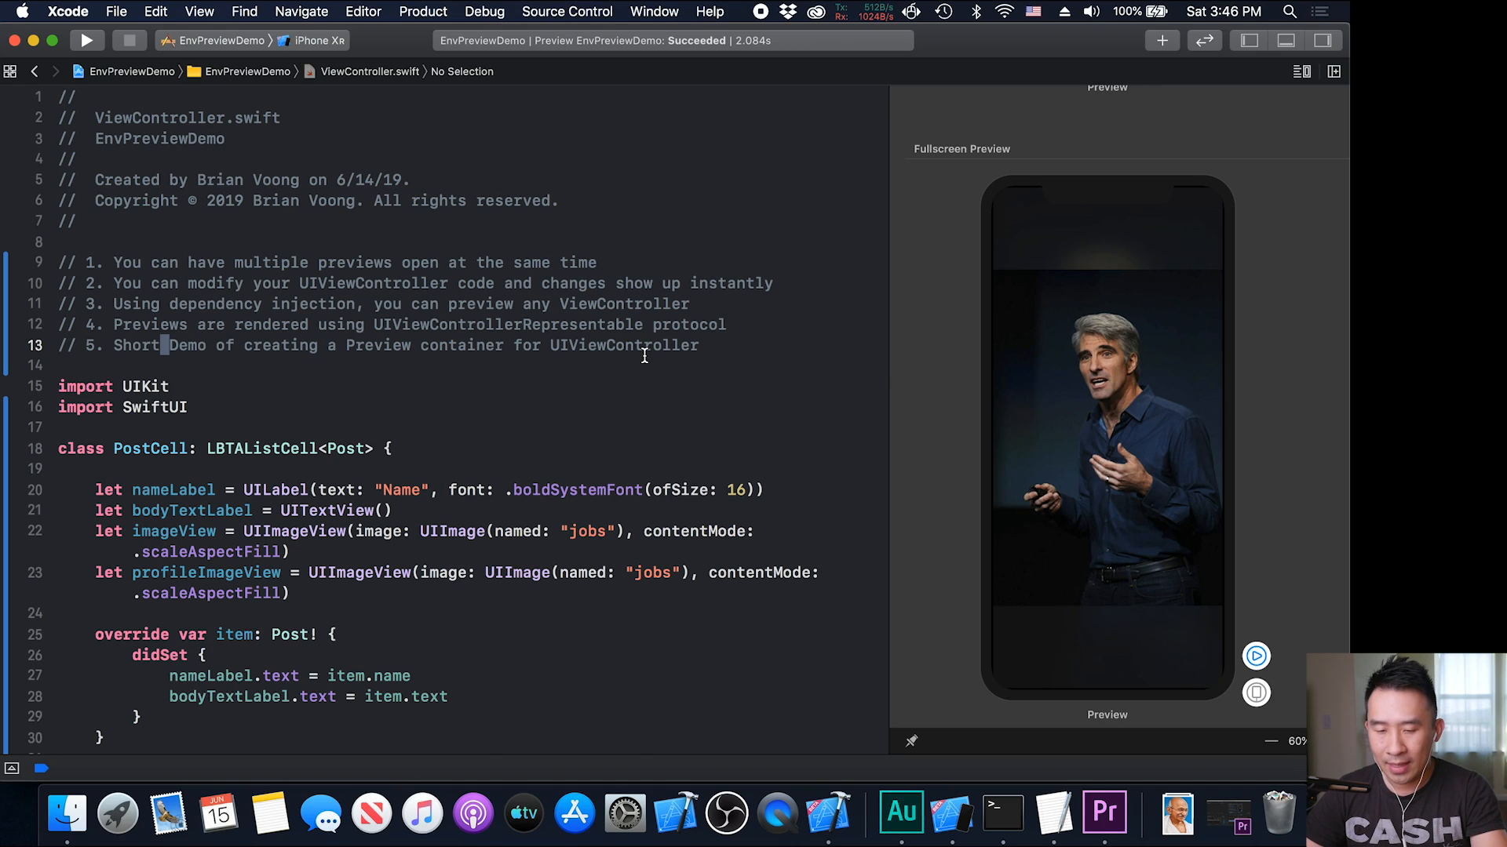
{"action": "scroll", "scroll_direction": "down", "scroll_amount": 3}
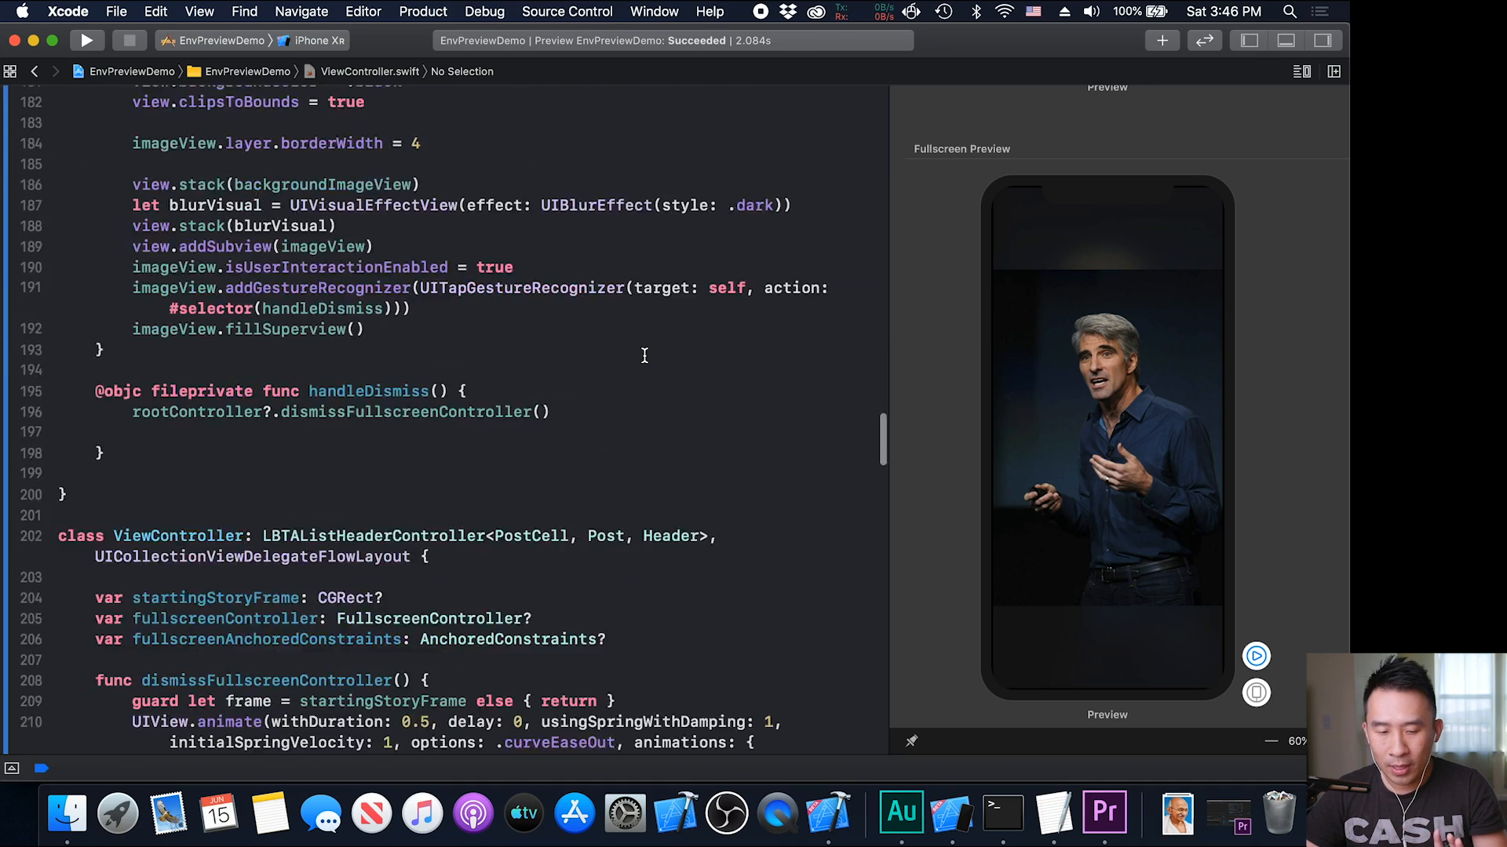
- Open a new line under the // Previews comment and begin typing class
{"action": "scroll", "scroll_direction": "down", "scroll_amount": 3}
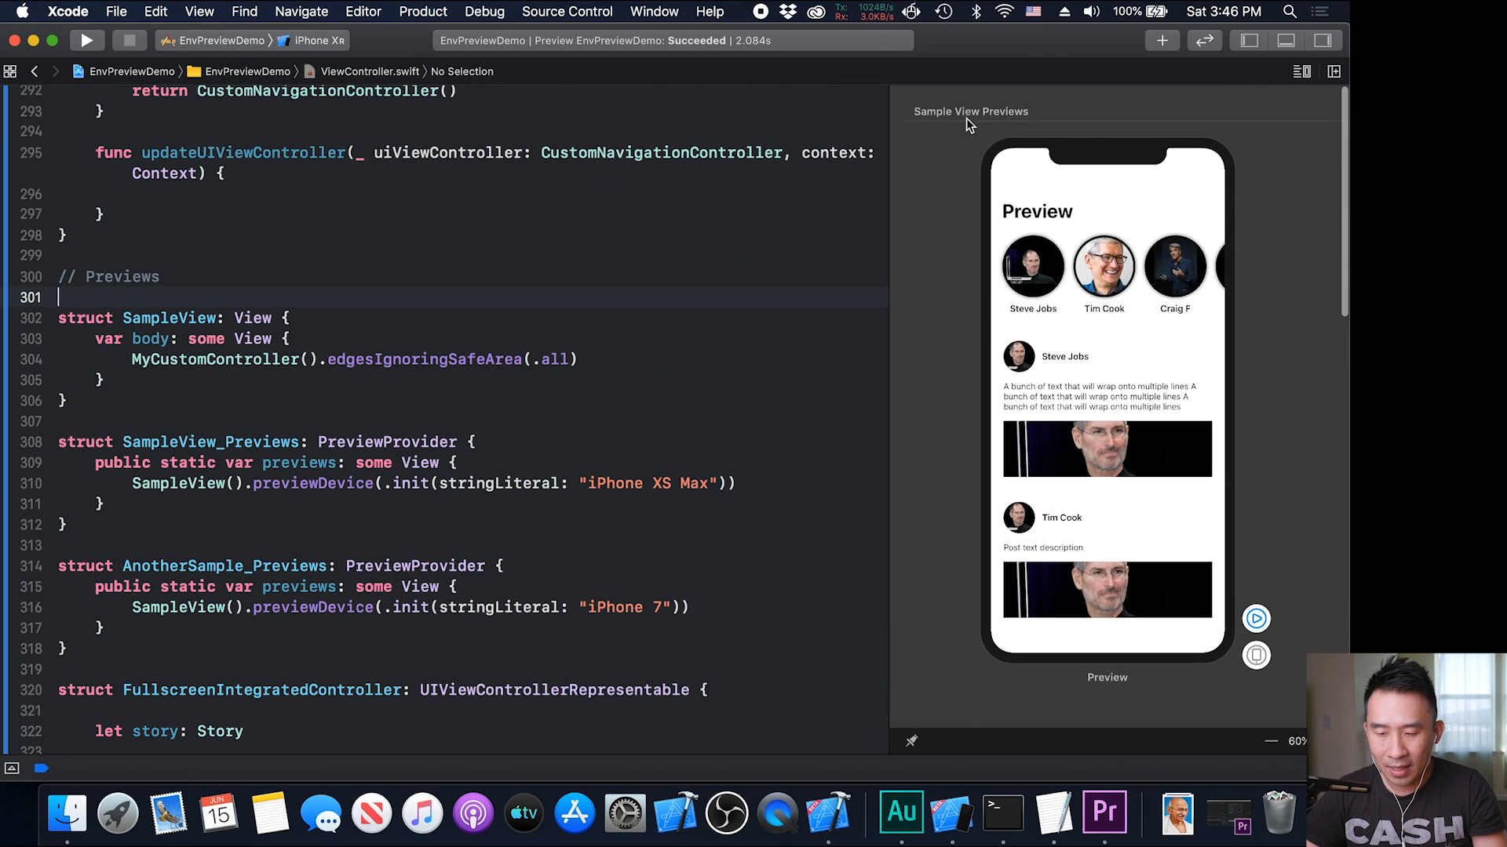
{"action": "double_click", "coordinate": [169, 318]}
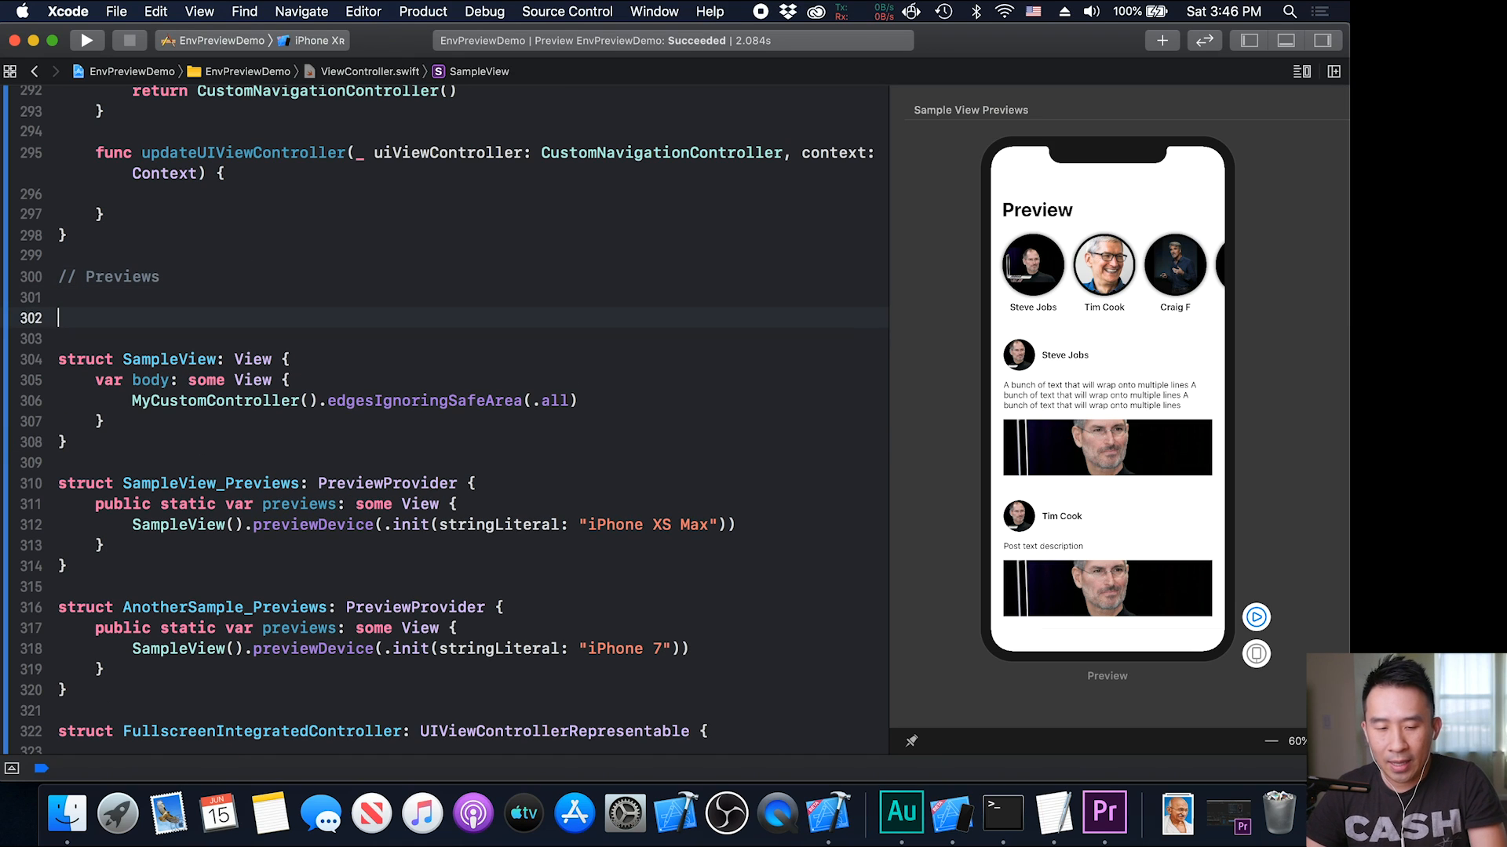
{"action": "type", "text": "class"}
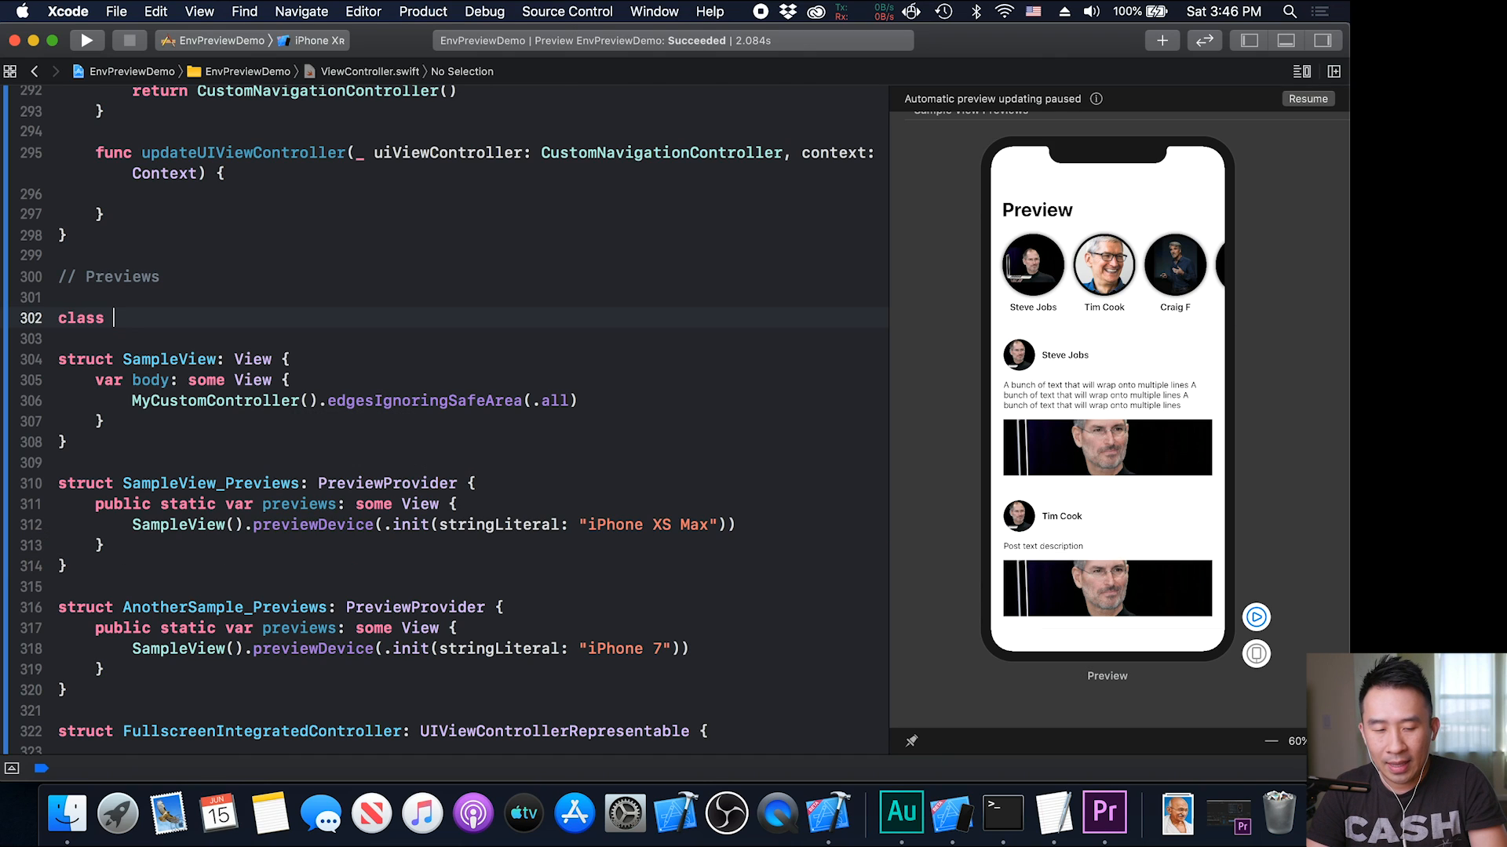
- Write RedController: UIViewController whose viewDidLoad sets view.backgroundColor = .red
{"action": "type", "text": "RedControlle"}
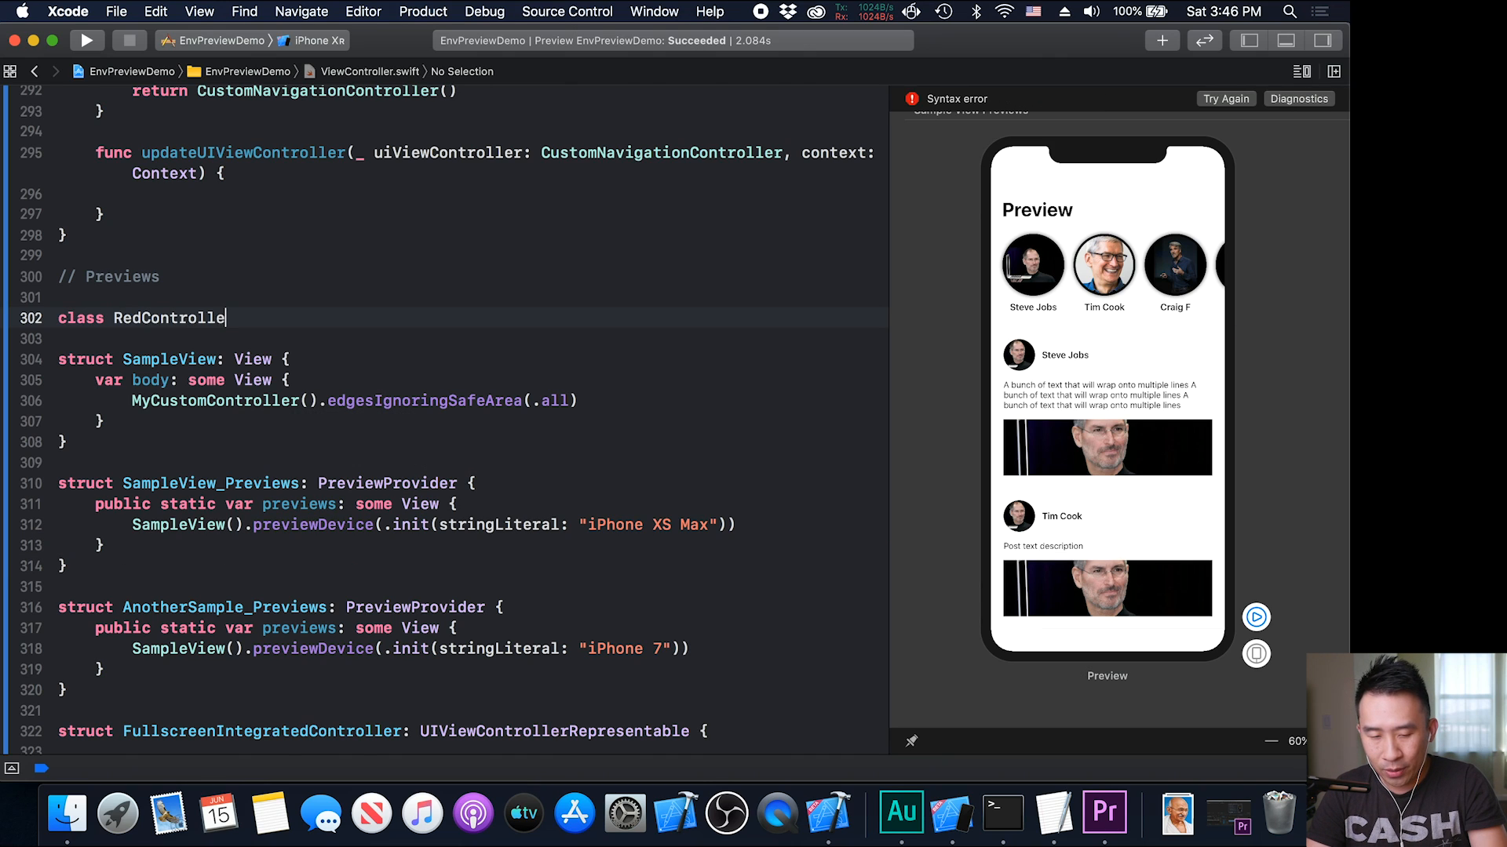
{"action": "type", "text": "r: UIViewController {"}
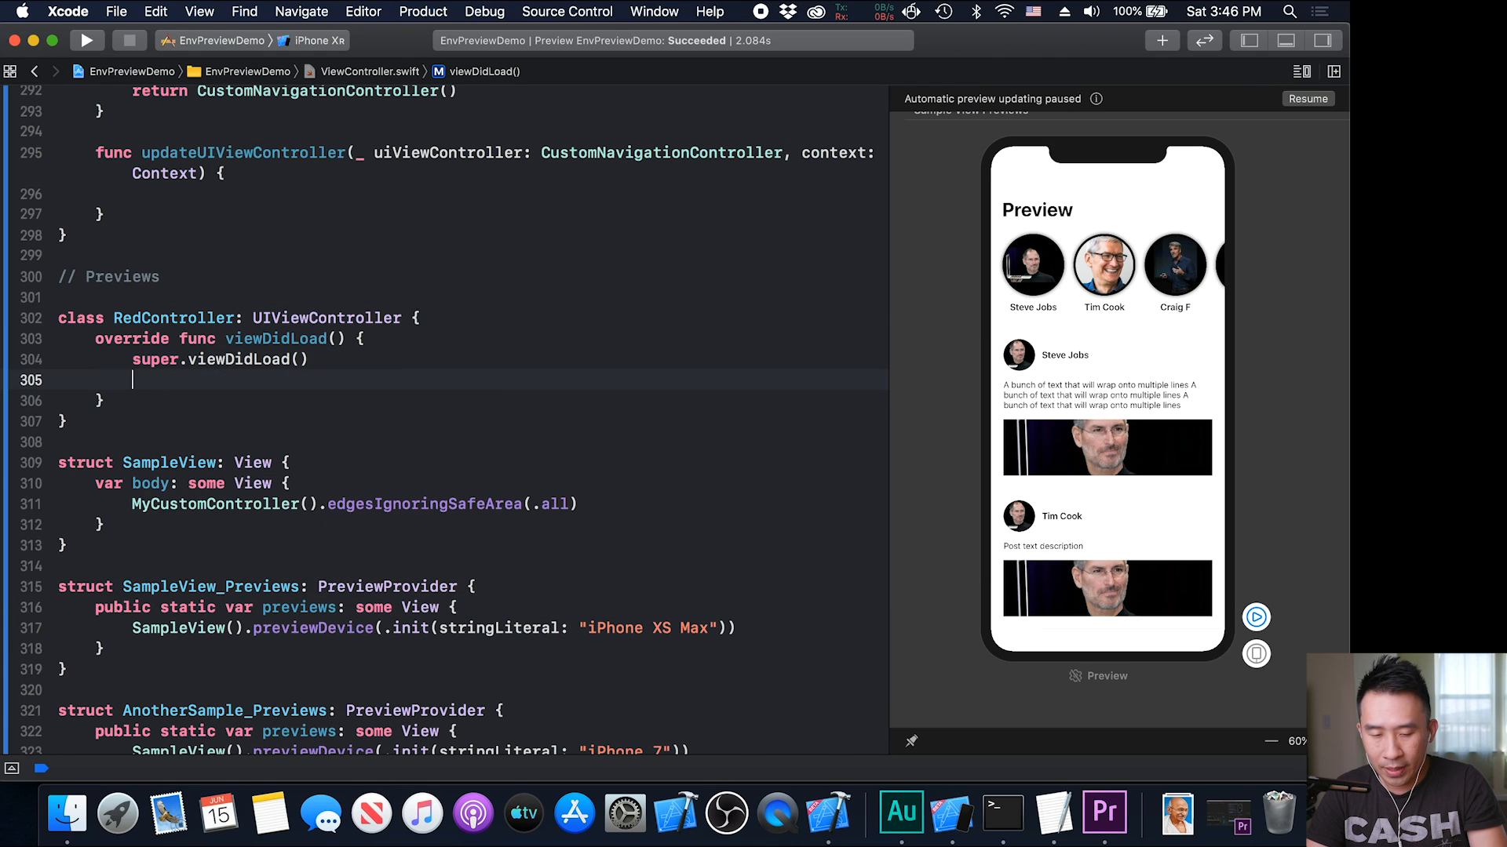
{"action": "type", "text": "view.ab"}
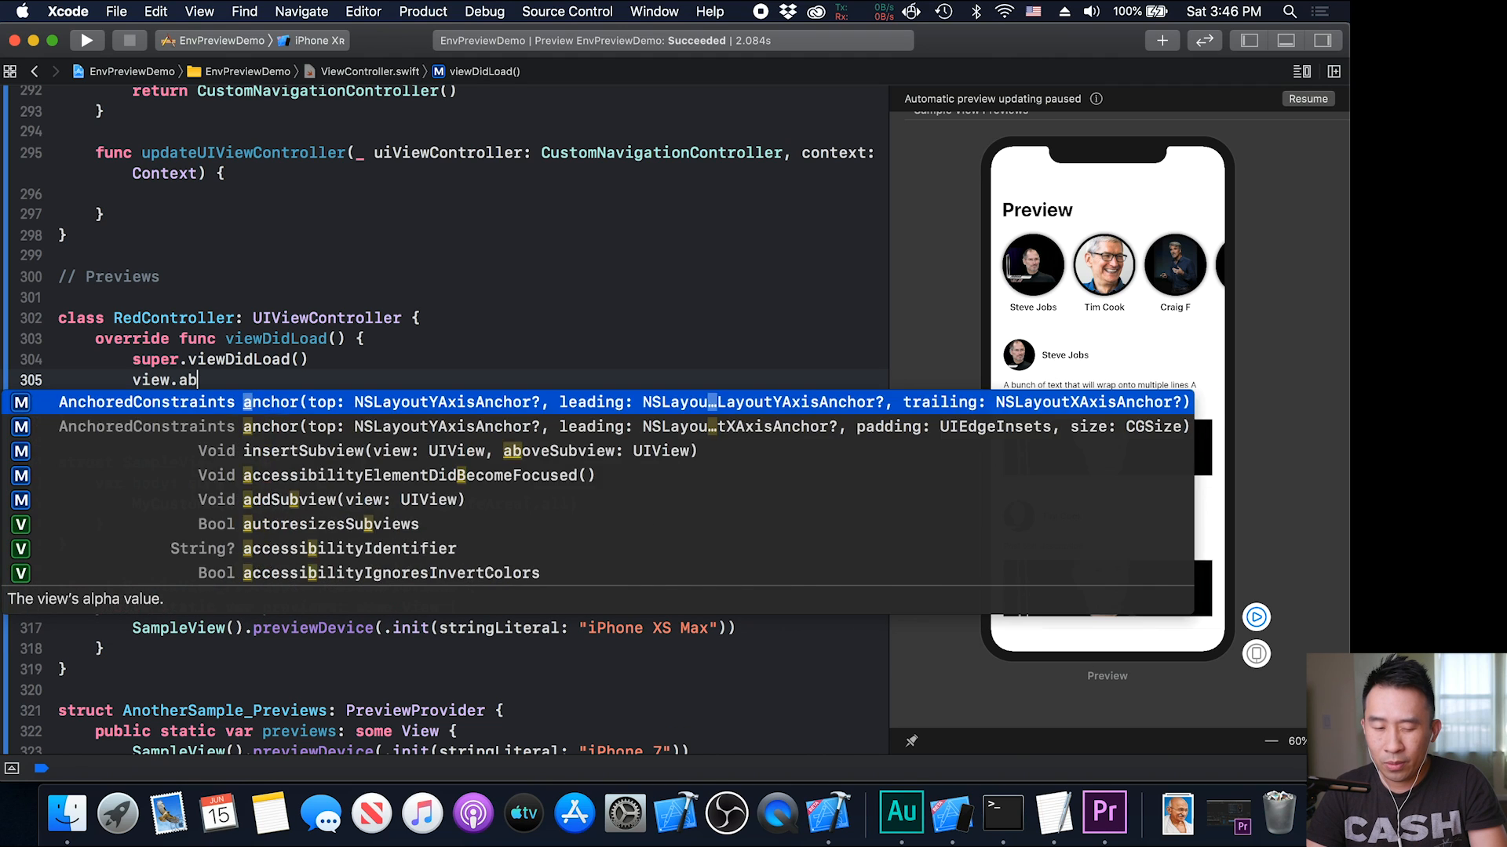
{"action": "type", "text": "ack"}
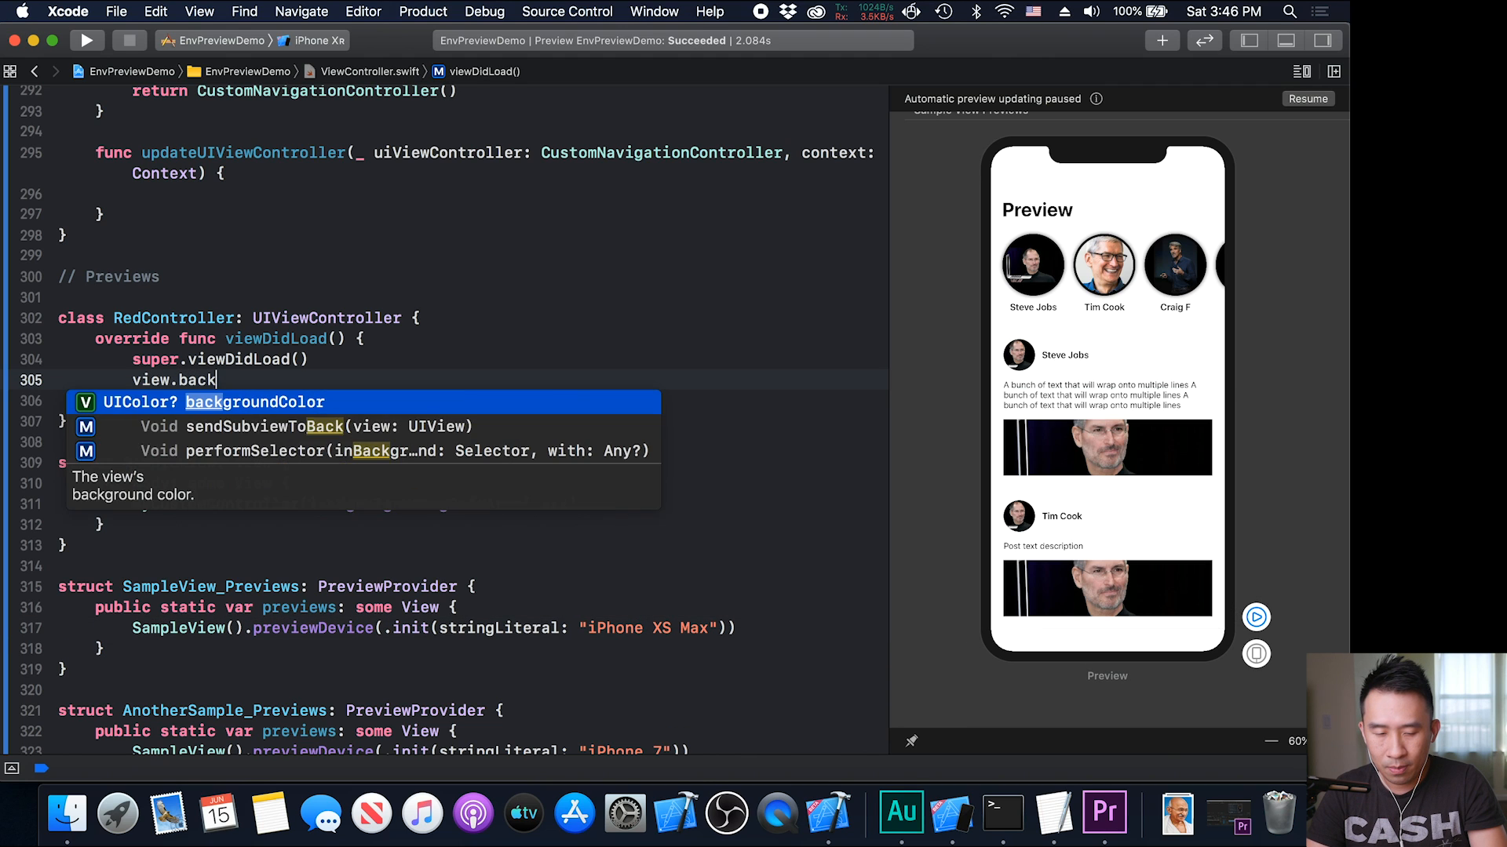
{"action": "type", "text": "groundColor = .red"}
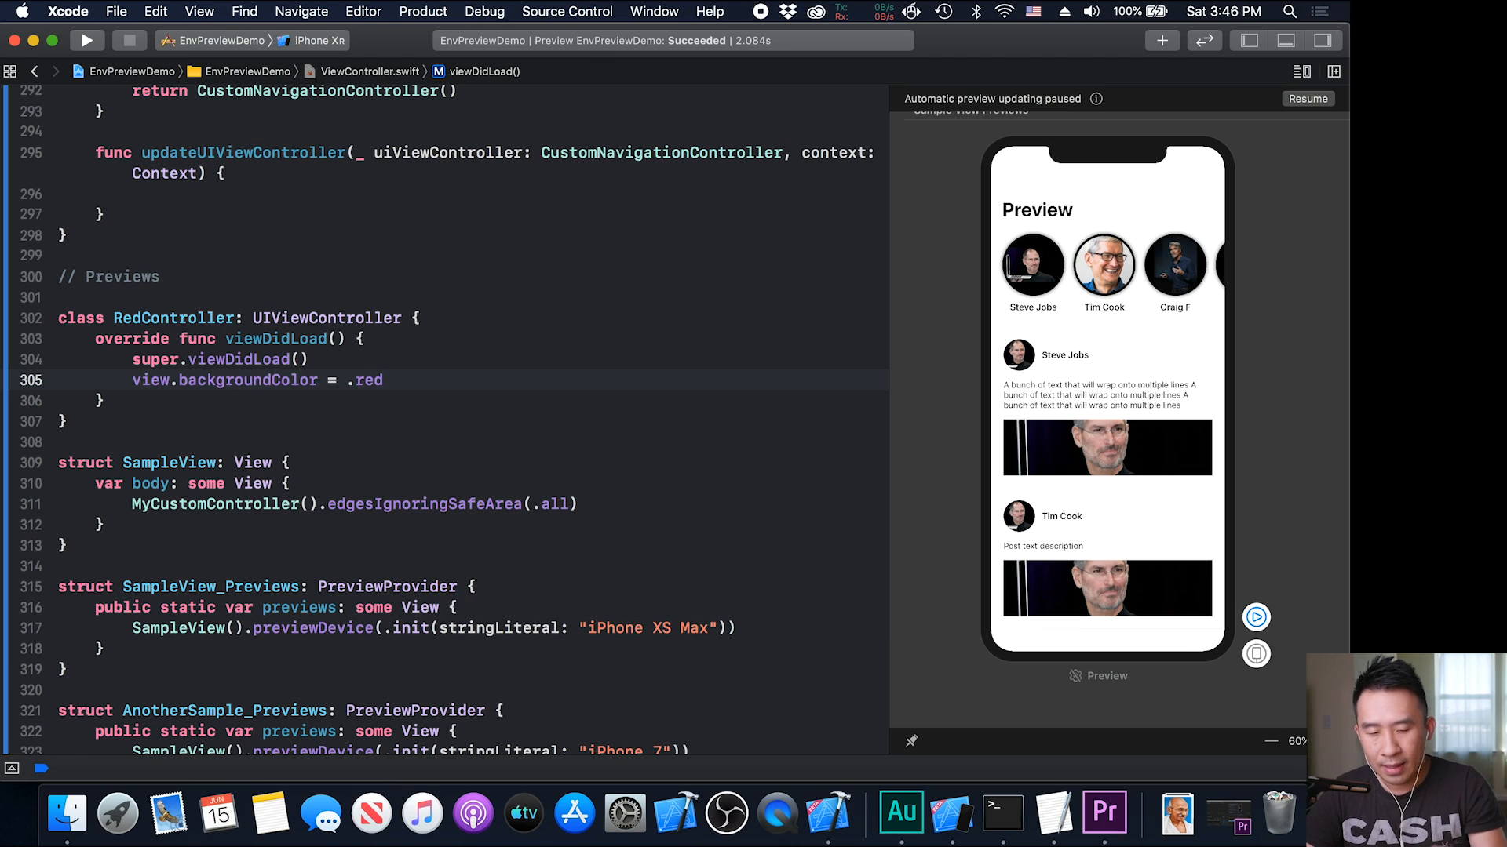
{"action": "left_click", "coordinate": [173, 318]}
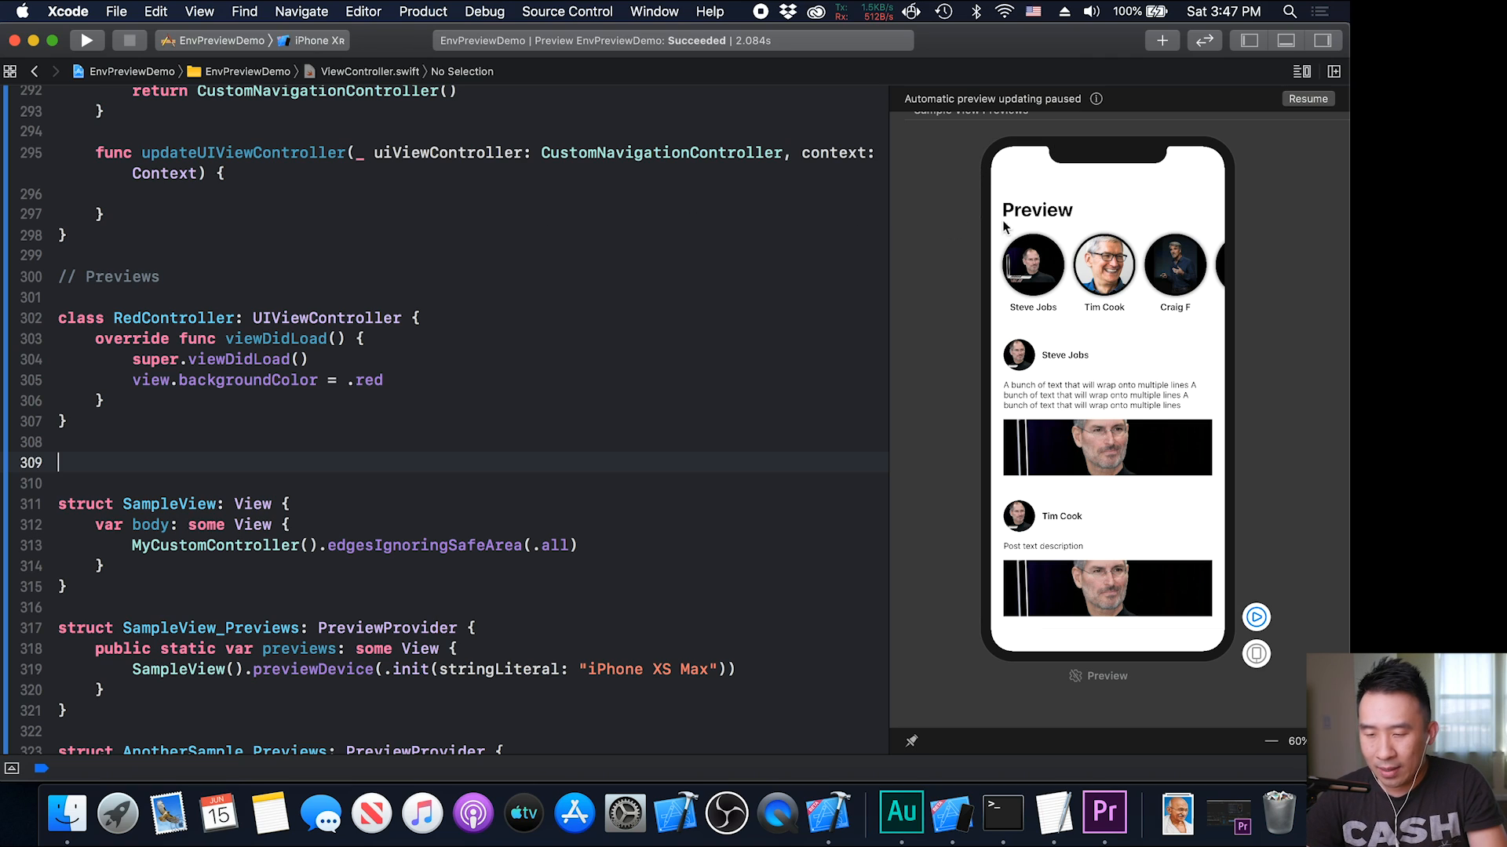
{"action": "mouse_move", "coordinate": [245, 454]}
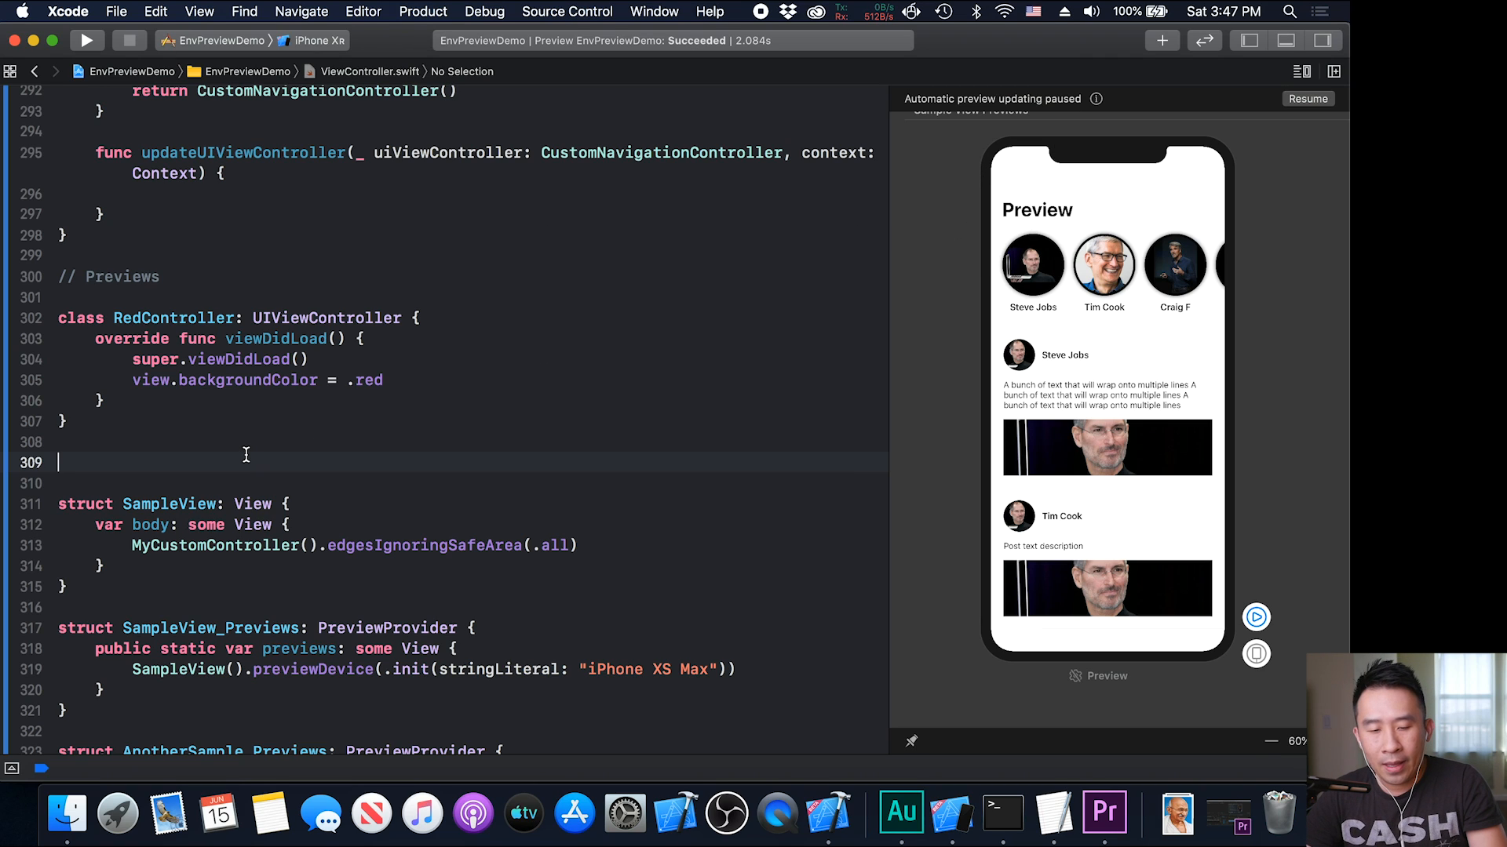
- Declare struct RedSampleView: View with a var body: some View property
{"action": "type", "text": "s"}
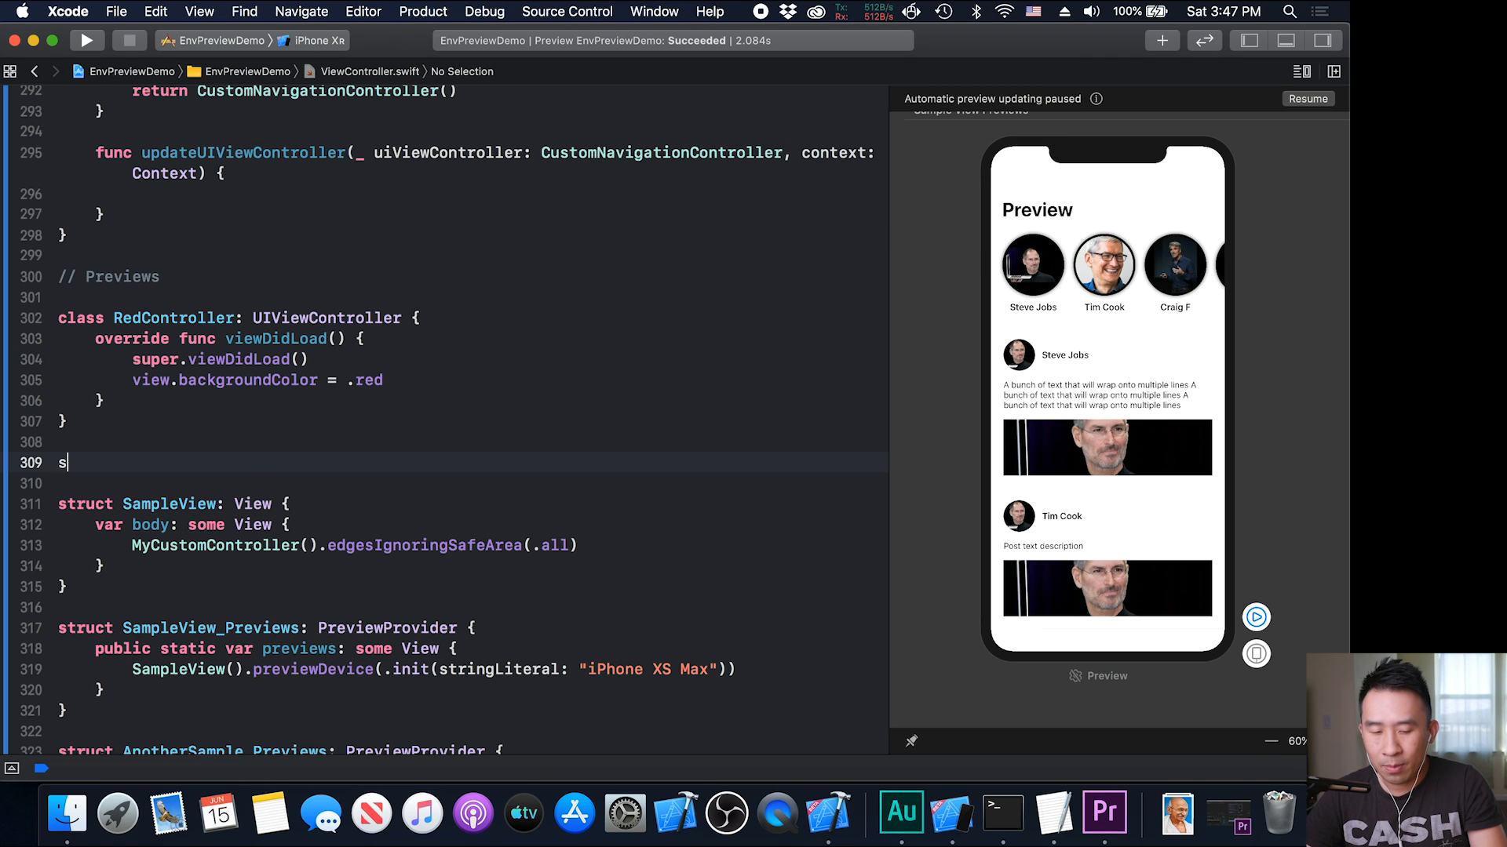
{"action": "type", "text": "truct"}
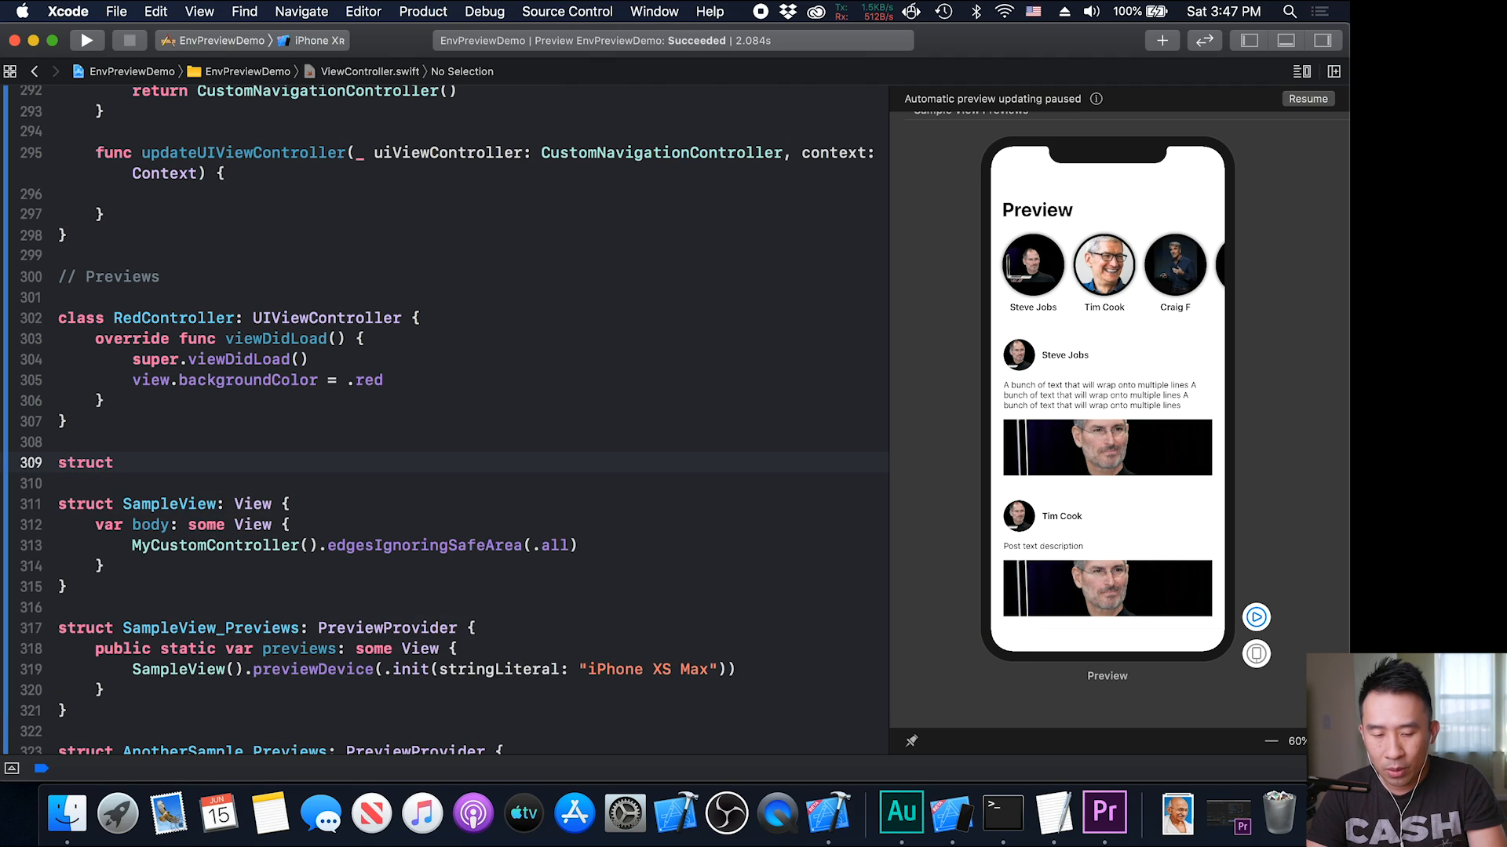
{"action": "type", "text": "RedSam"}
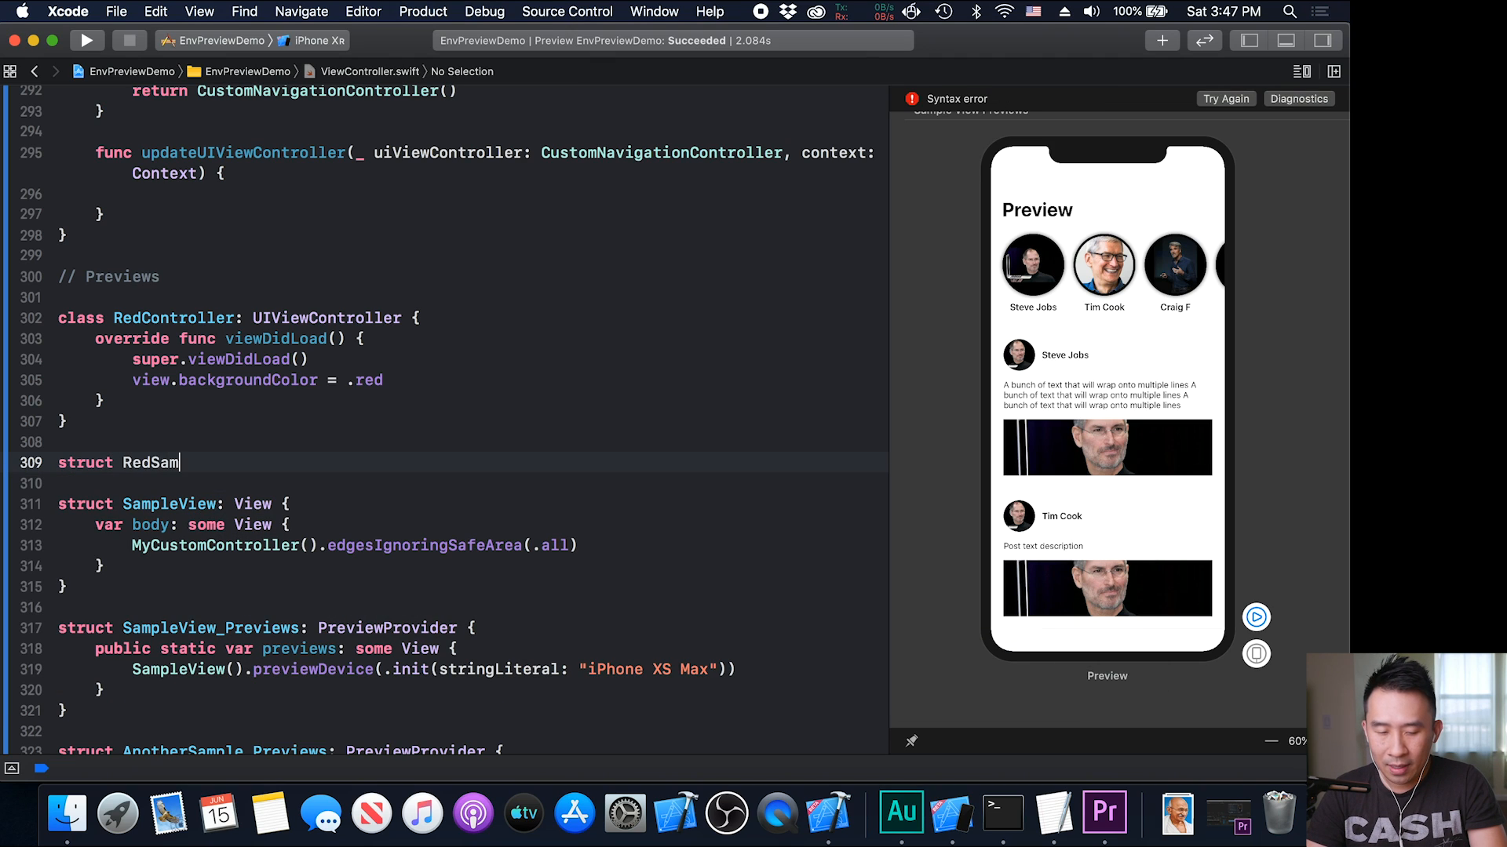
{"action": "type", "text": "pleView: V"}
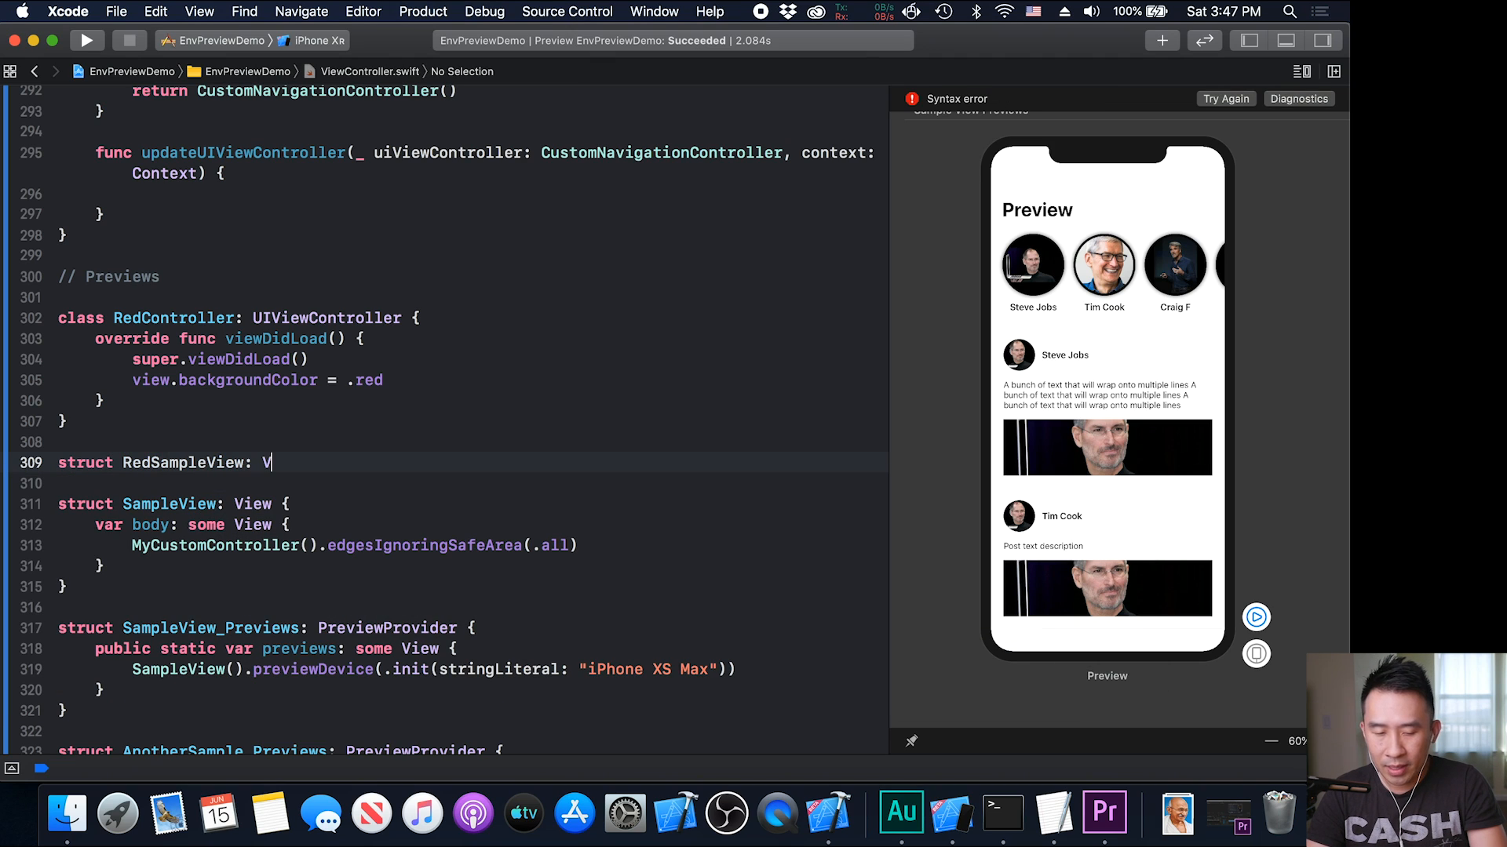
{"action": "type", "text": "iew {"}
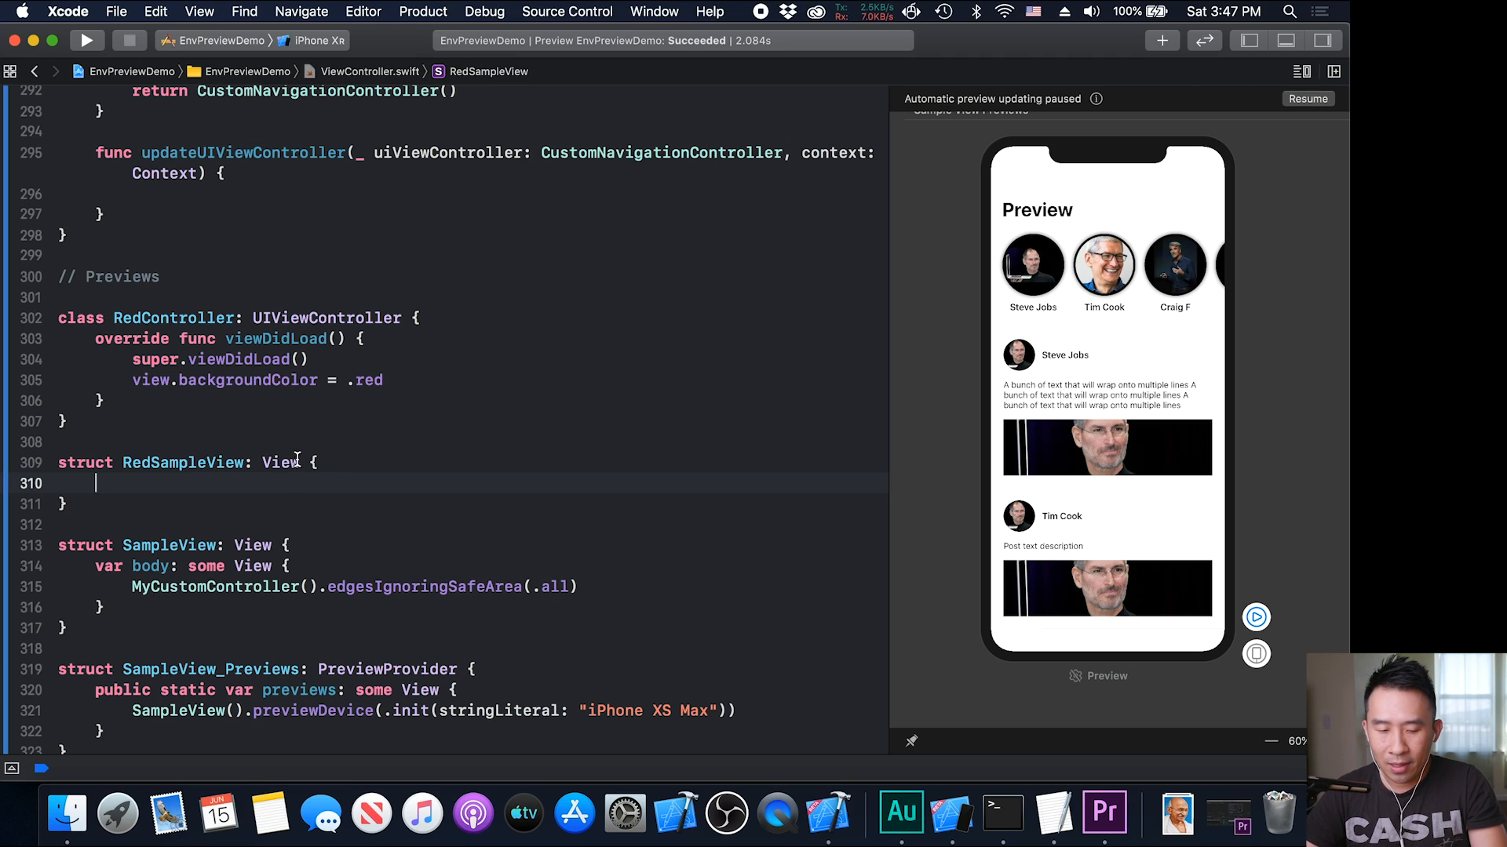
{"action": "type", "text": "var my"}
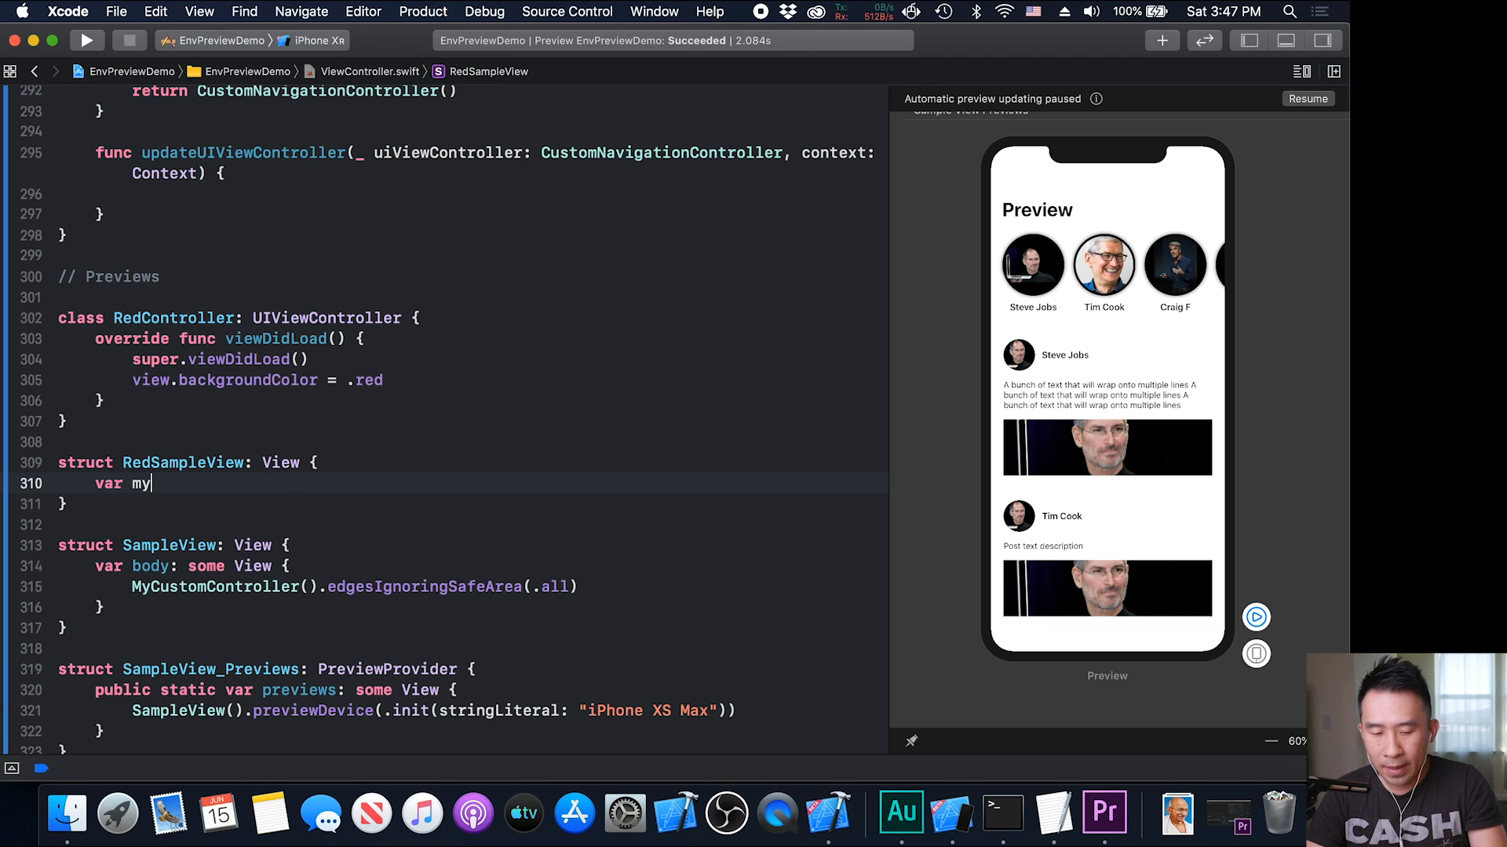
{"action": "type", "text": "body:"}
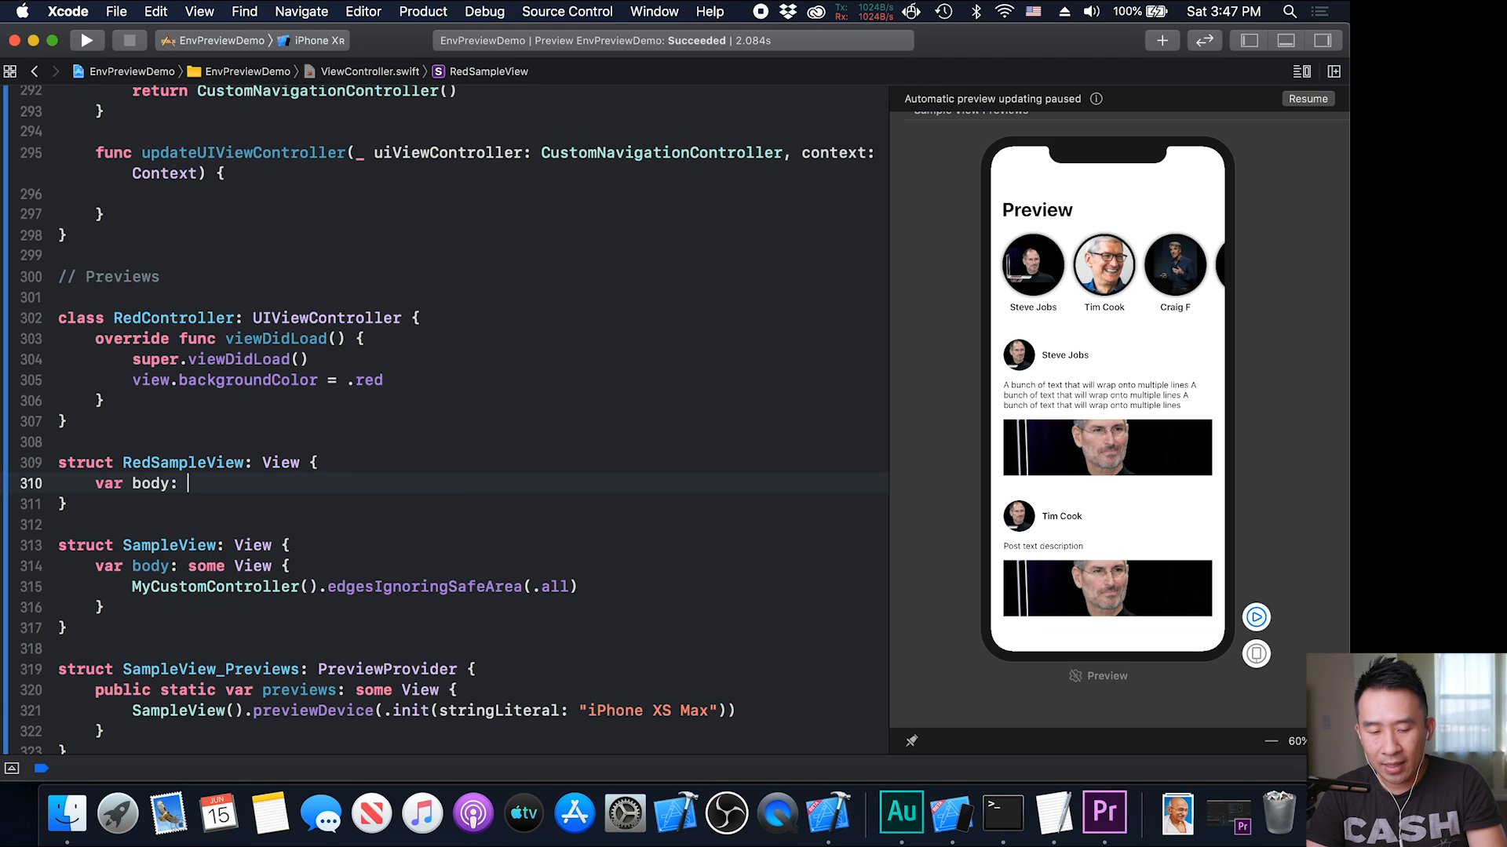
{"action": "type", "text": "some"}
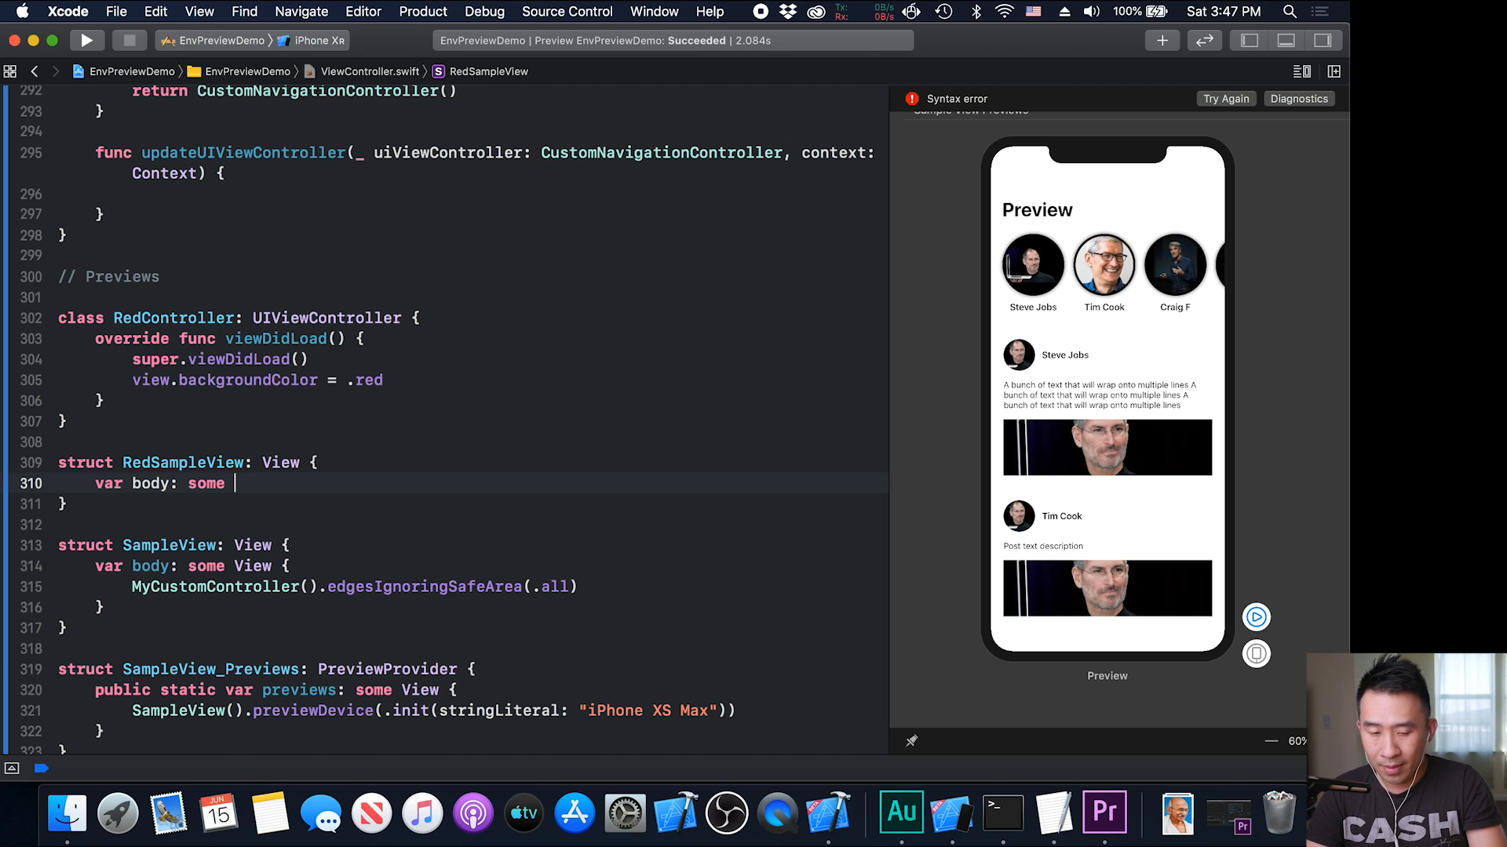
{"action": "type", "text": "View"}
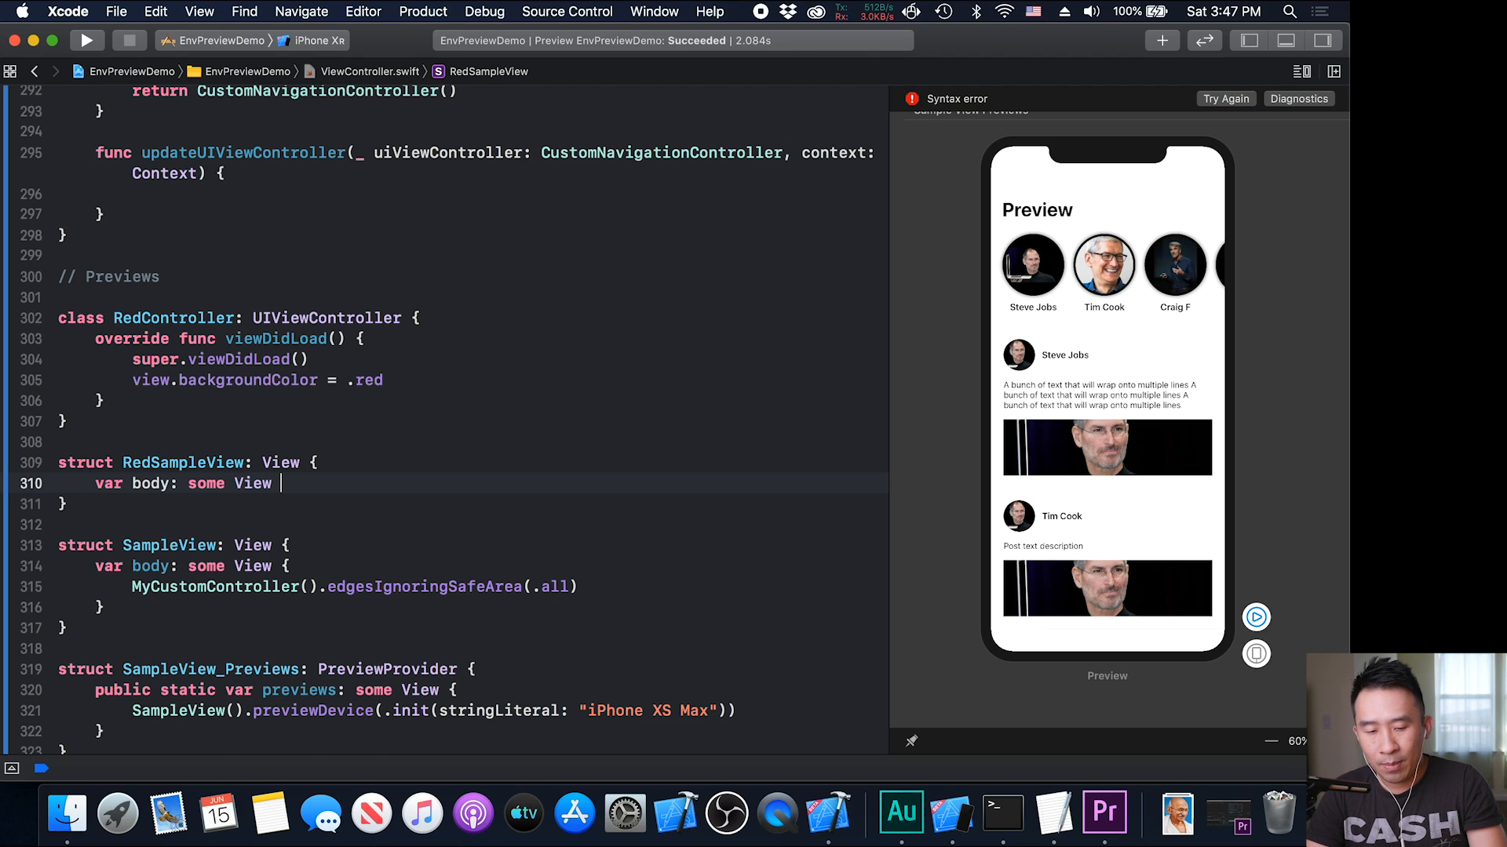
- Fill the body with a List of three Text("abc") rows
{"action": "type", "text": "{"}
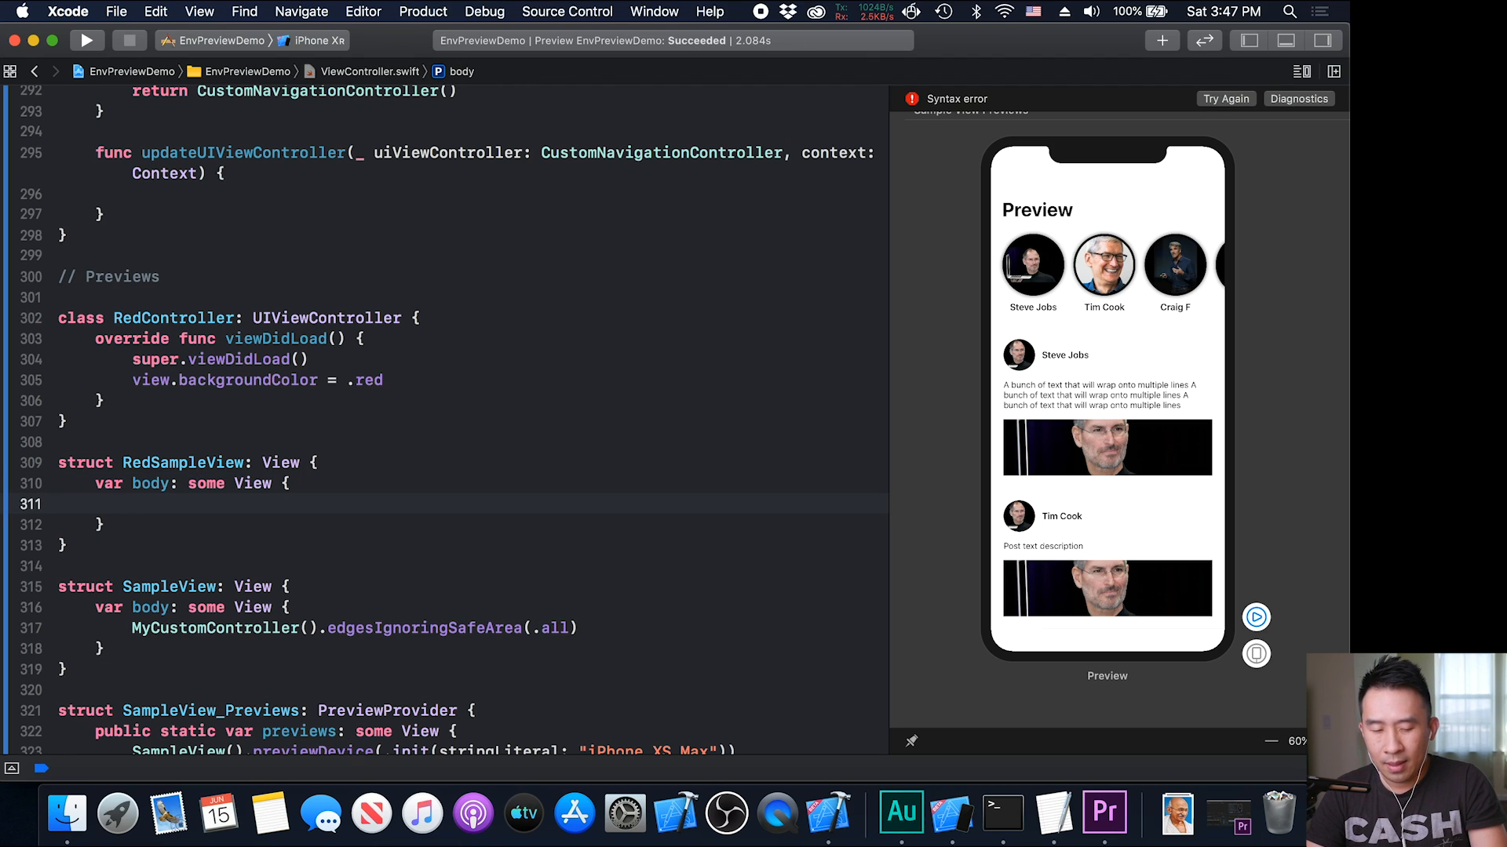
{"action": "type", "text": "List {"}
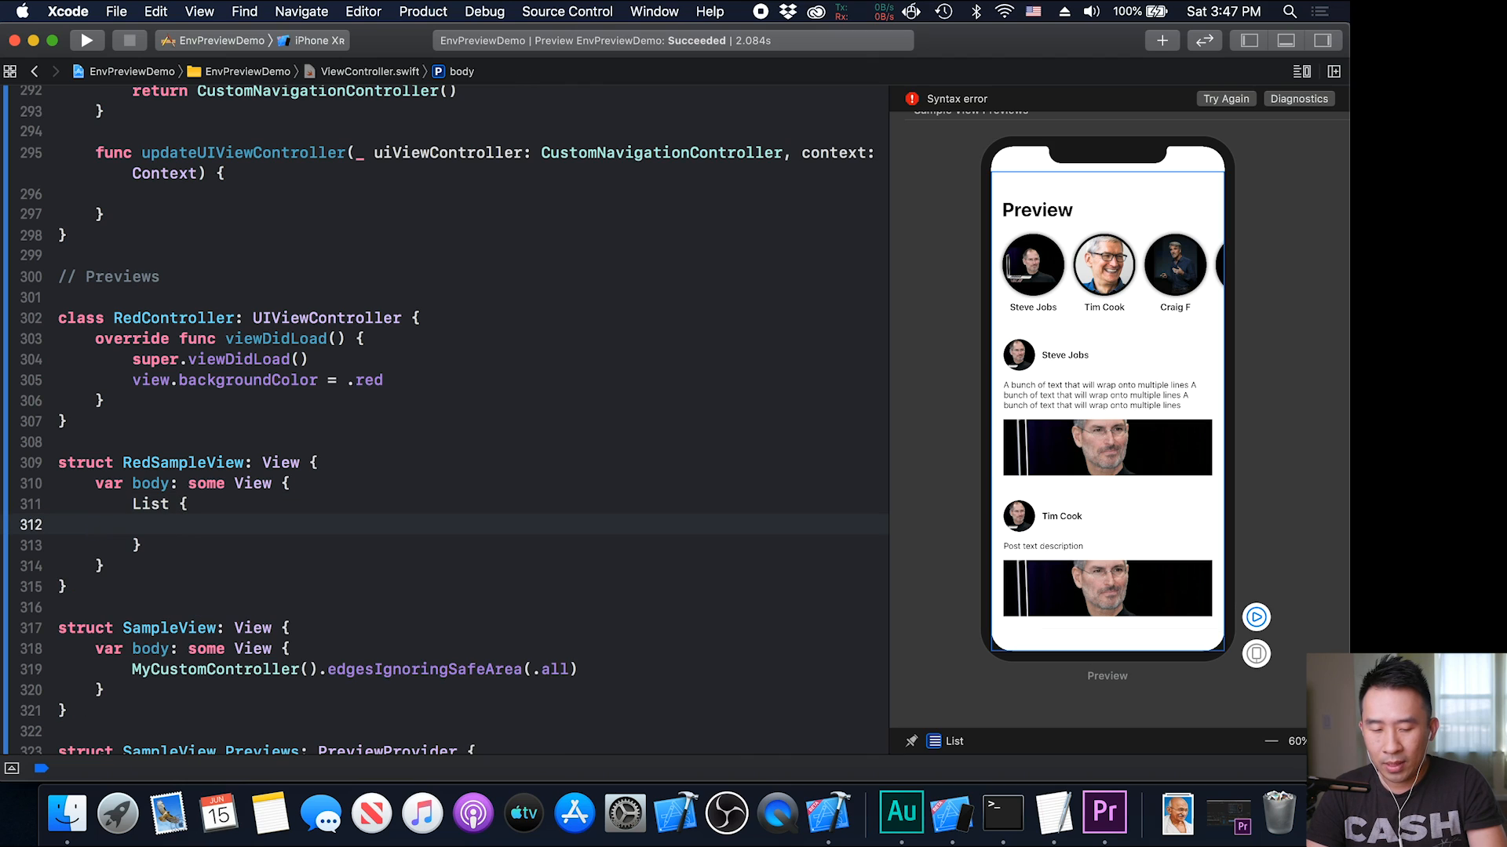
{"action": "type", "text": "Text(\"a"}
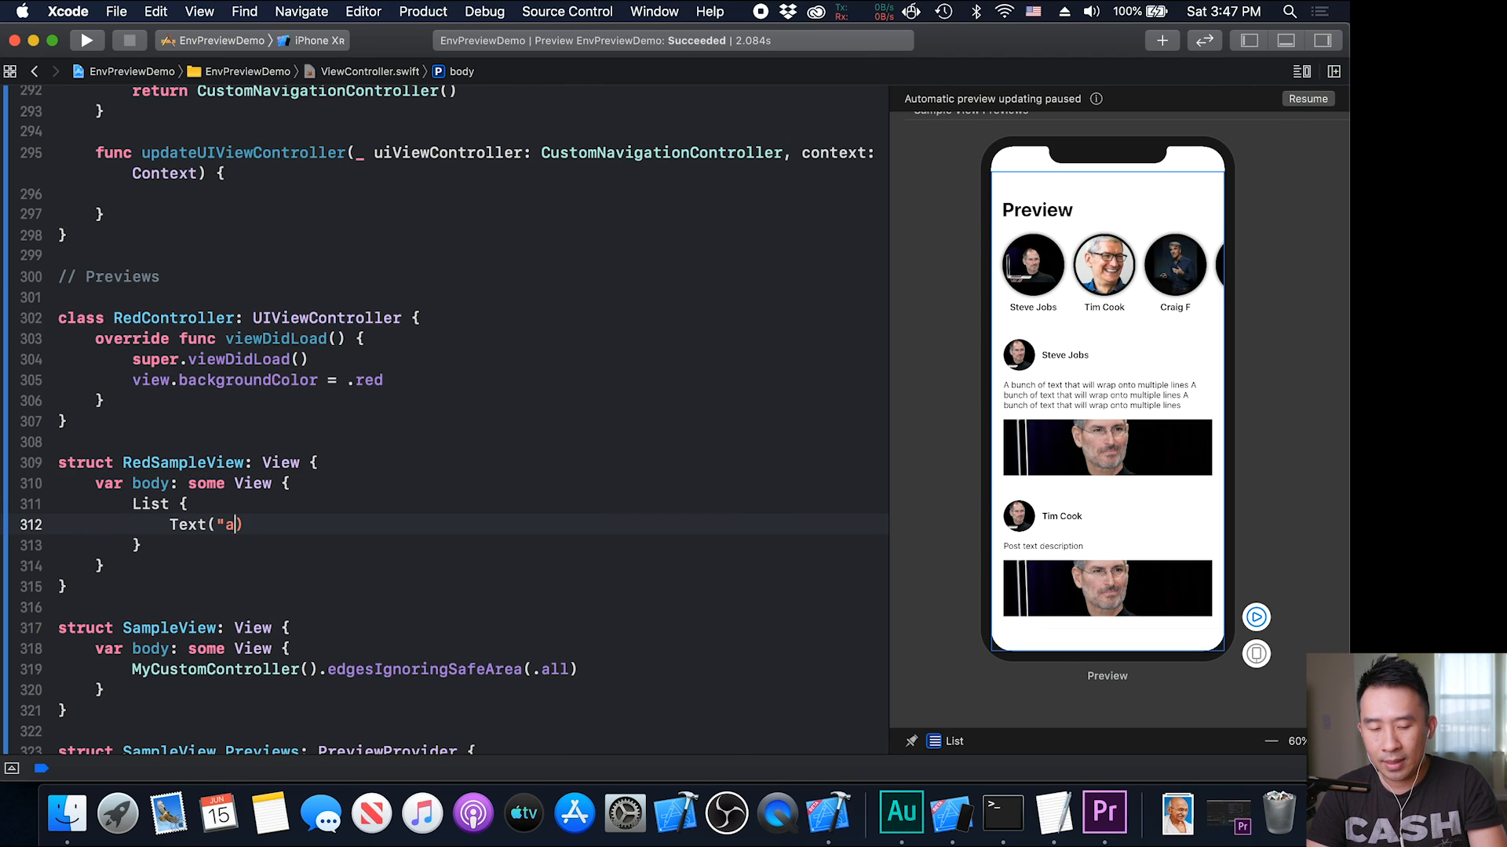
{"action": "type", "text": "bc"}
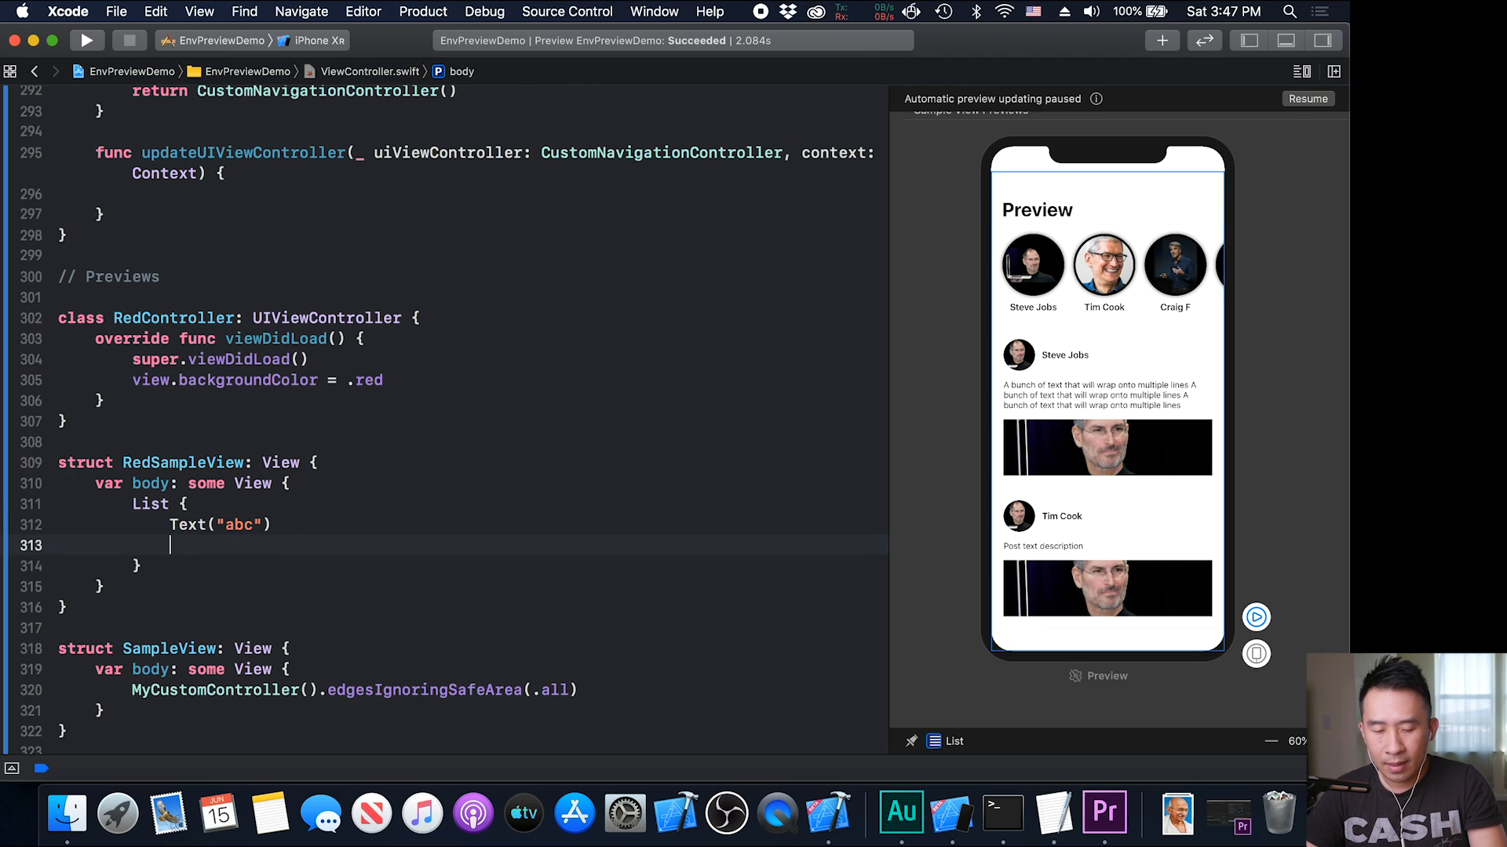
{"action": "type", "text": "Text(\"abc\")"}
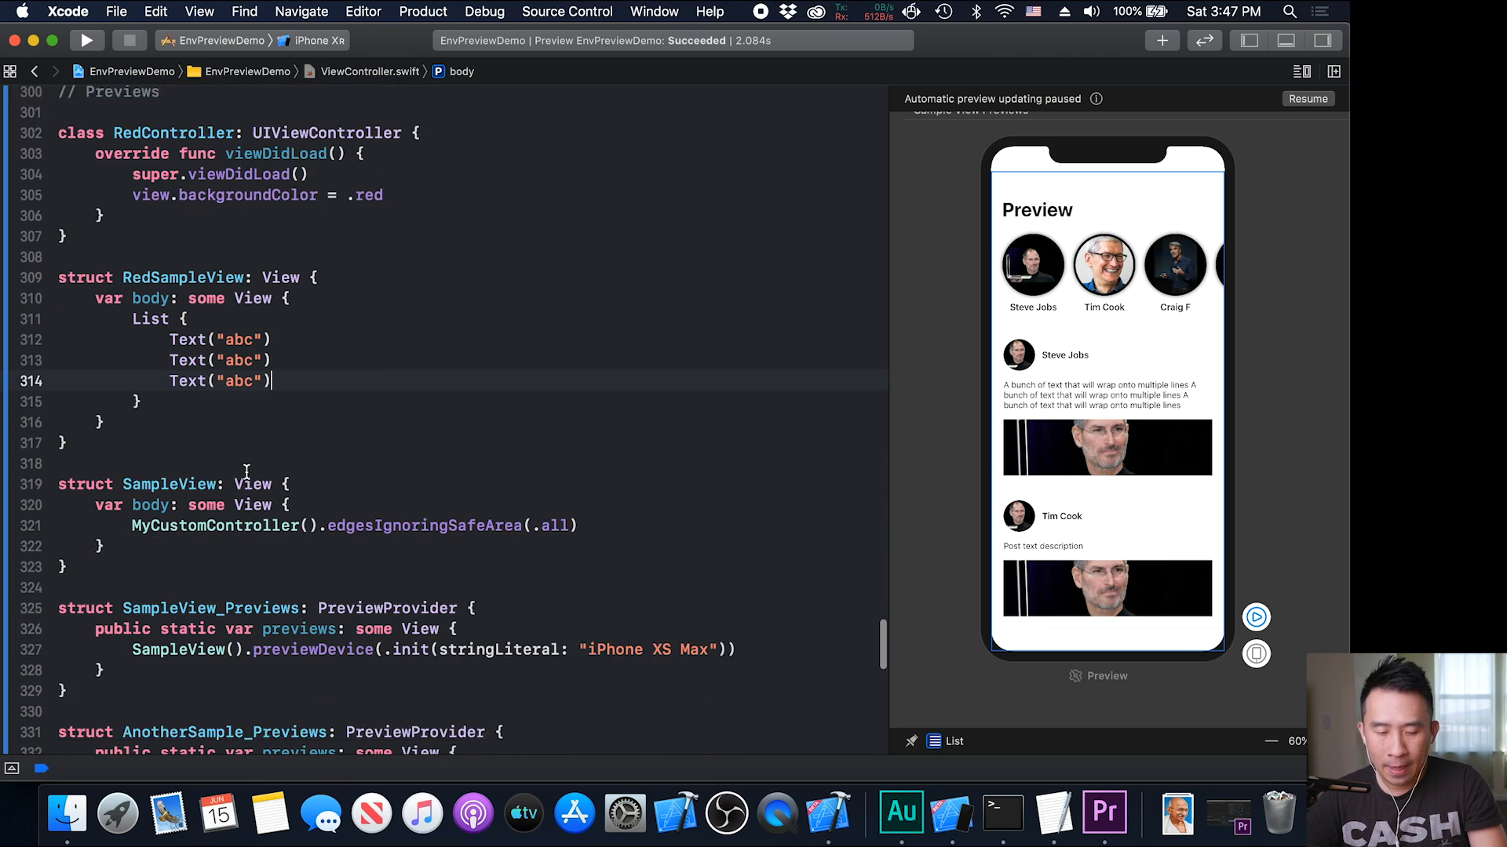
{"action": "double_click", "coordinate": [182, 216]}
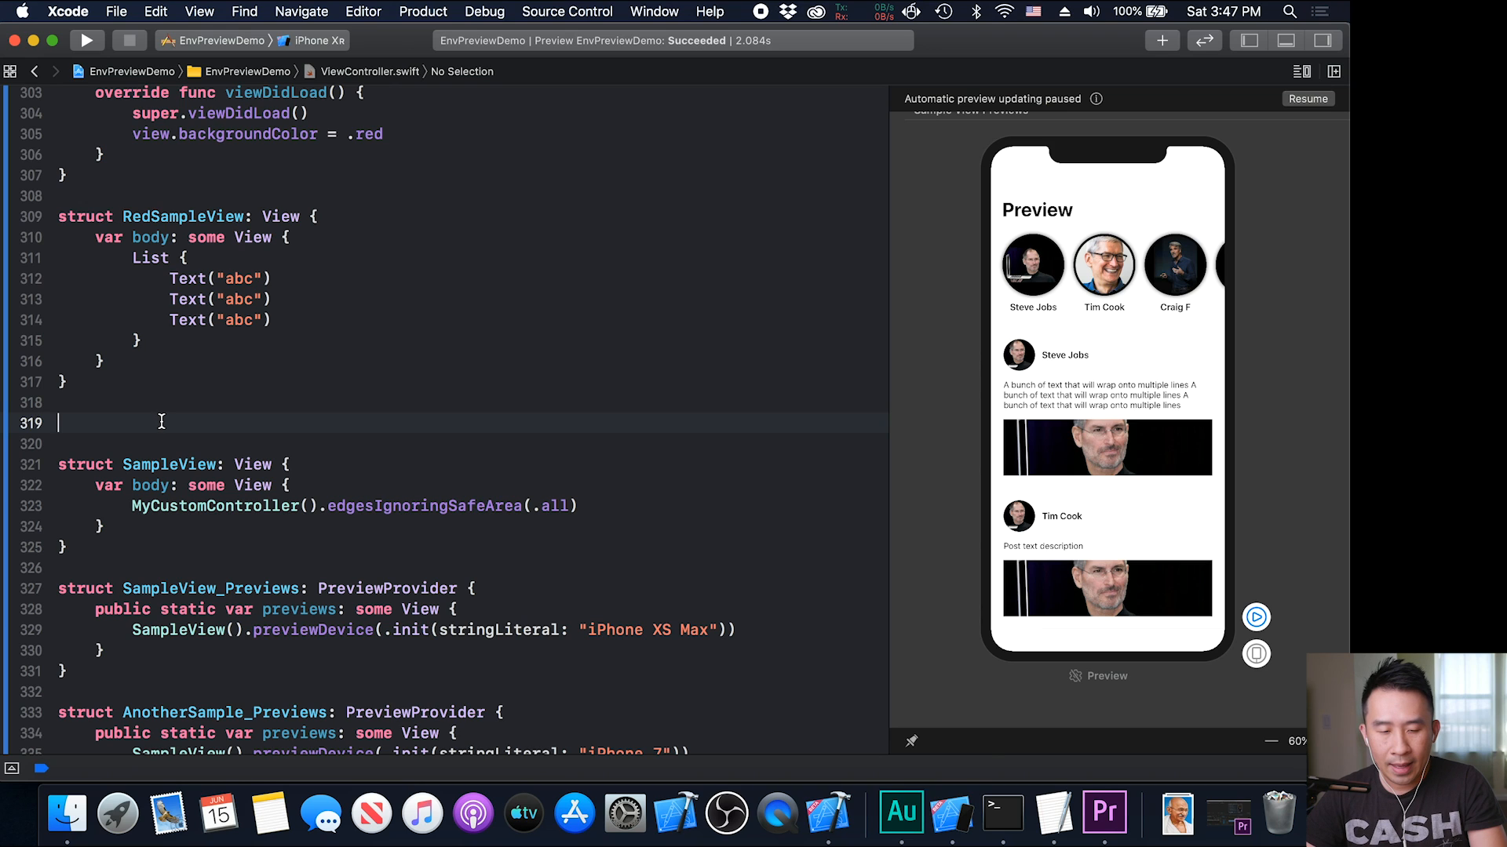
- Add struct RedSamplePreview: PreviewProvider whose static previews returns RedSampleView()
{"action": "type", "text": "struct R {"}
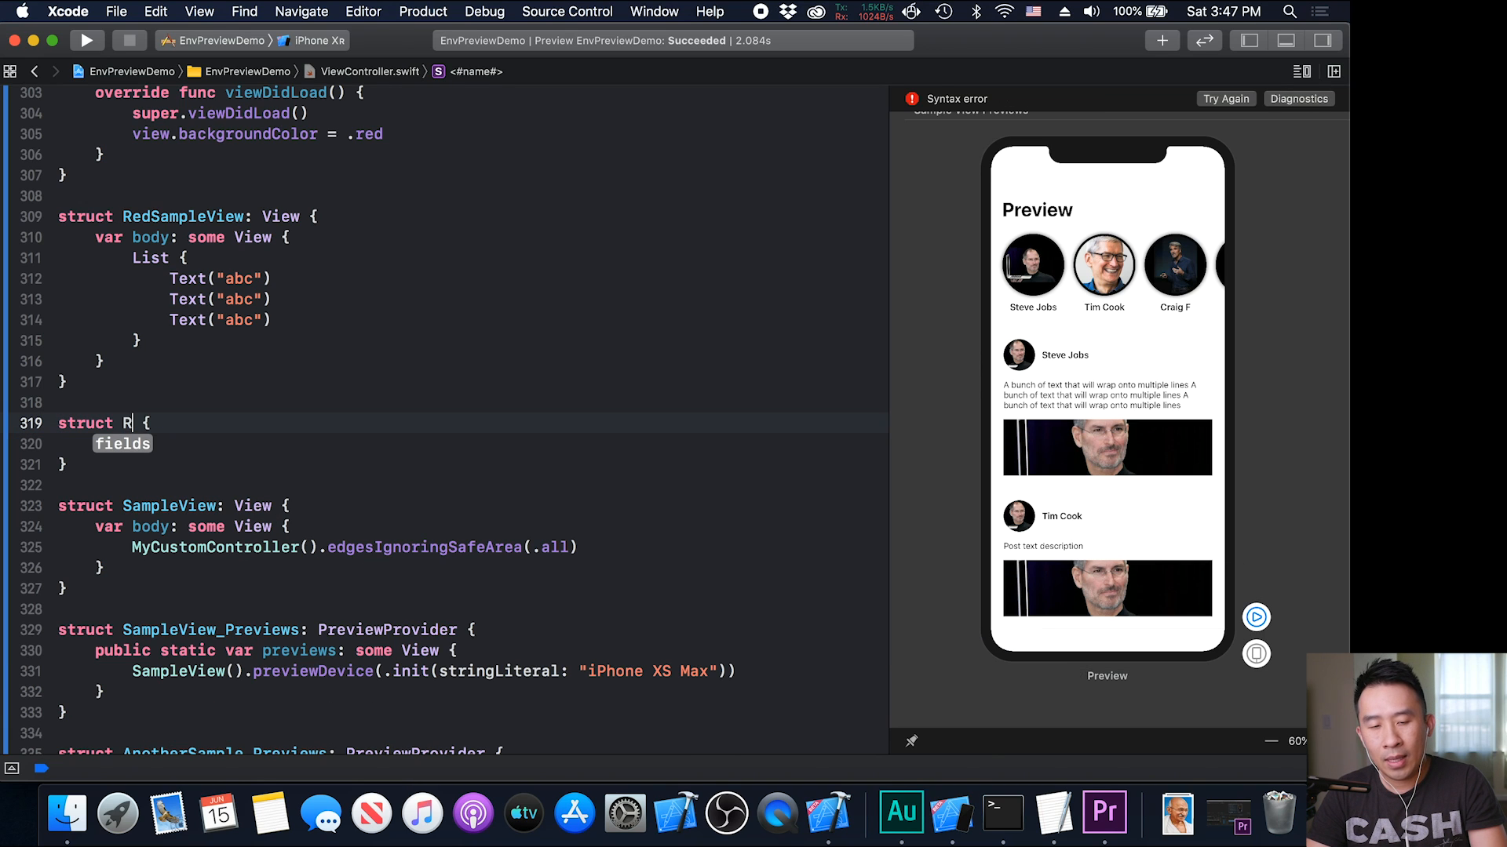
{"action": "type", "text": "edSamplePrev"}
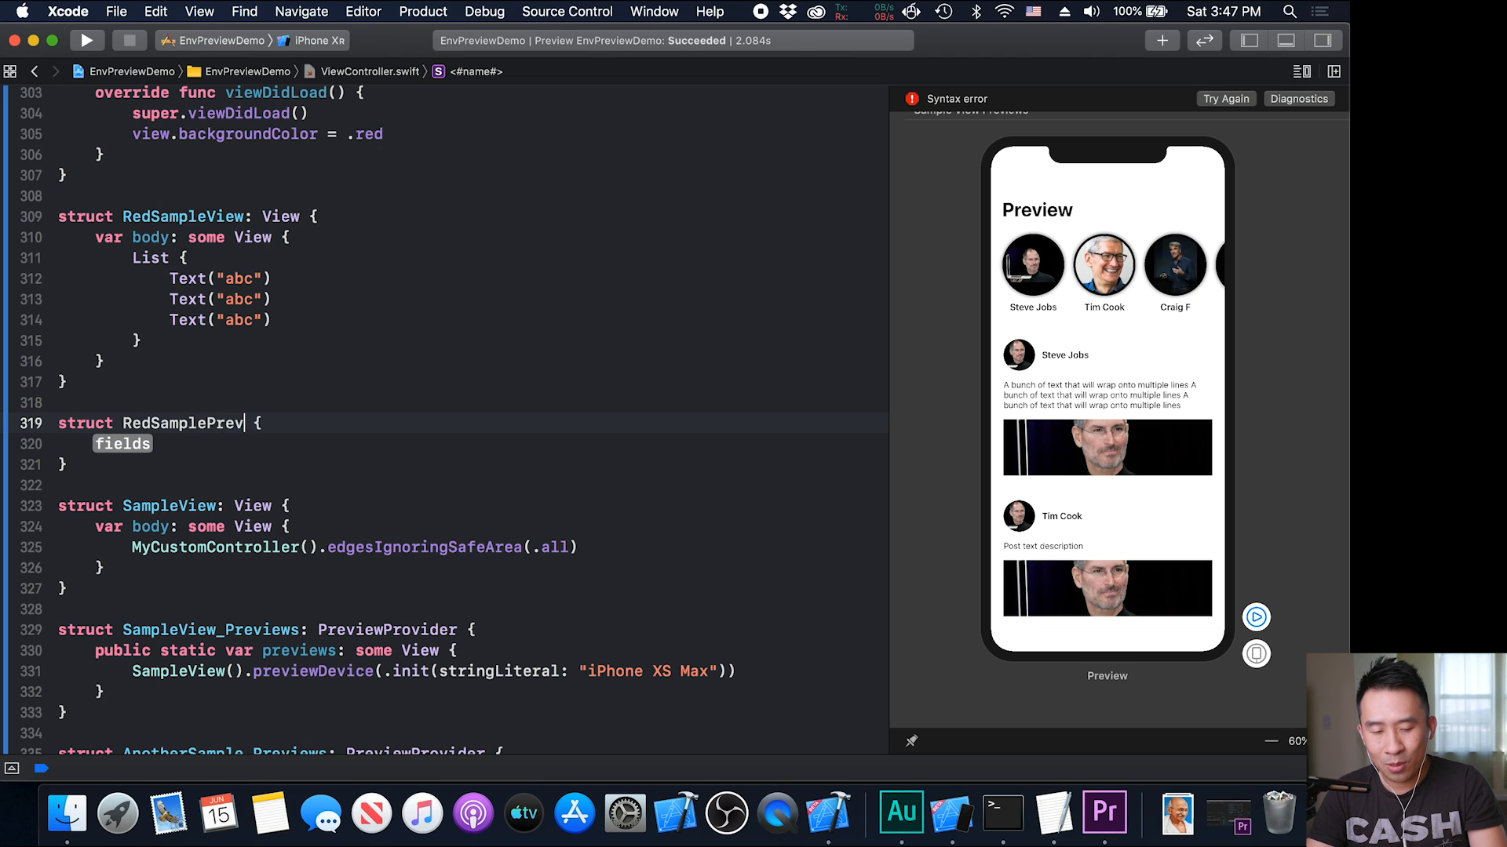
{"action": "type", "text": "iew:"}
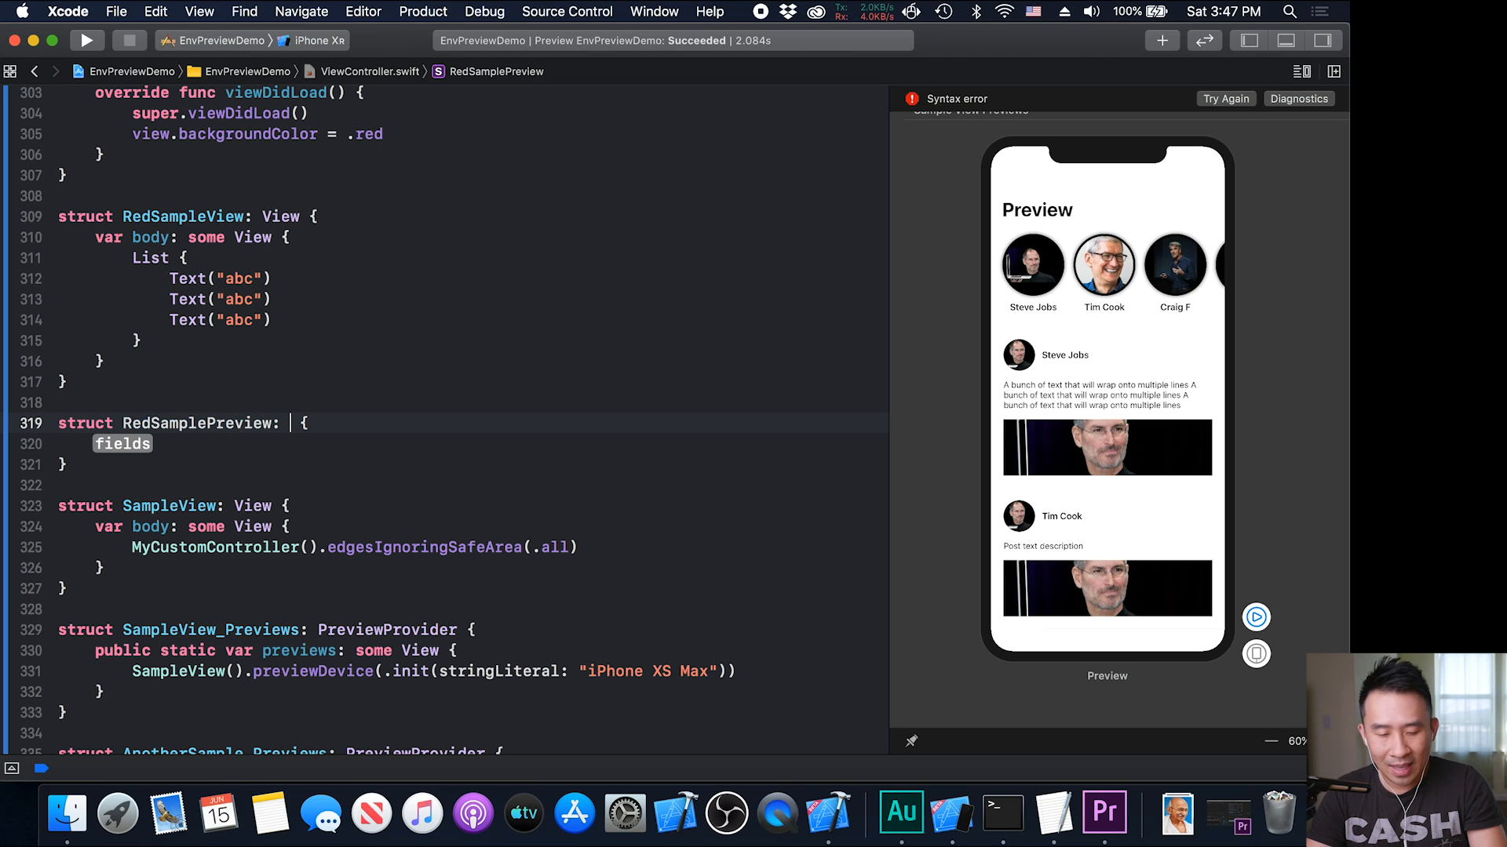
{"action": "type", "text": "PreviewProvider"}
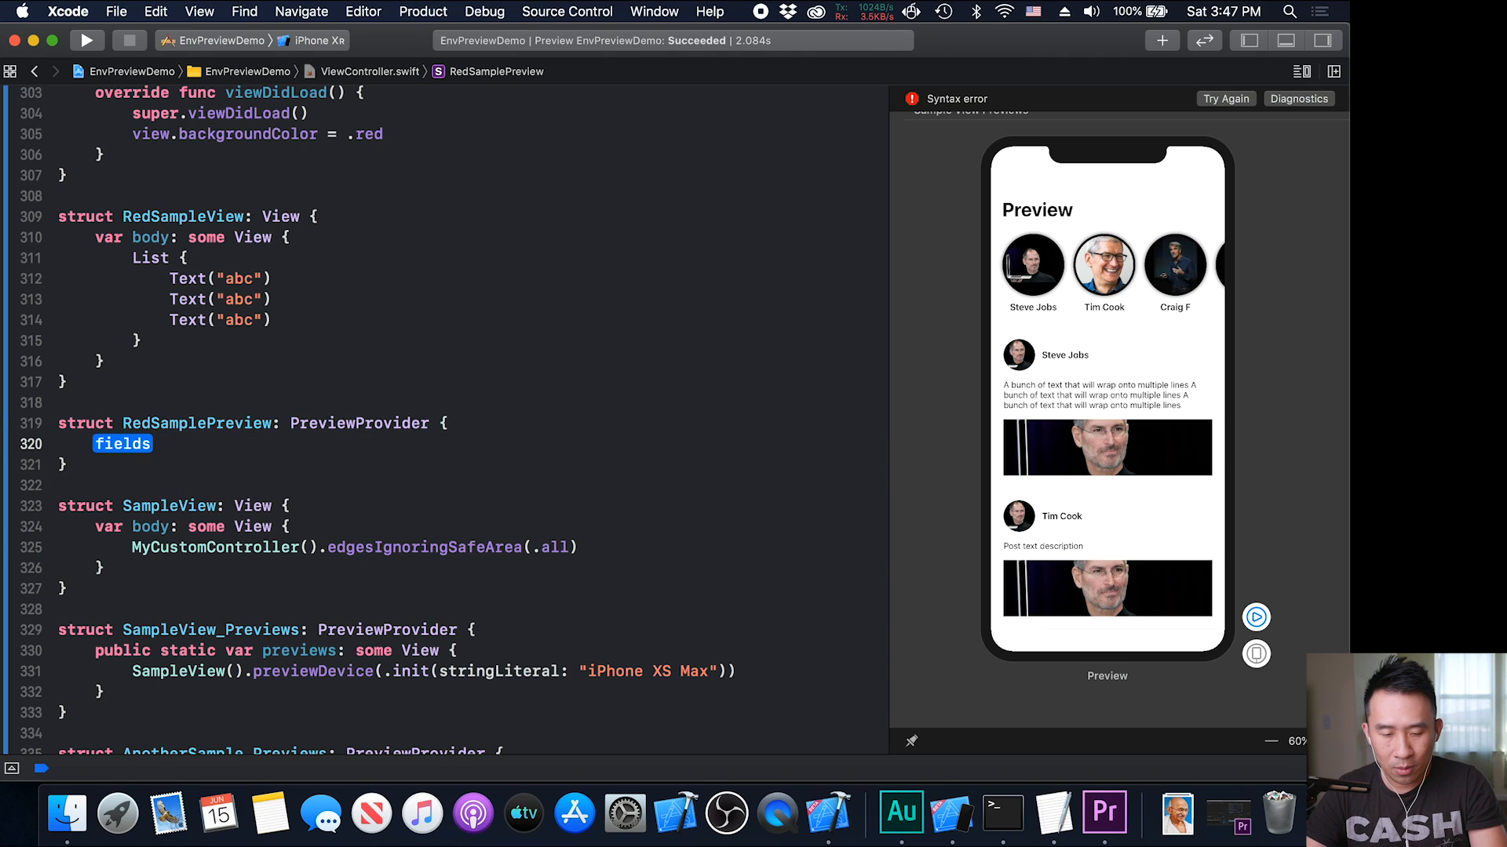
{"action": "type", "text": "static var previews:"}
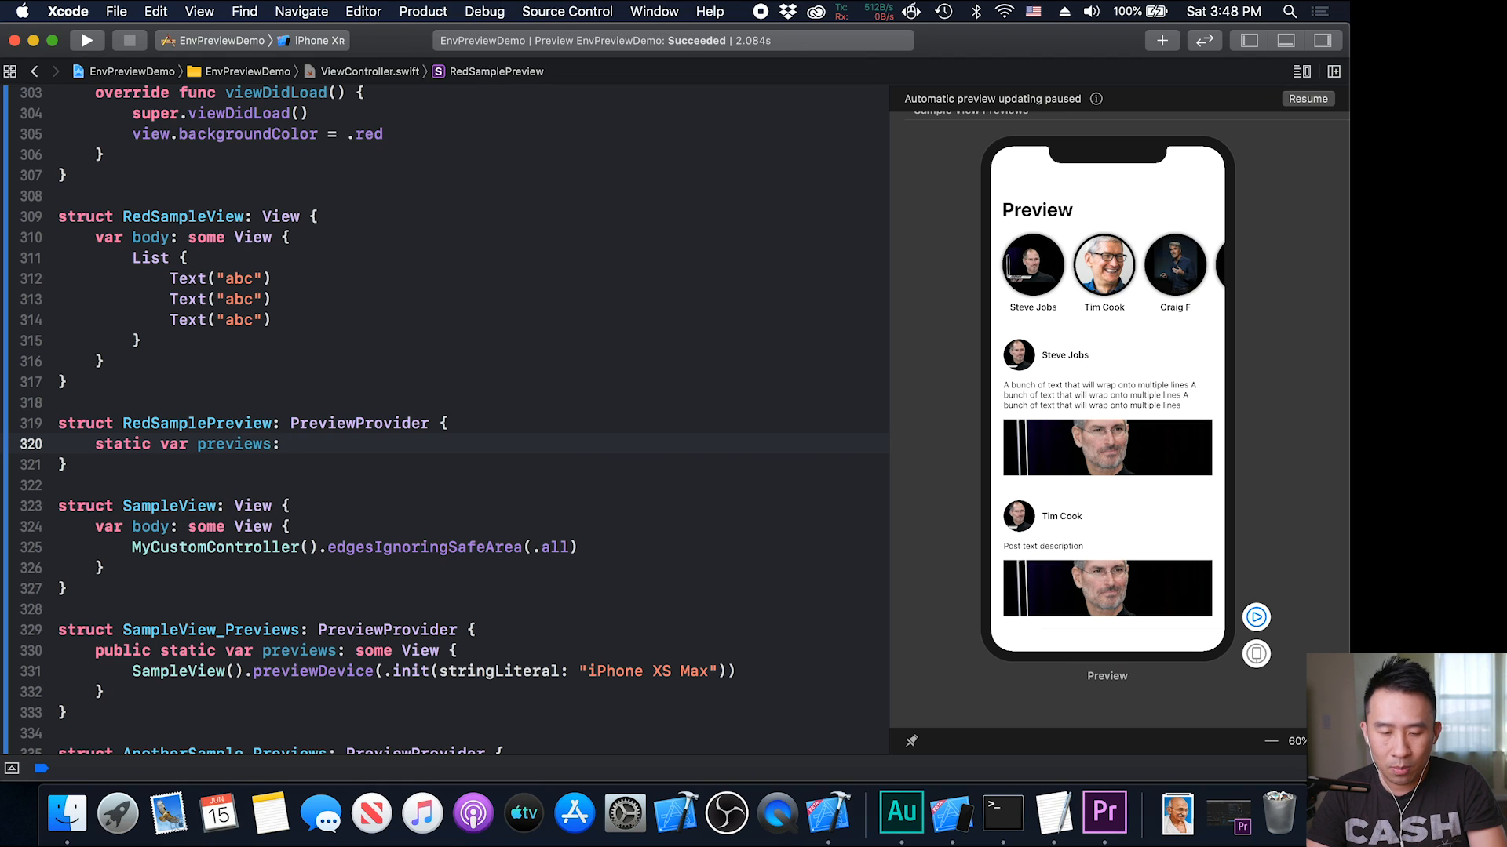
{"action": "type", "text": "some View {"}
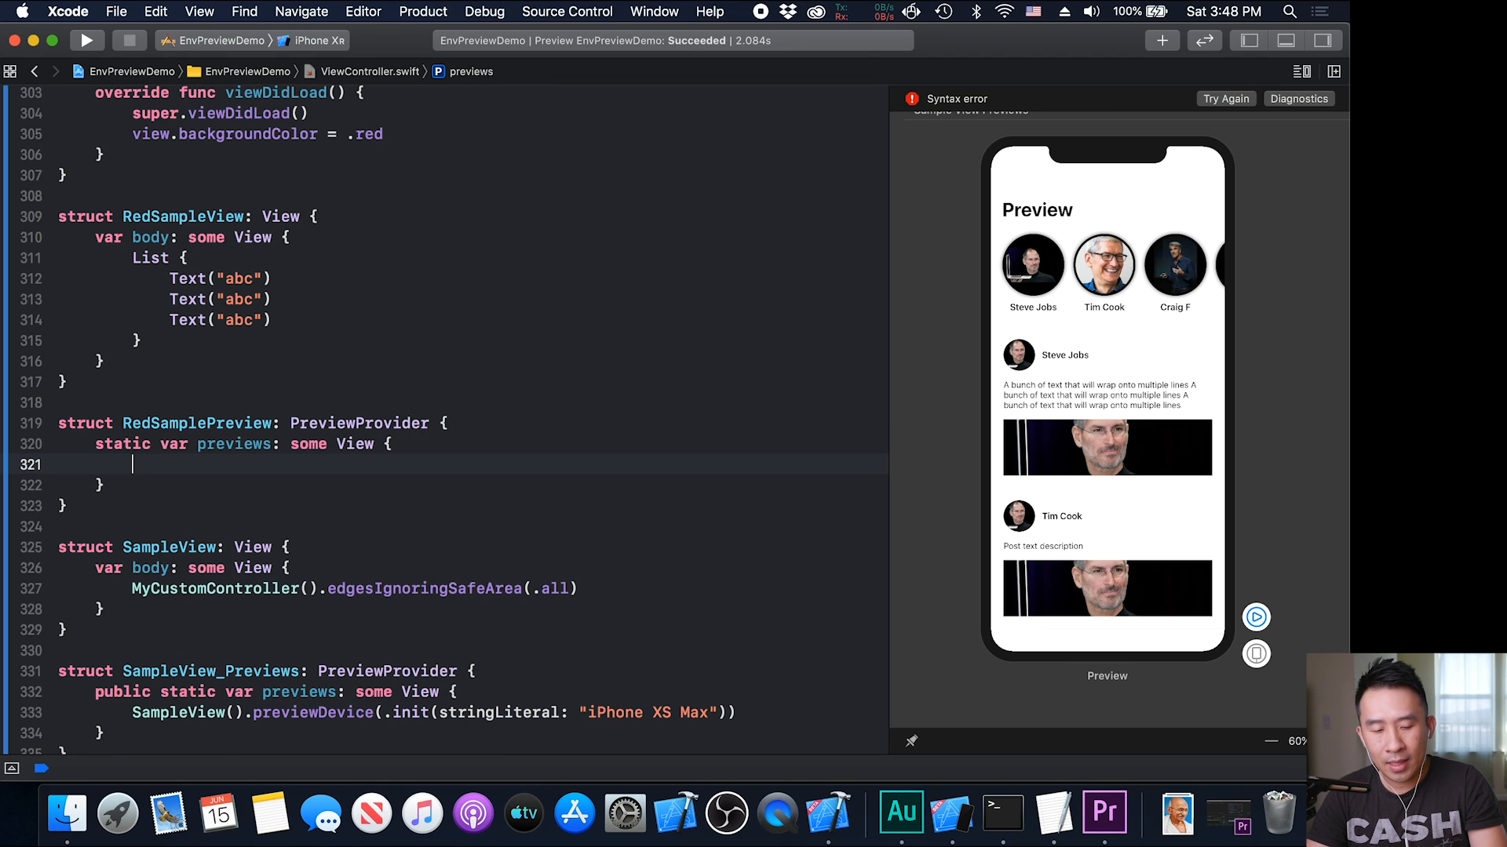
{"action": "type", "text": "RedSampleView("}
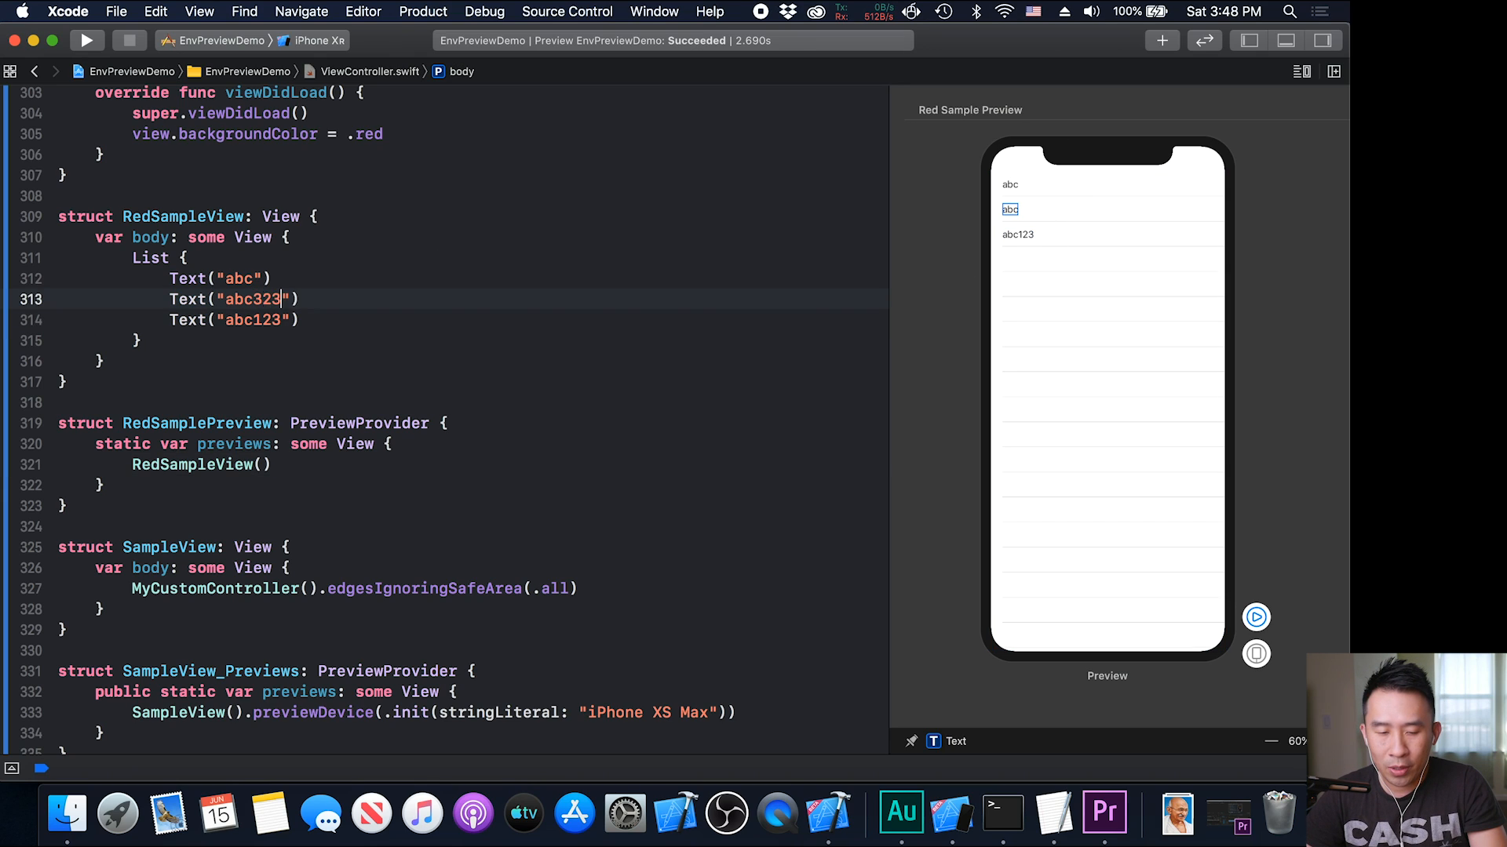
{"action": "type", "text": "223232233232"}
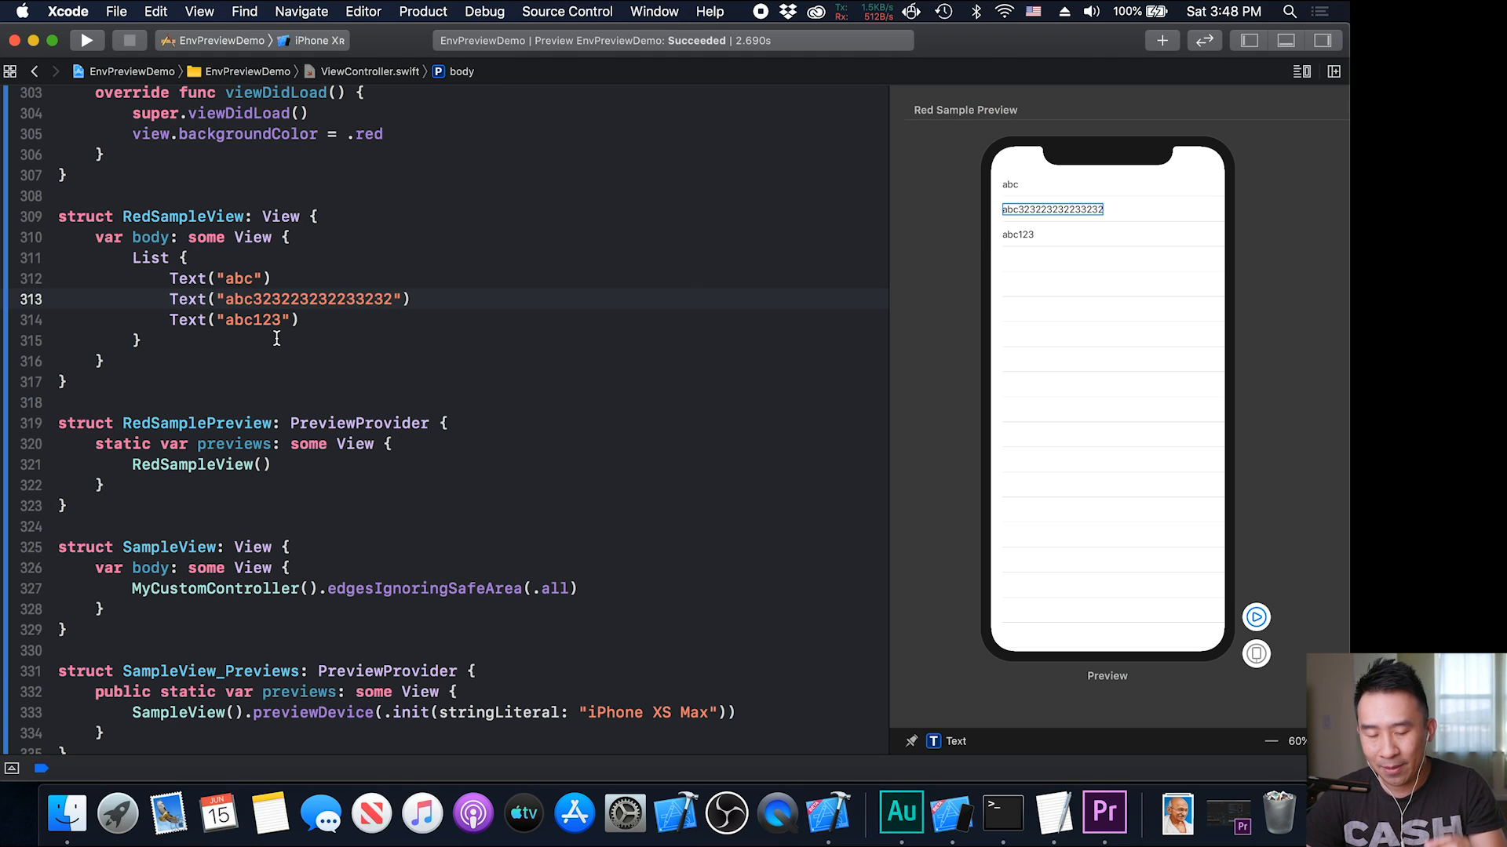
{"action": "mouse_move", "coordinate": [162, 360]}
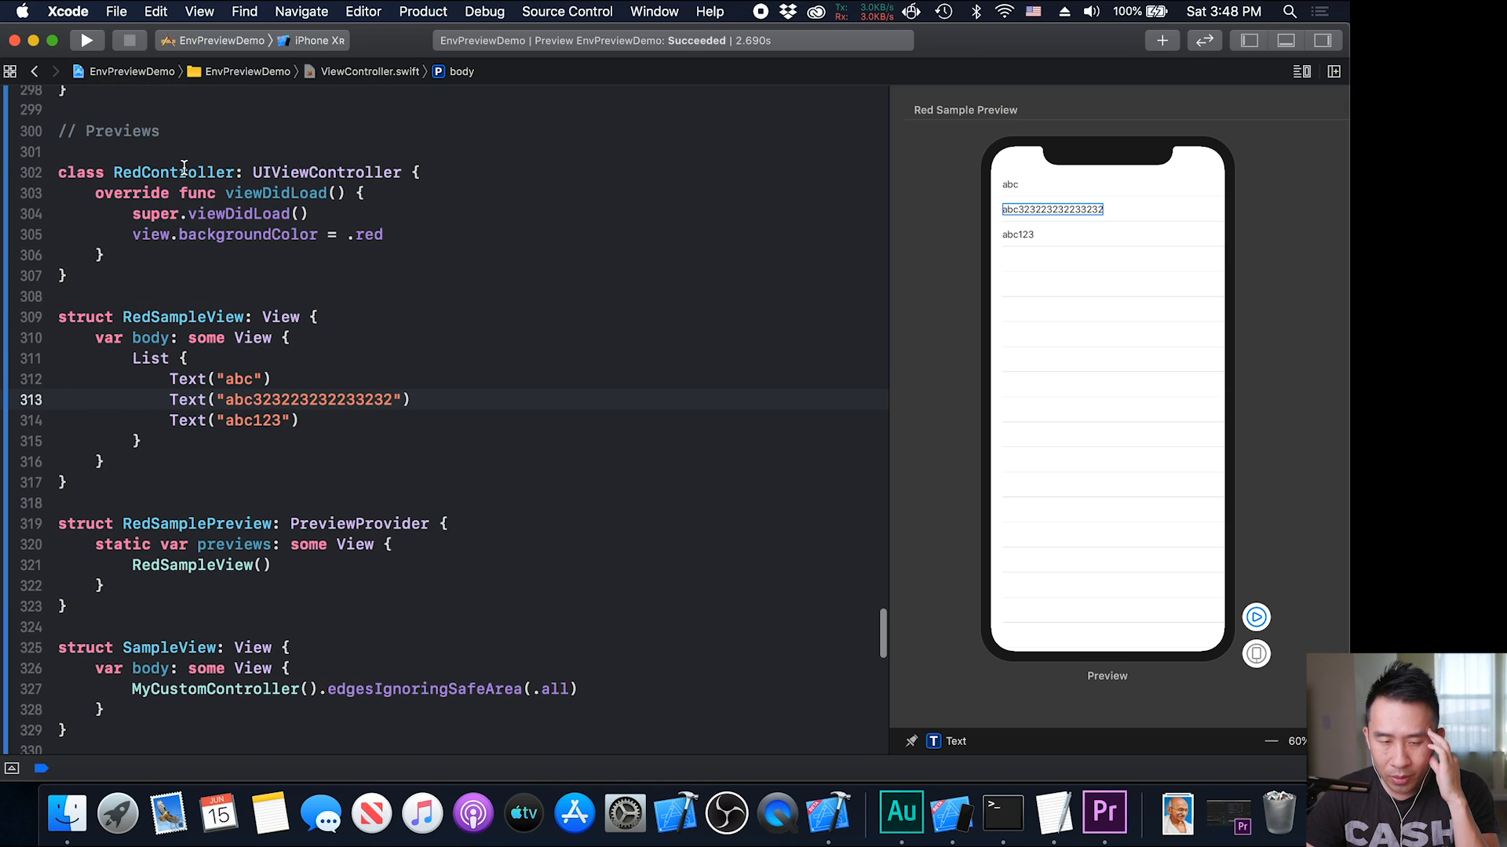
- Select the RedController class name, then click away to clear the selection
{"action": "double_click", "coordinate": [175, 172]}
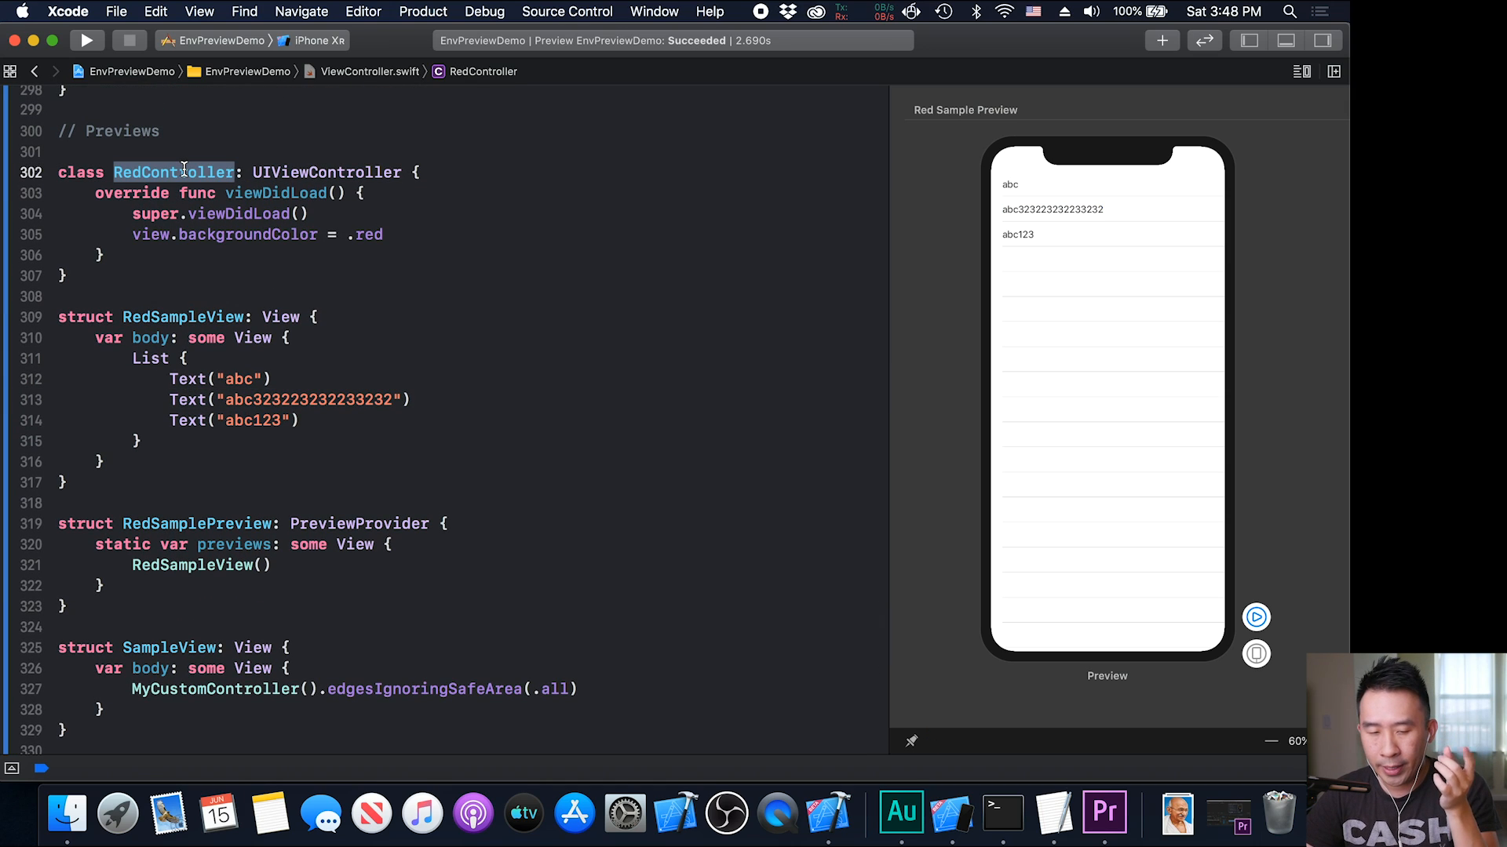
{"action": "mouse_move", "coordinate": [1127, 523]}
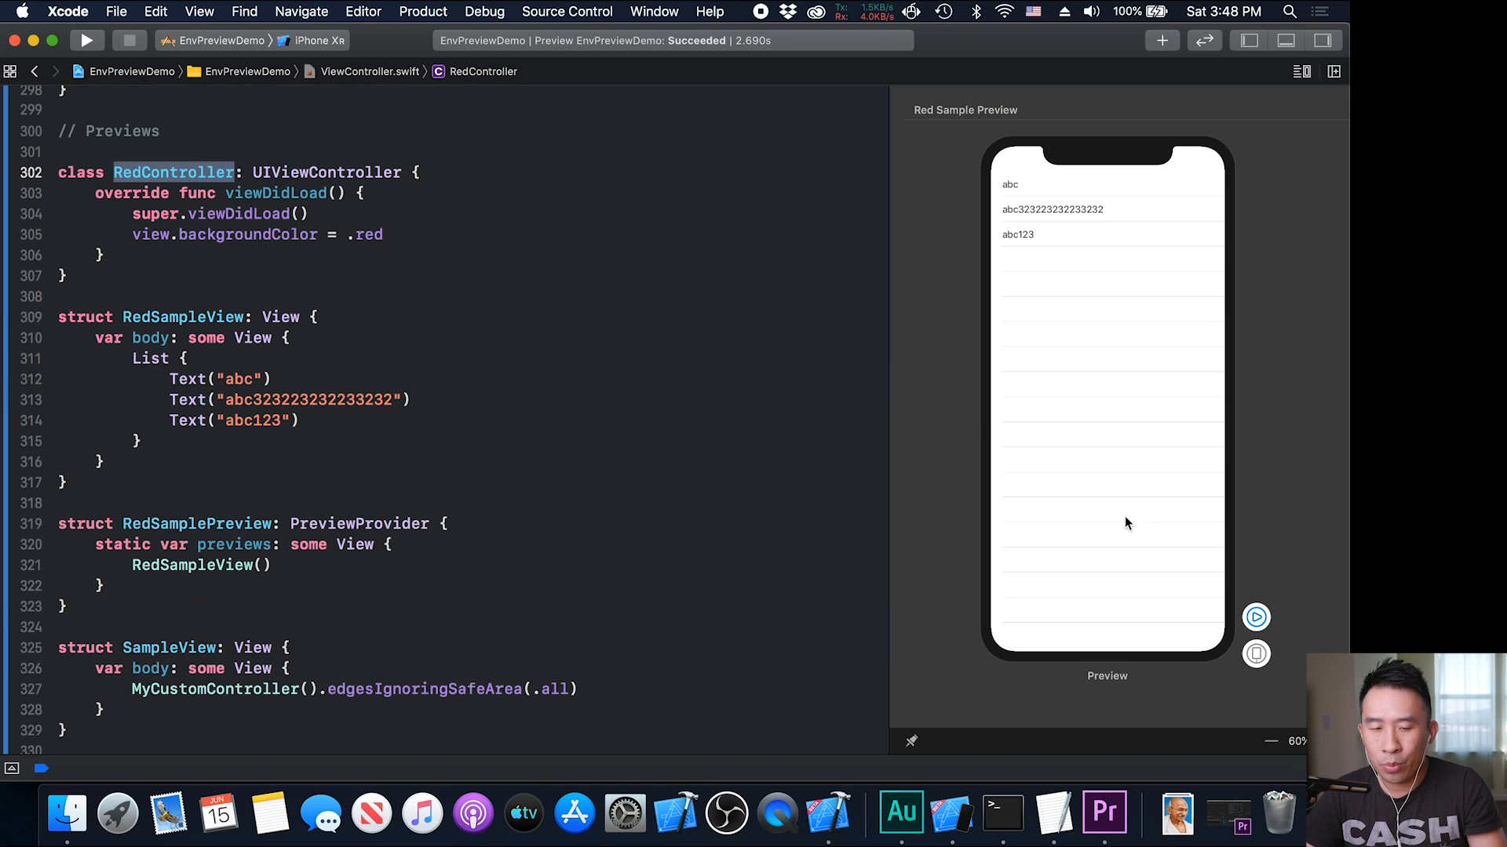
{"action": "left_click", "coordinate": [63, 275]}
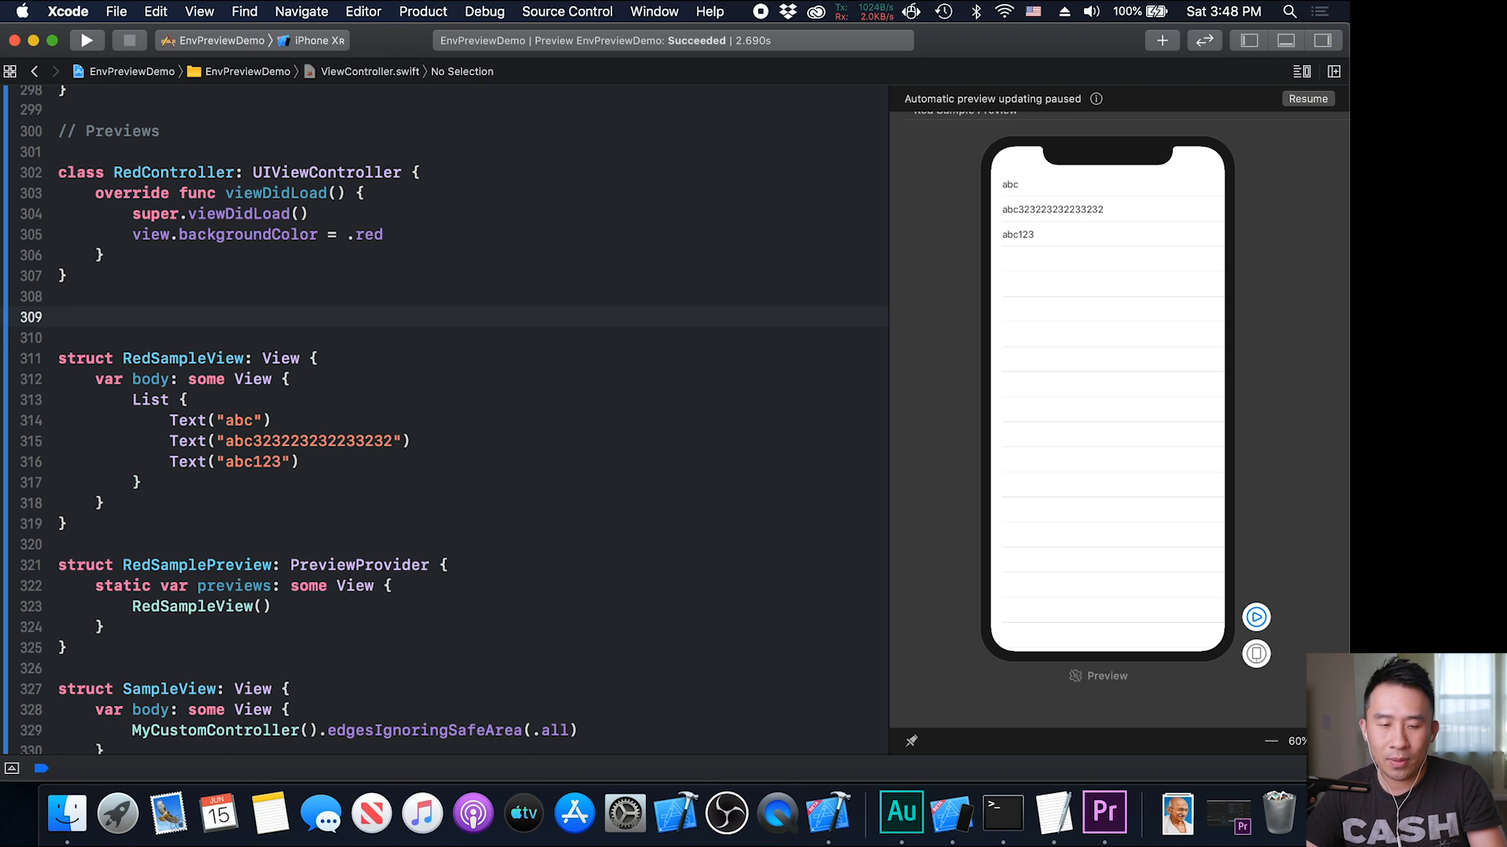
- Declare 'struct RedIntegratedController' conforming to a protocol
{"action": "type", "text": "st"}
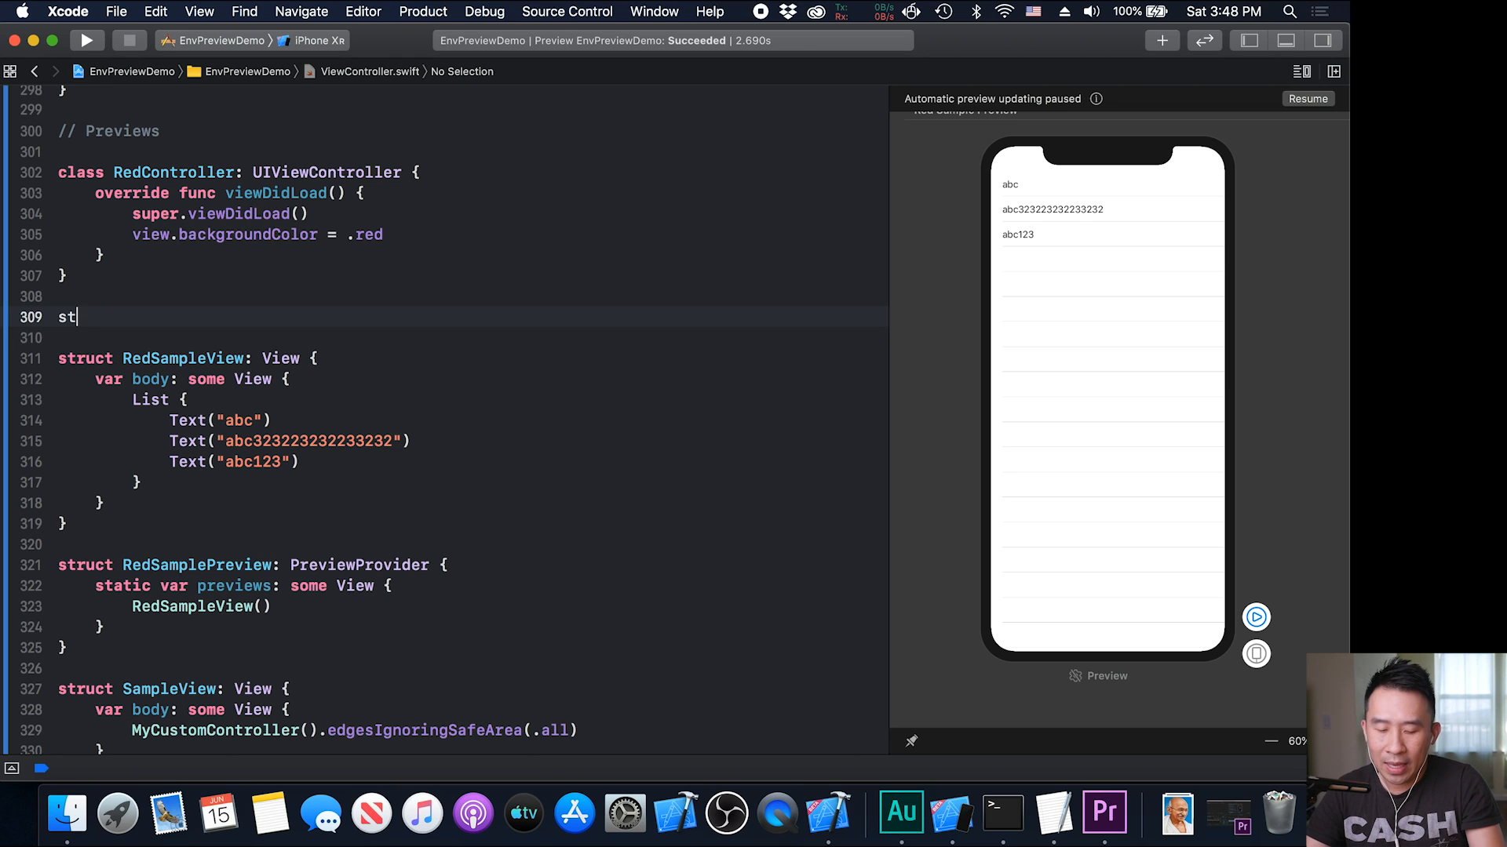
{"action": "type", "text": "ruct"}
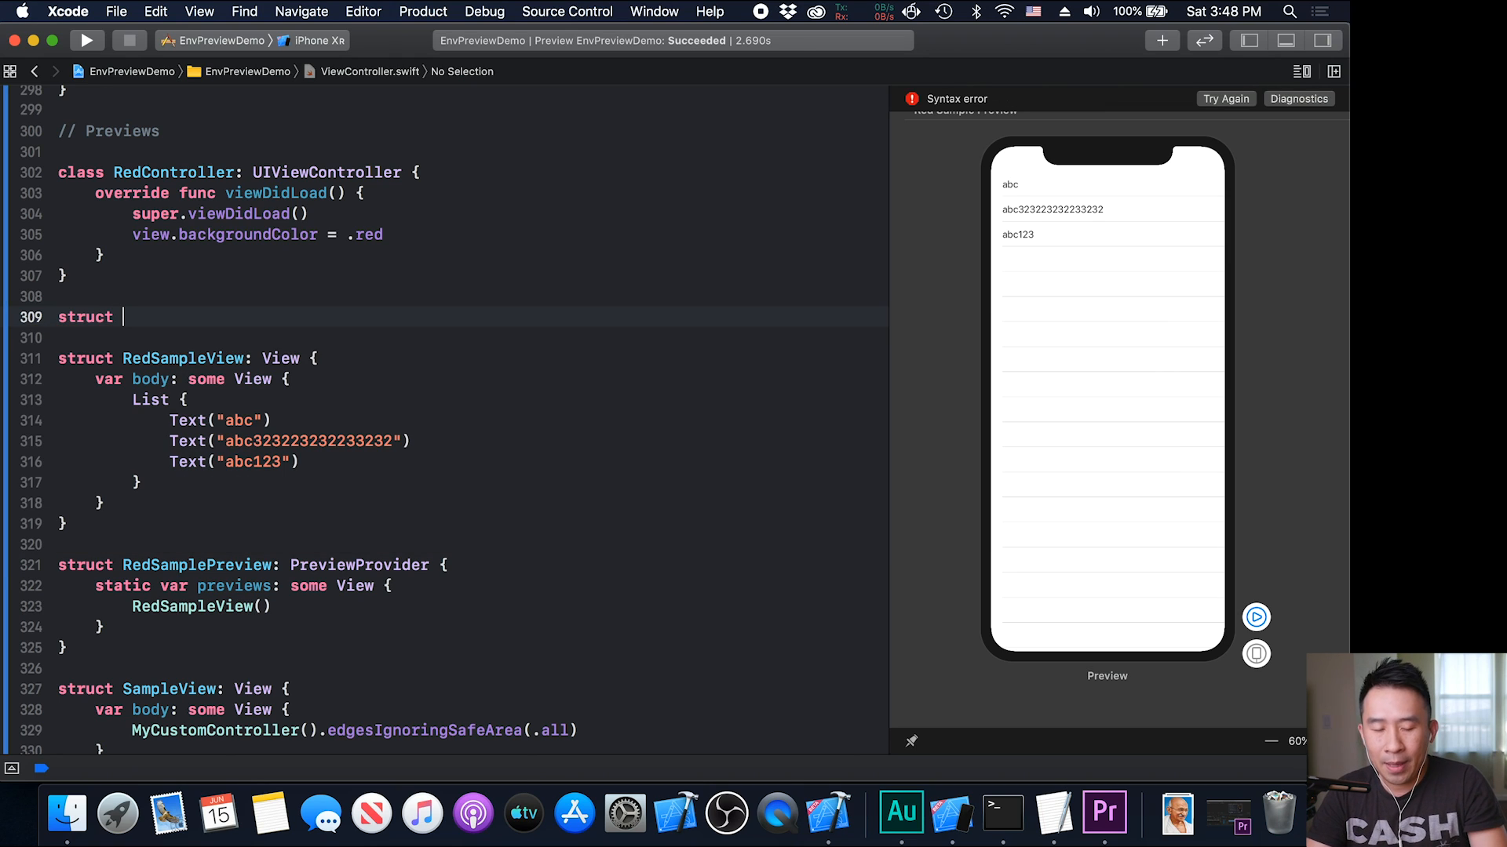
{"action": "type", "text": "RedIn"}
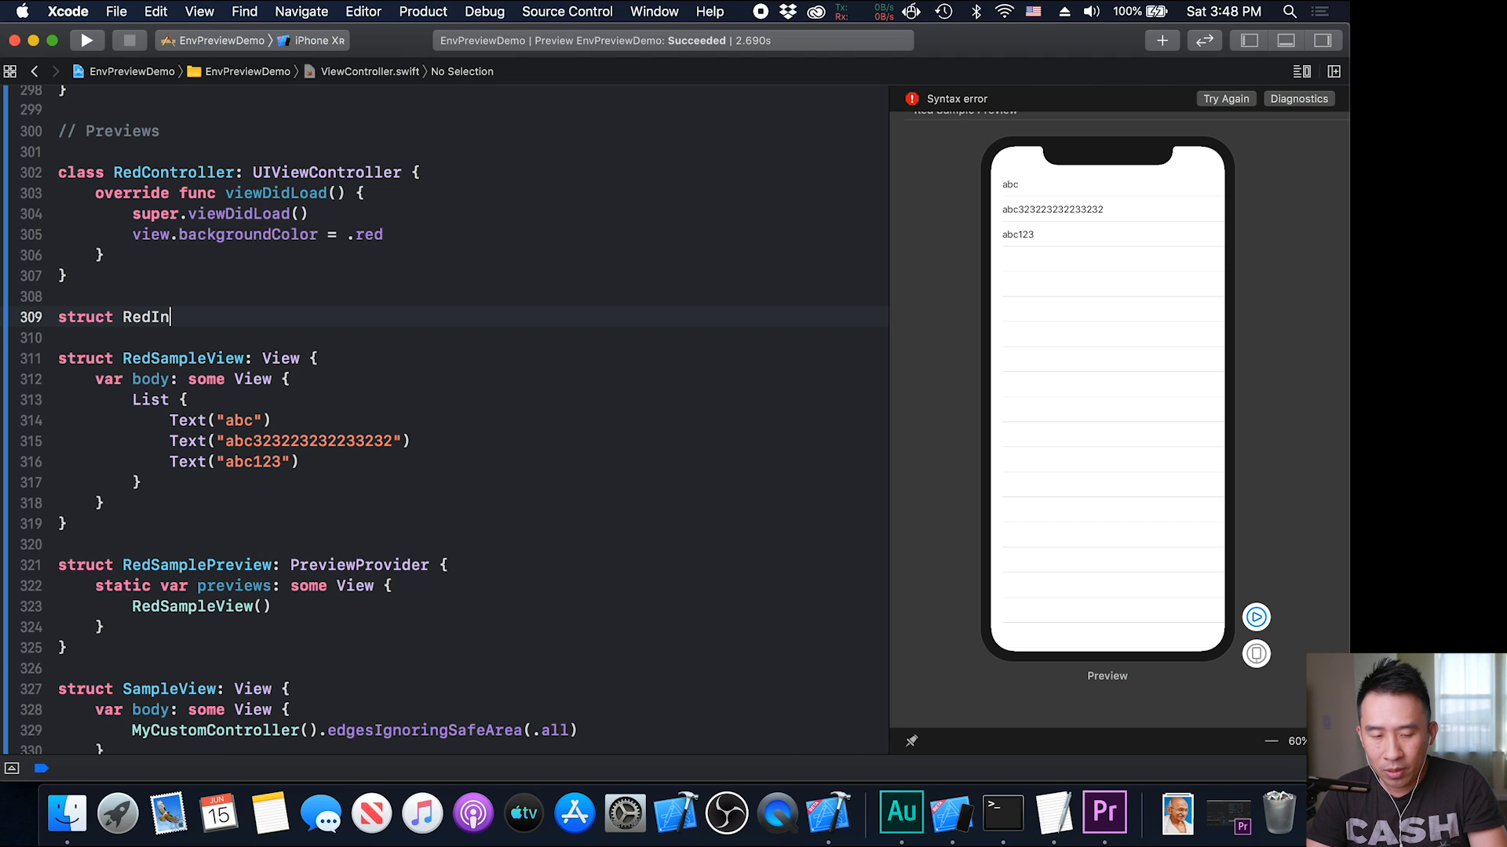
{"action": "type", "text": "tegrated"}
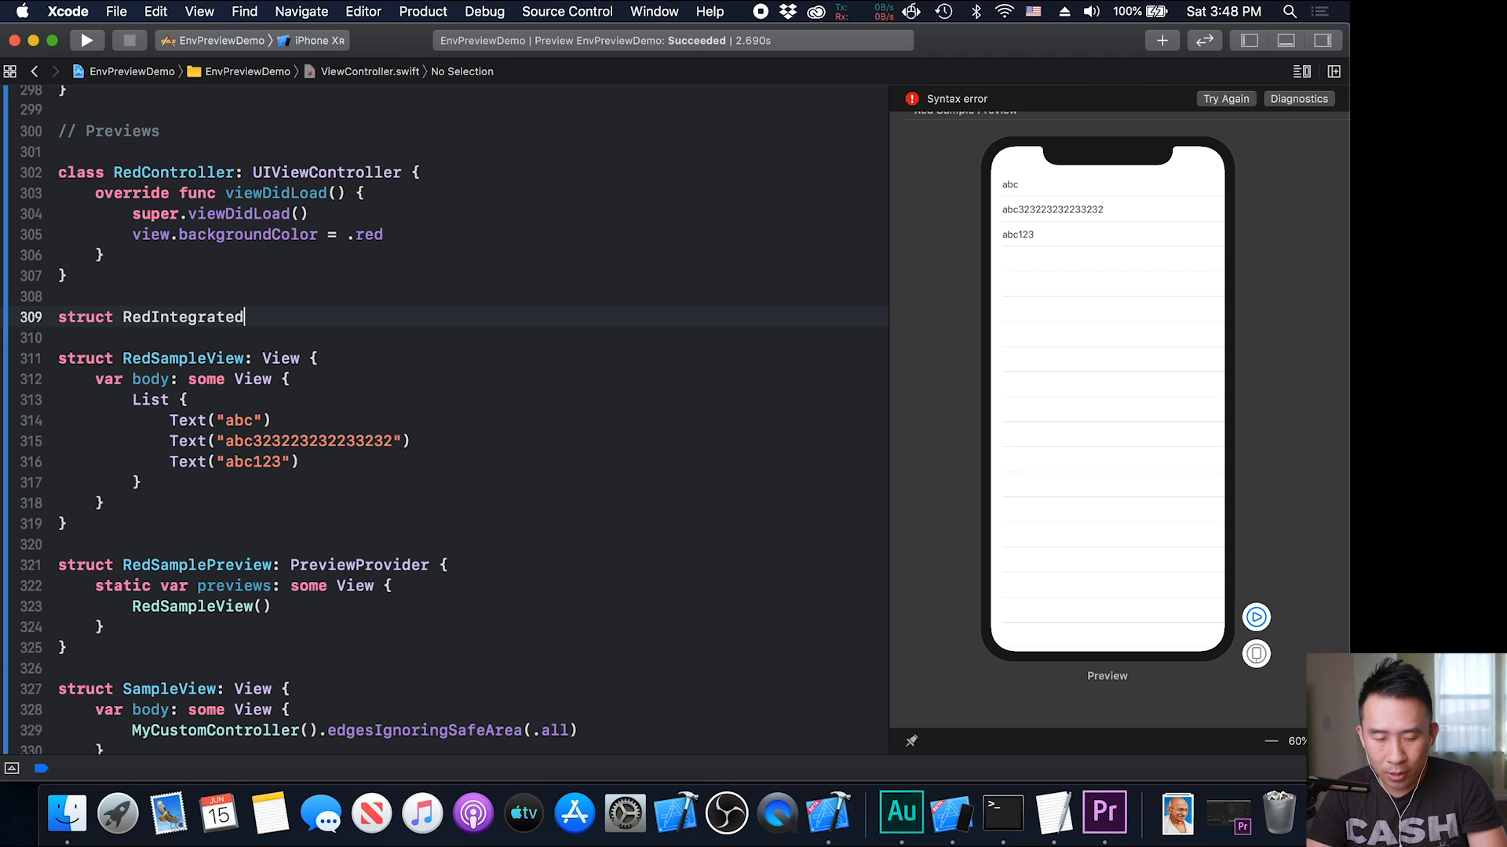
{"action": "type", "text": "Controller"}
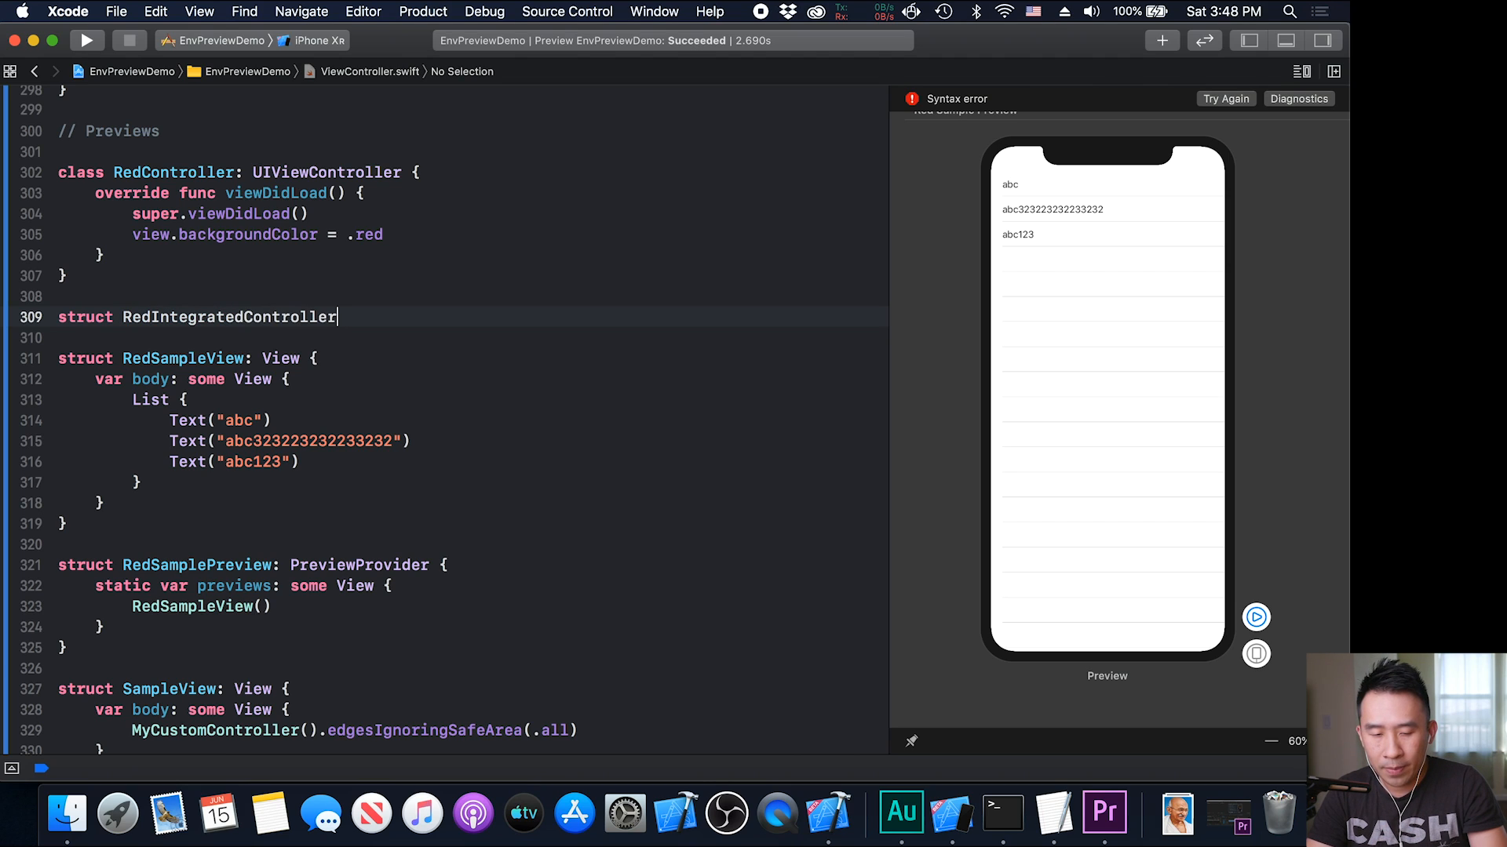
{"action": "type", "text": ":"}
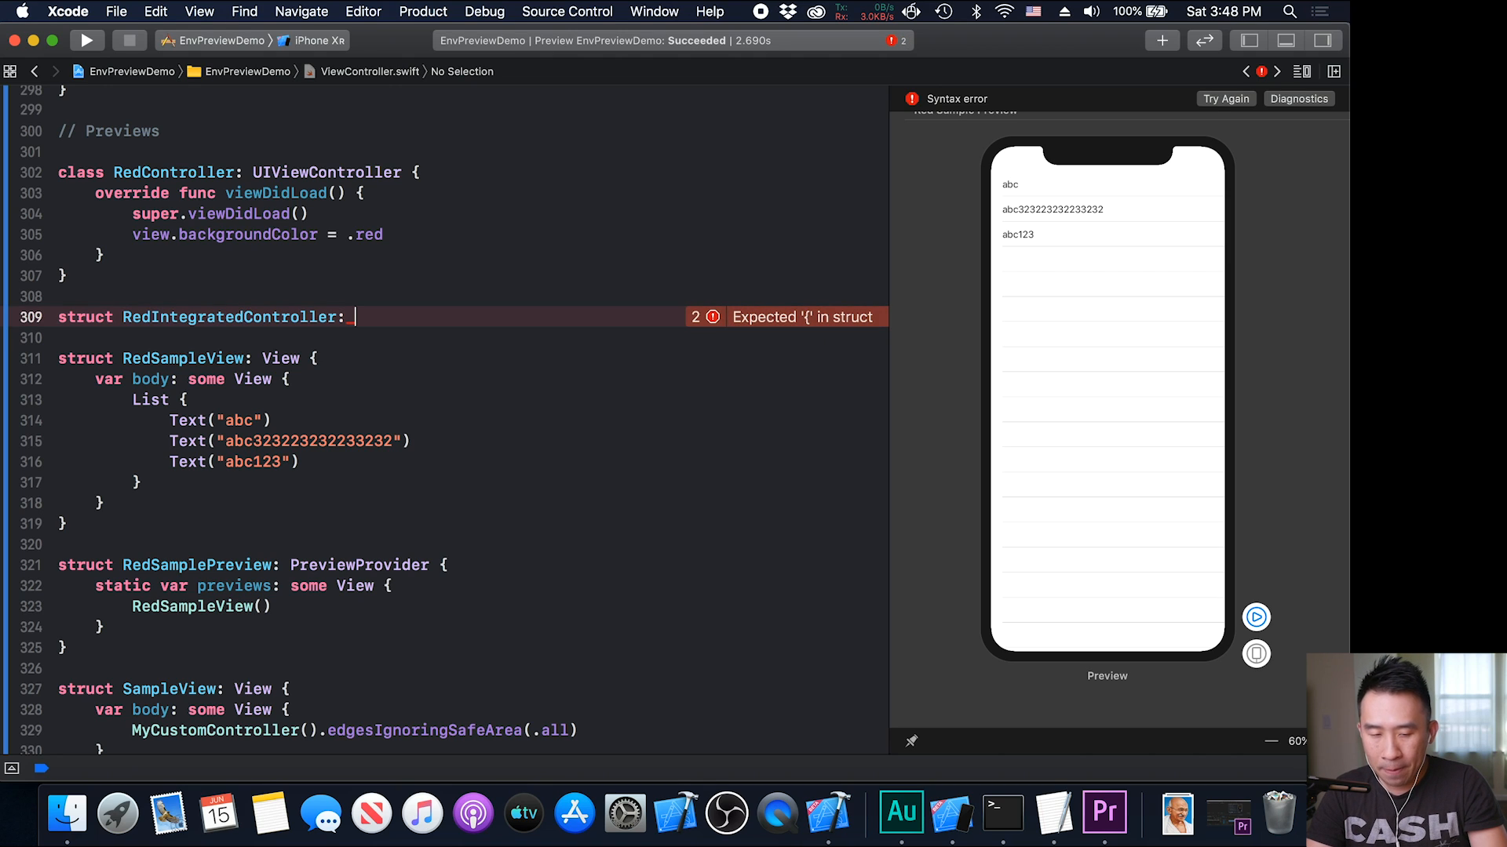
- Adopt UIViewControllerRepresentable with an empty updateUIViewController stub, replacing its placeholders
{"action": "type", "text": "uiview"}
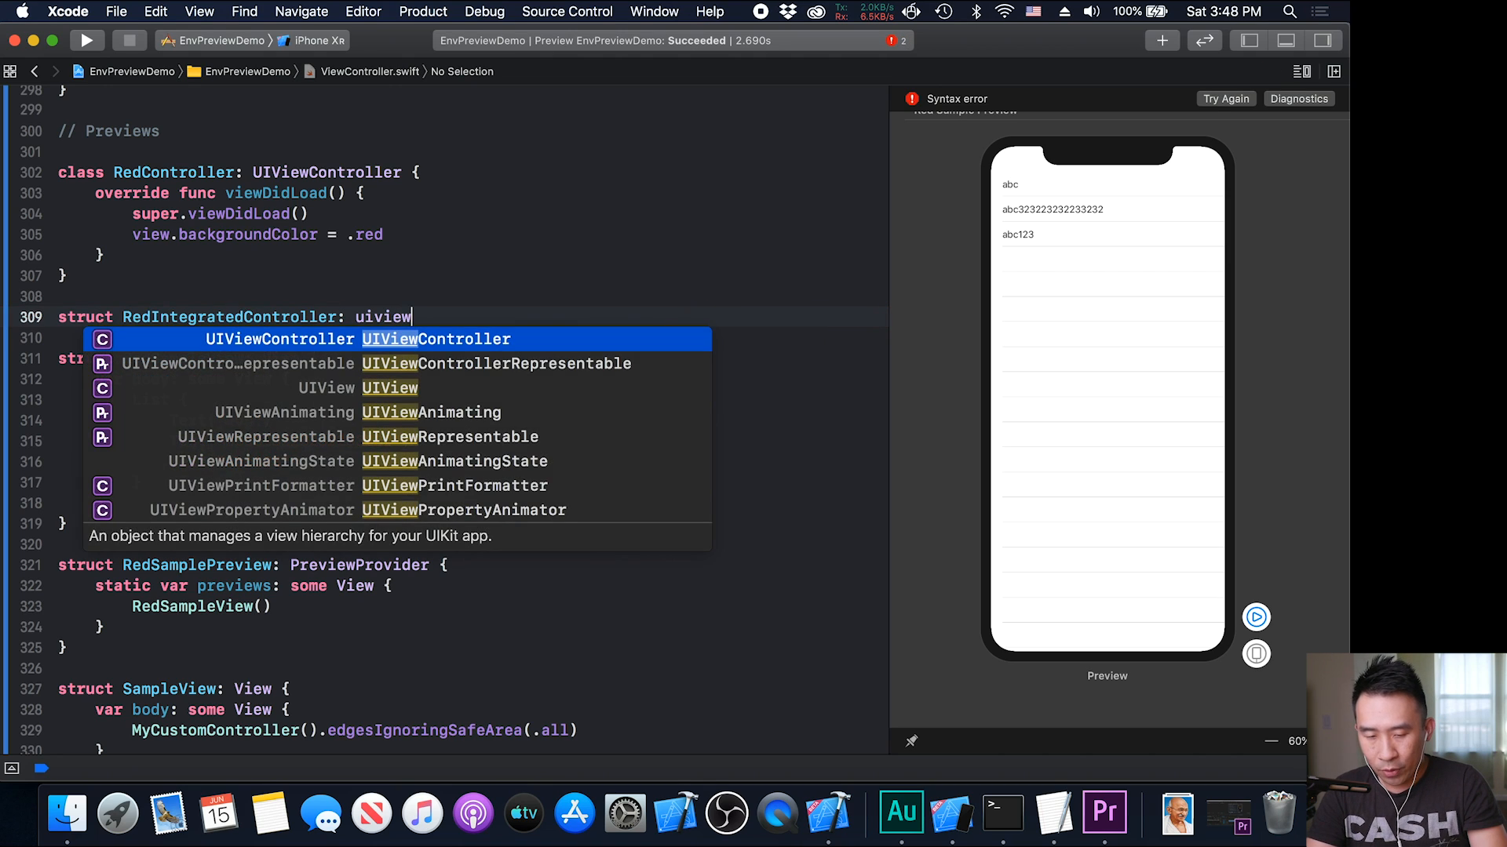
{"action": "type", "text": "con"}
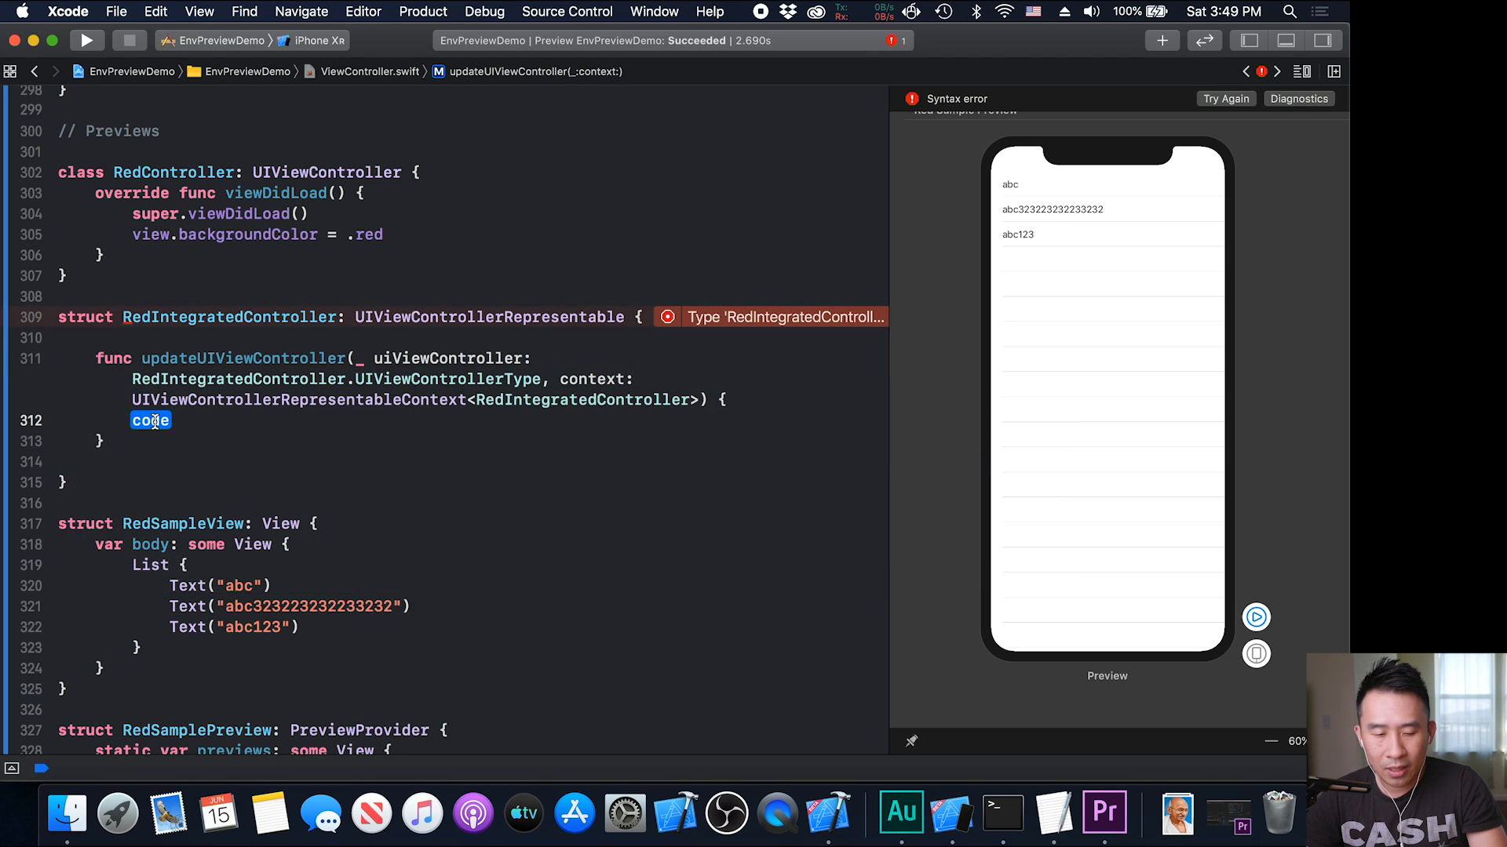
{"action": "key", "text": "Delete"}
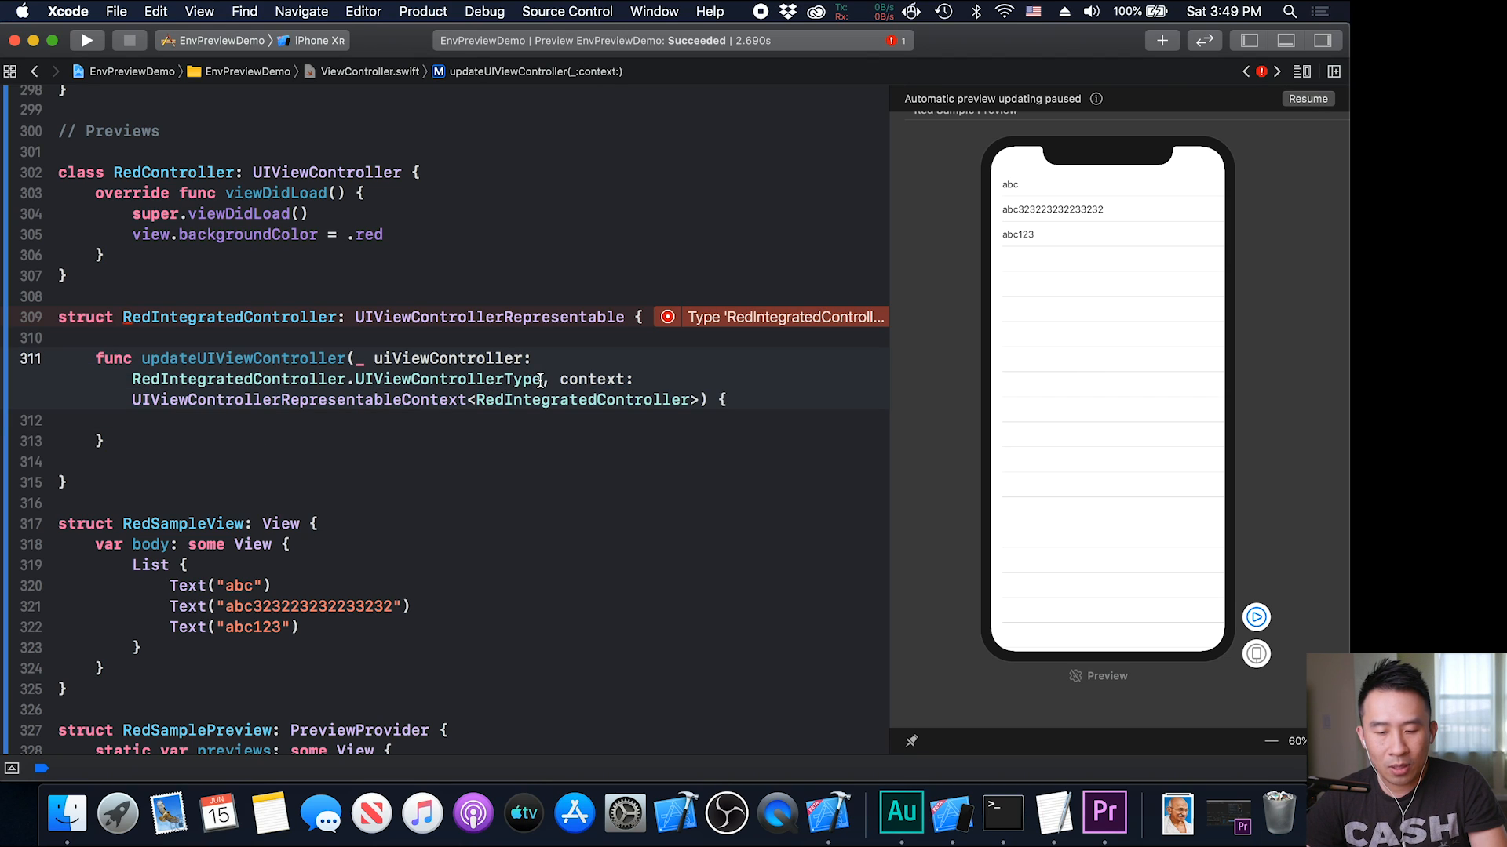
{"action": "double_click", "coordinate": [336, 379]}
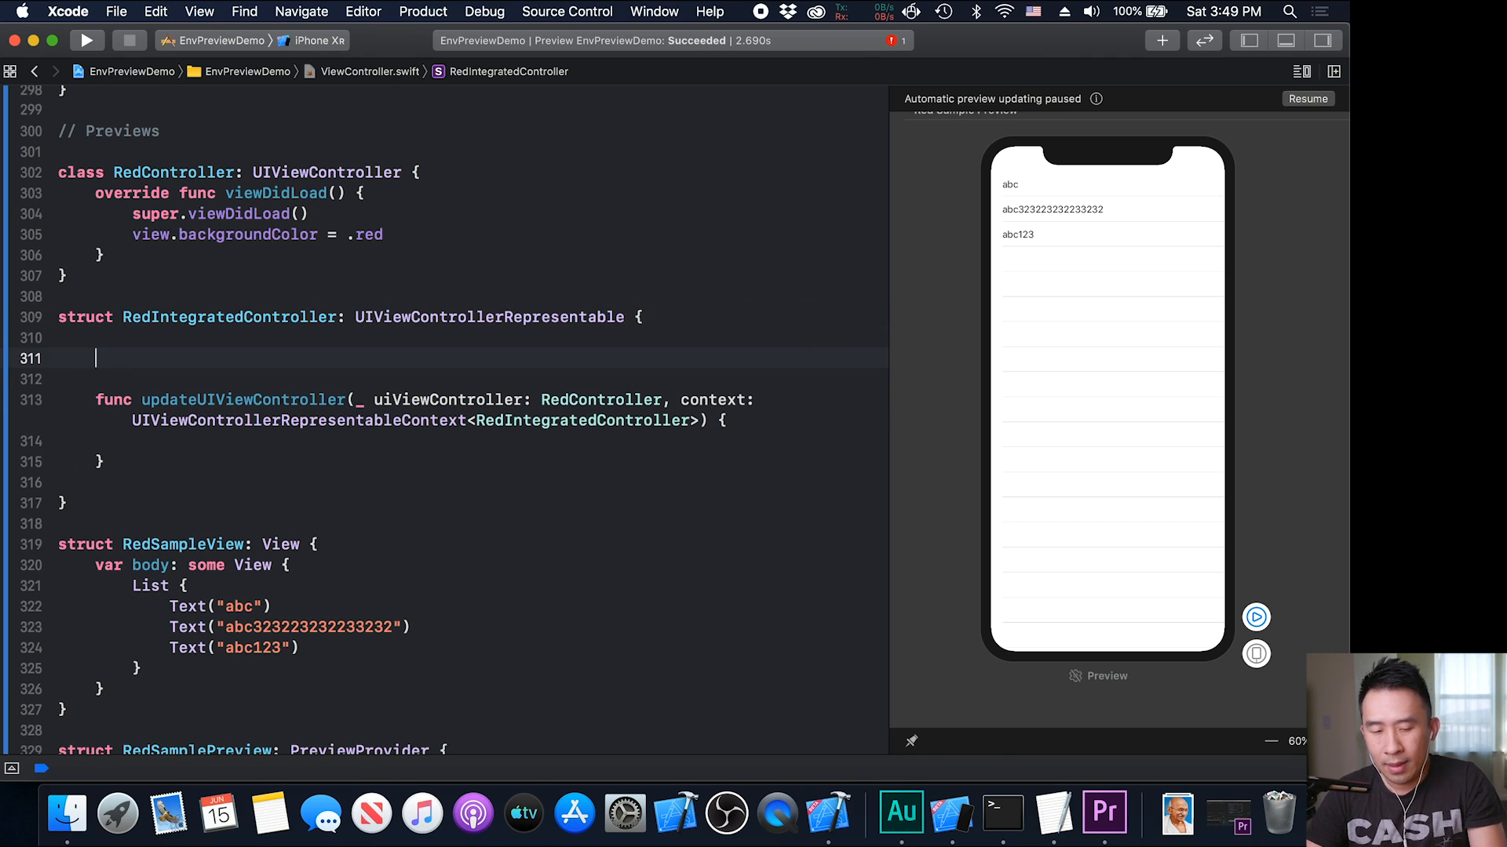
- Add a makeUIViewController function that returns RedController()
{"action": "type", "text": "m"}
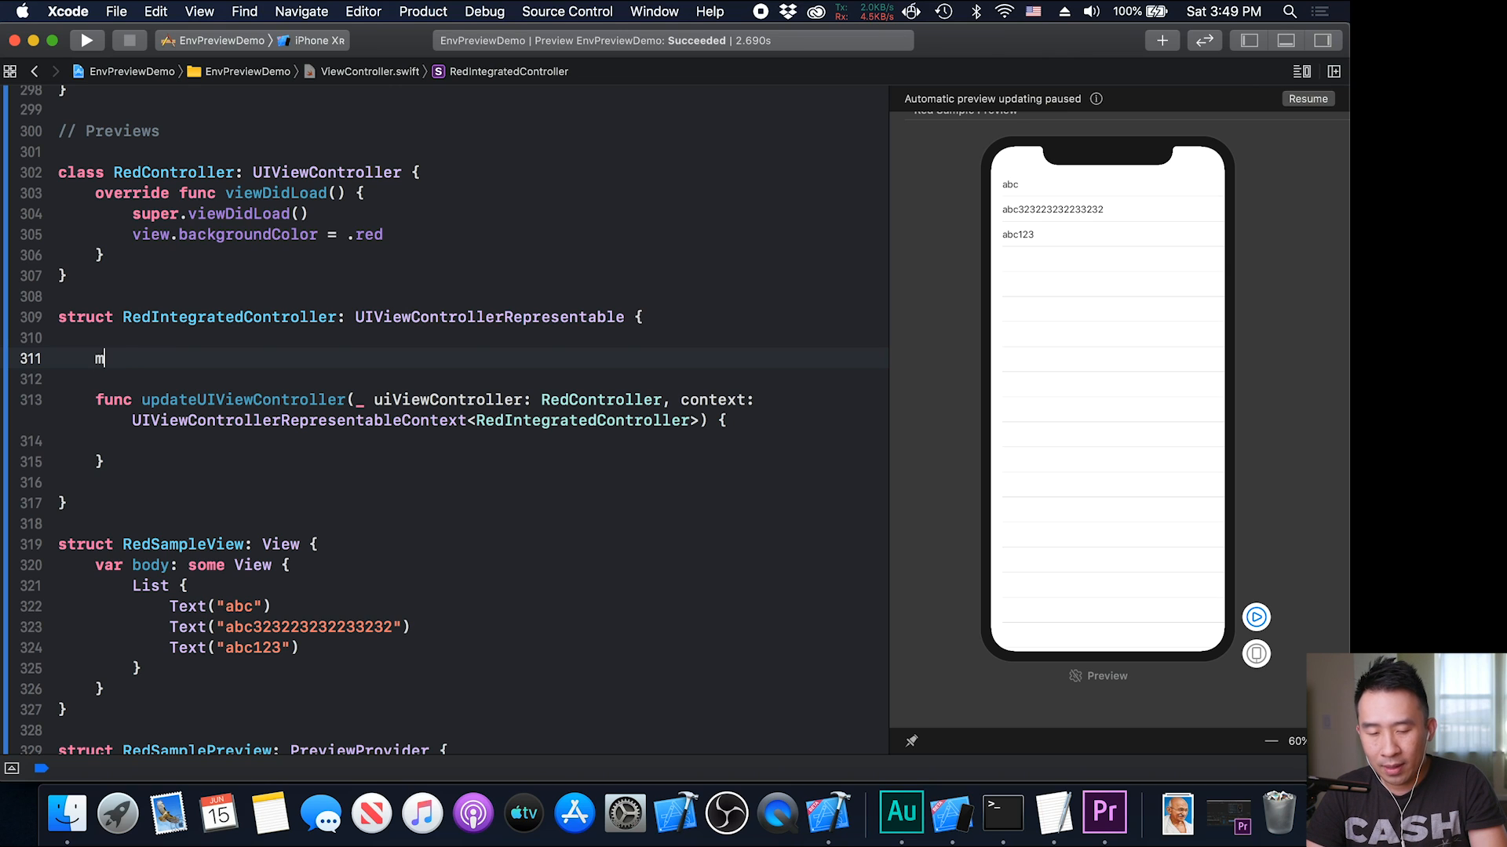
{"action": "type", "text": "ake"}
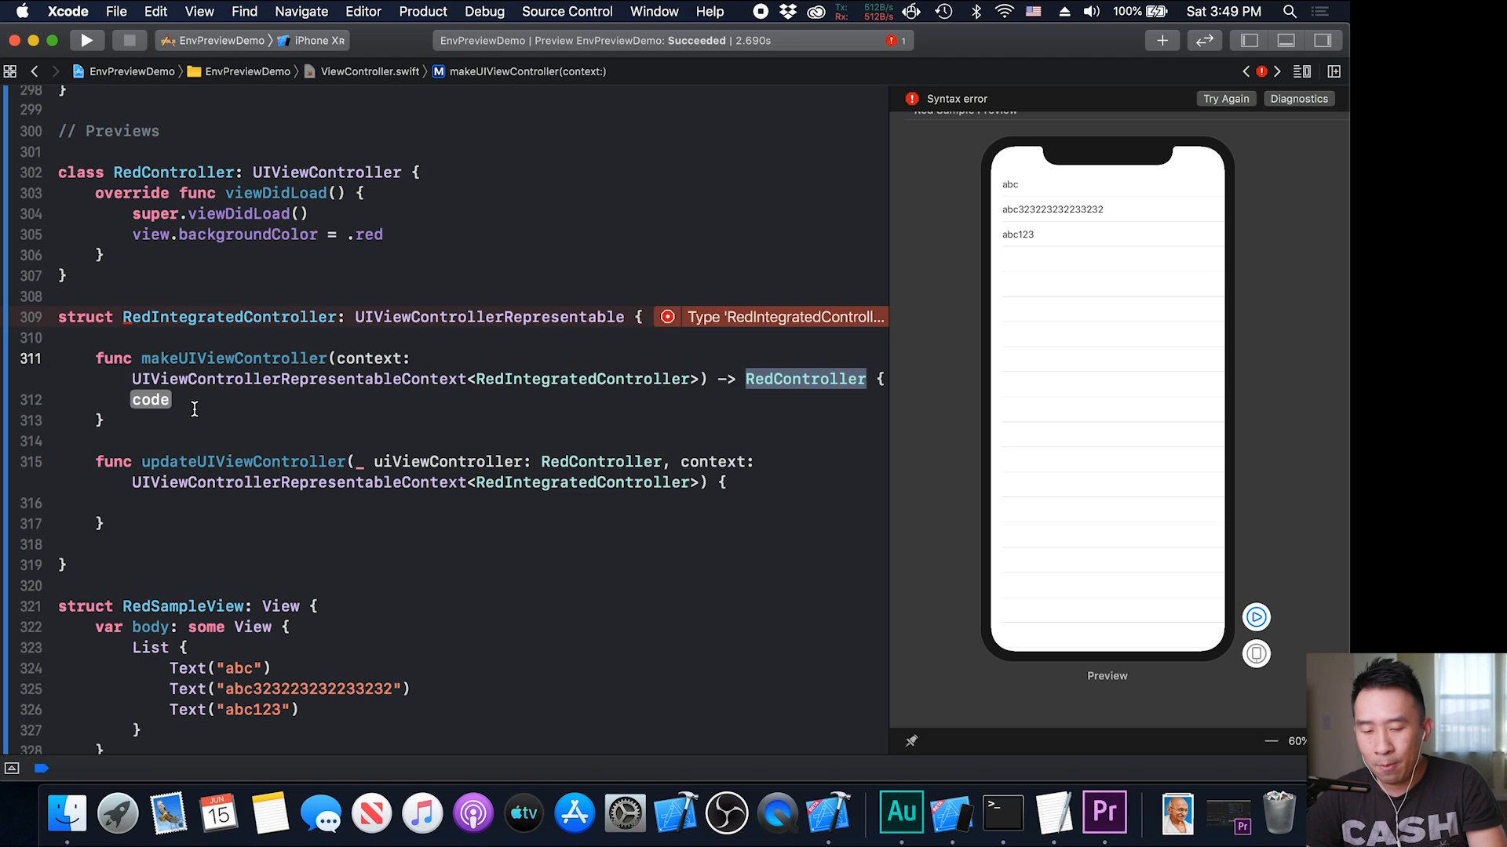
{"action": "type", "text": "r"}
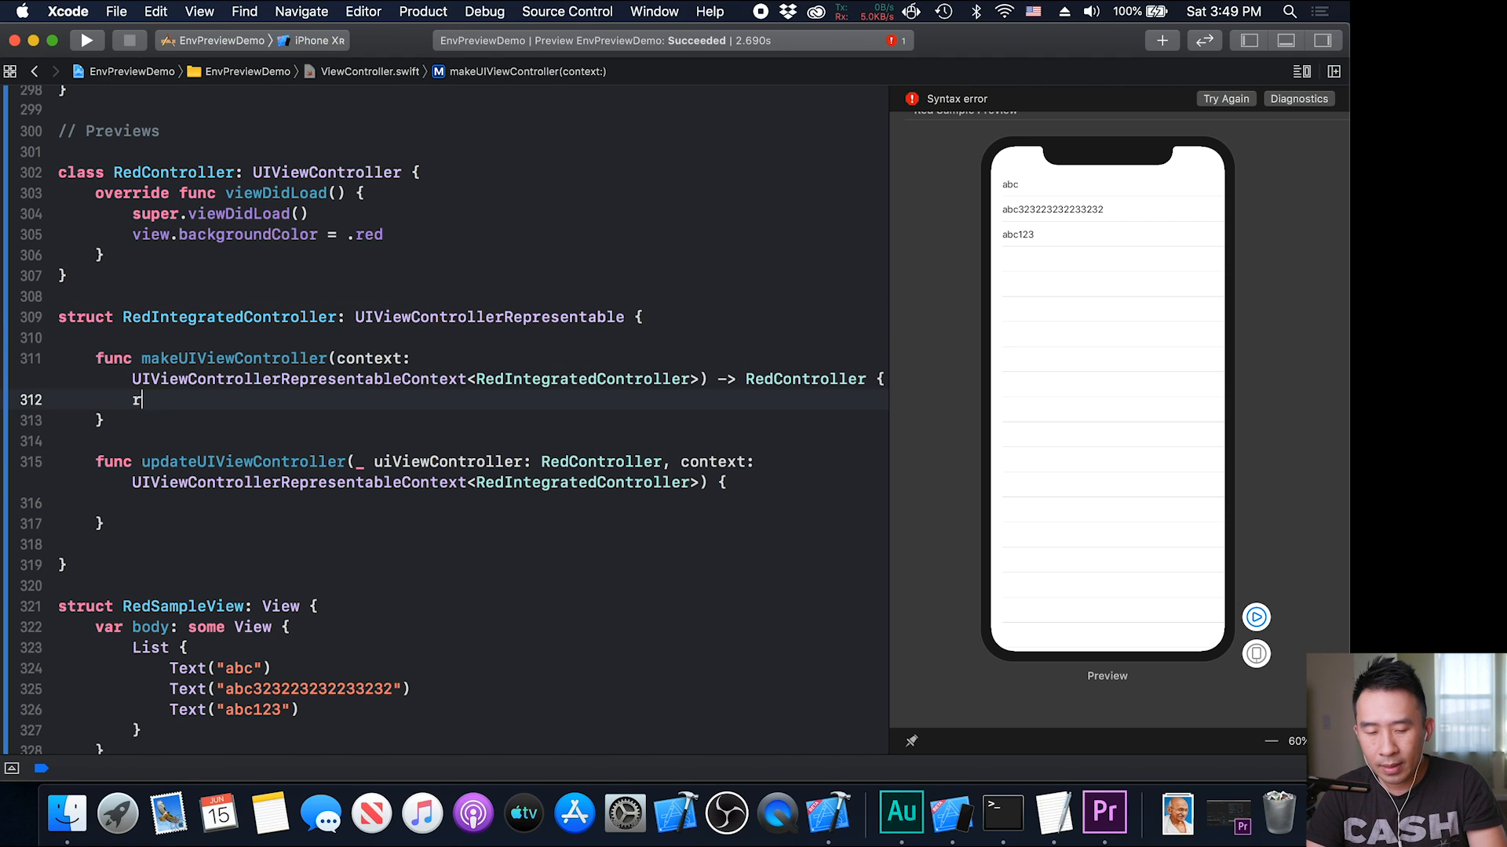
{"action": "type", "text": "eturn RedController("}
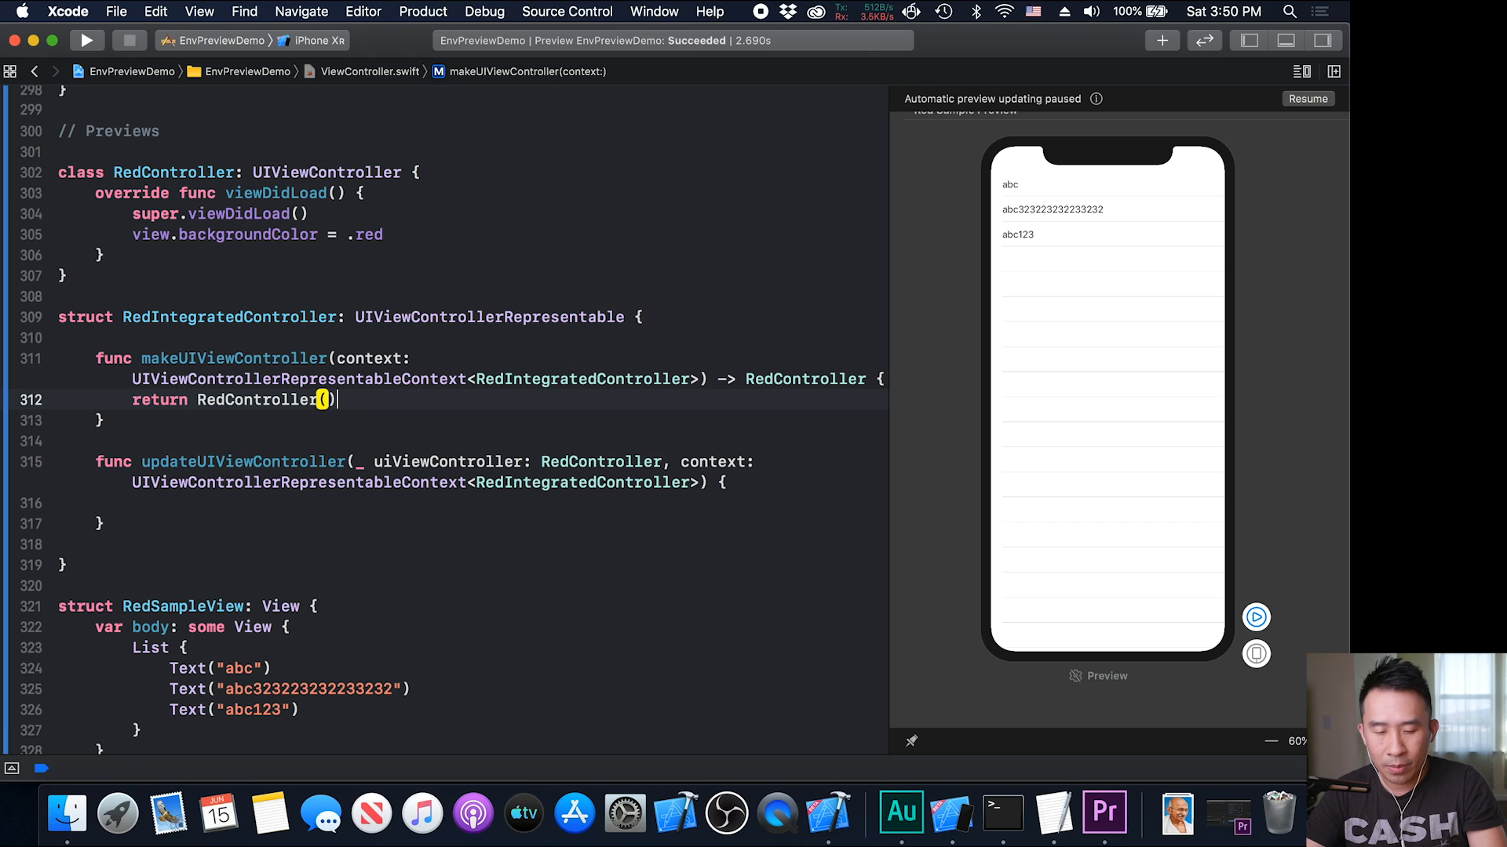
{"action": "double_click", "coordinate": [257, 400]}
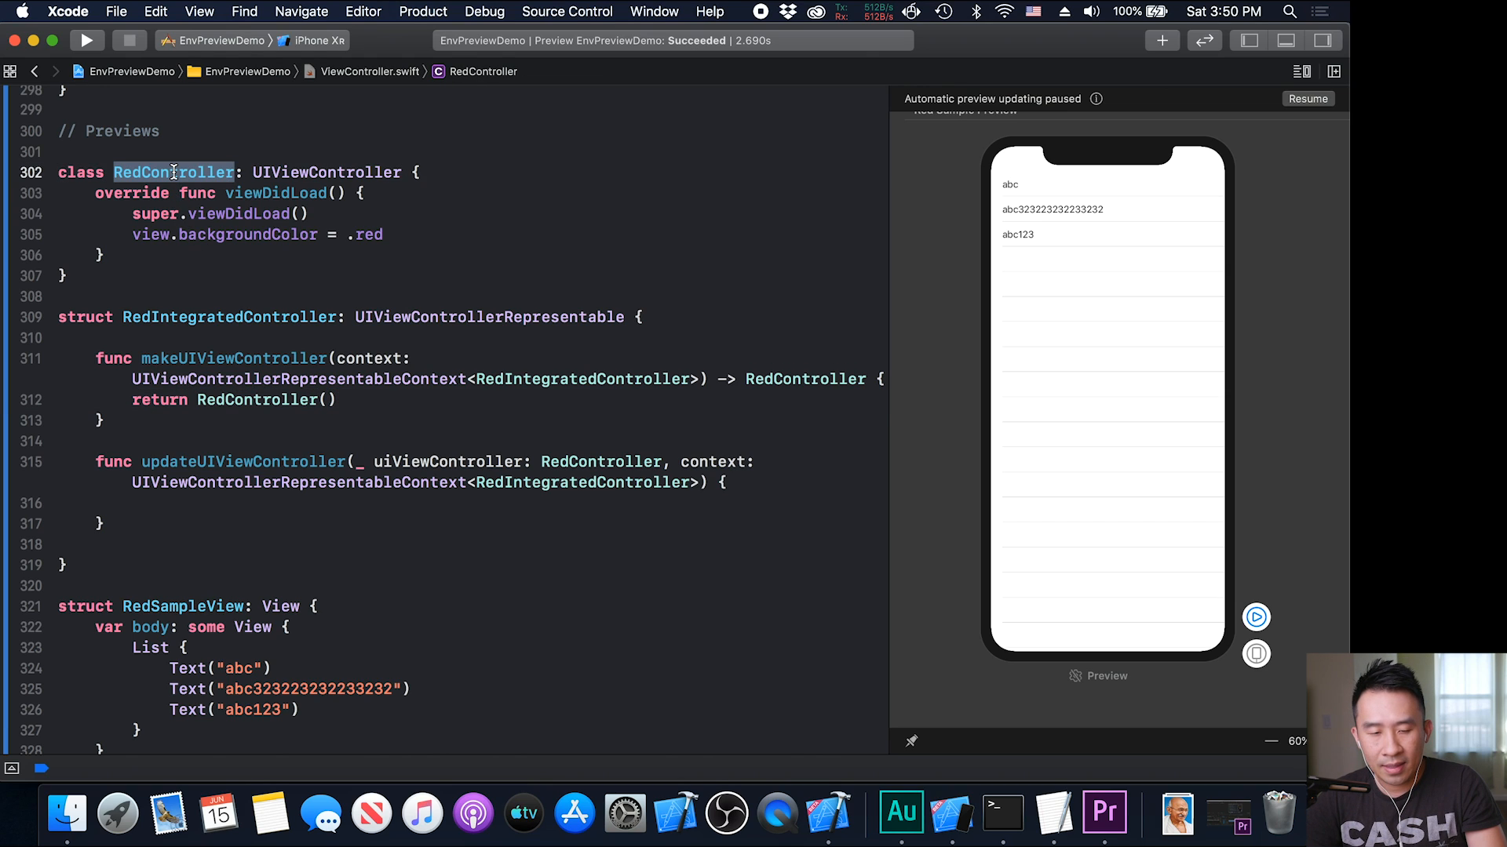
{"action": "scroll", "scroll_direction": "down", "scroll_amount": 3}
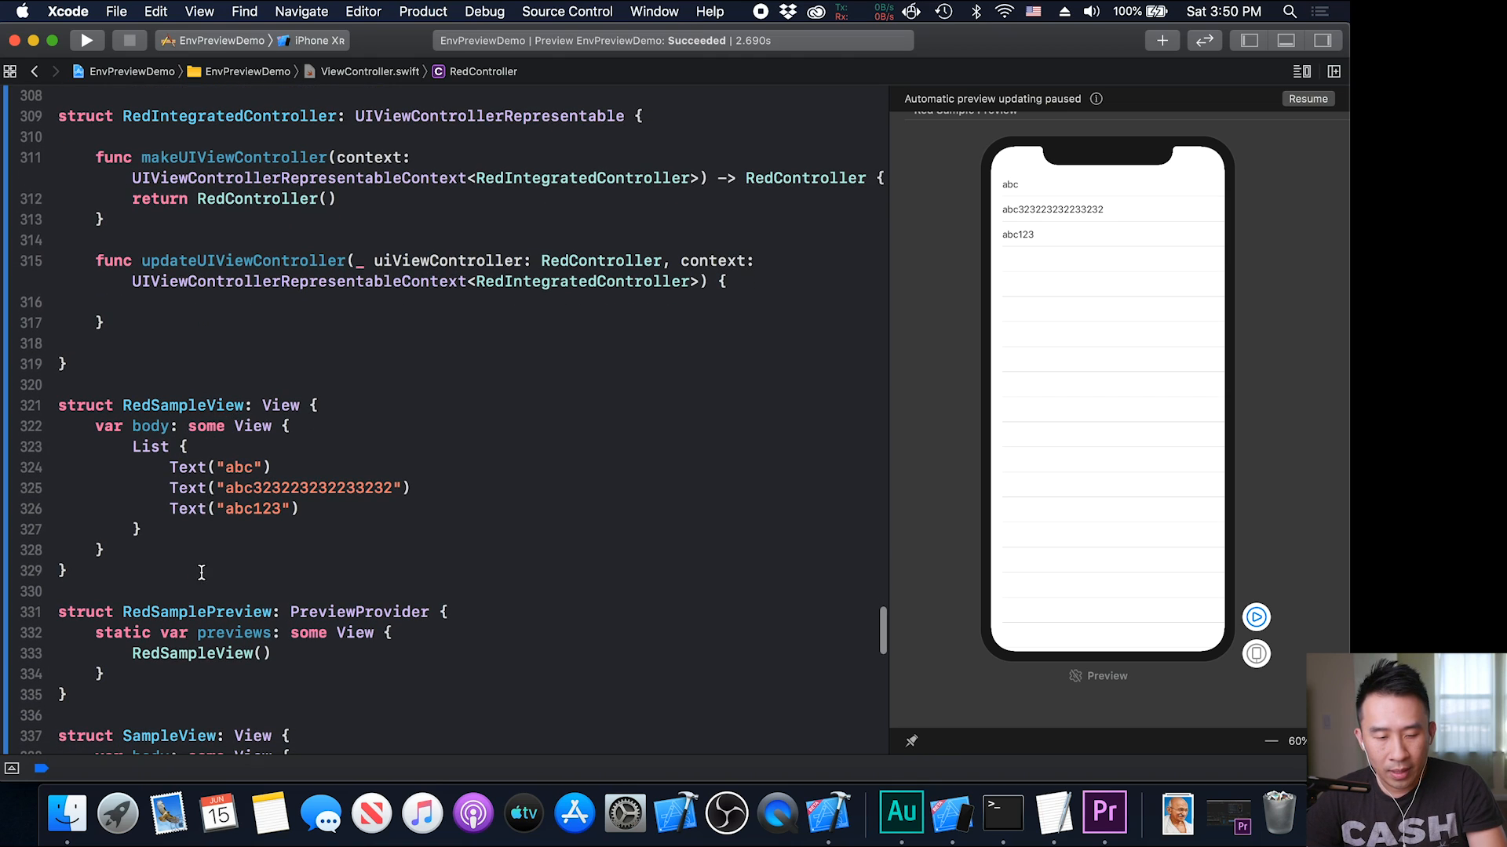
- Comment out the List and return RedIntegratedController().edgesIgnoringSafeArea(.all) in the body
{"action": "double_click", "coordinate": [360, 612]}
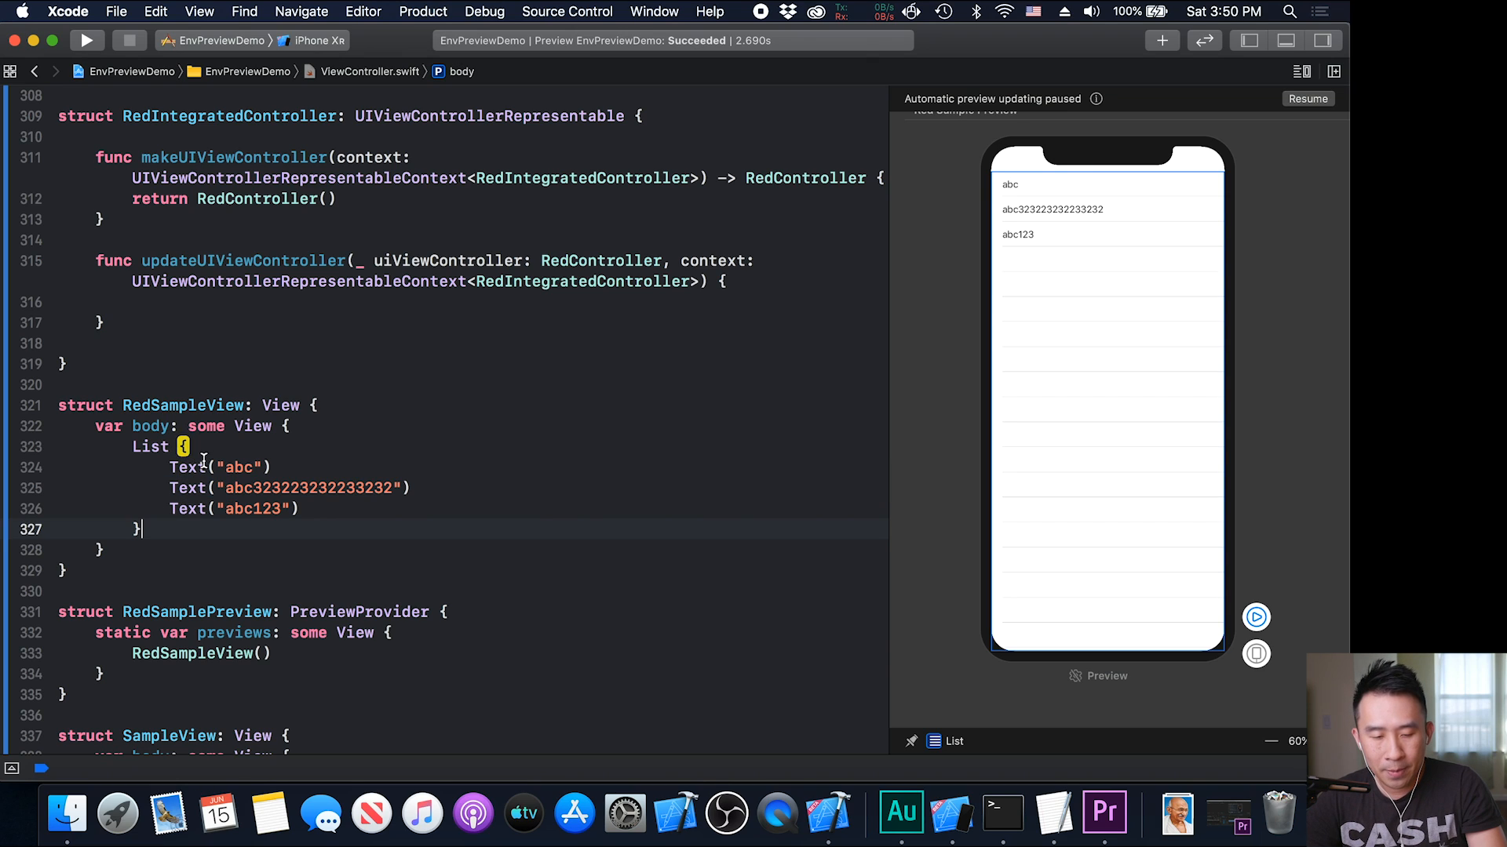
{"action": "key", "text": "cmd+/"}
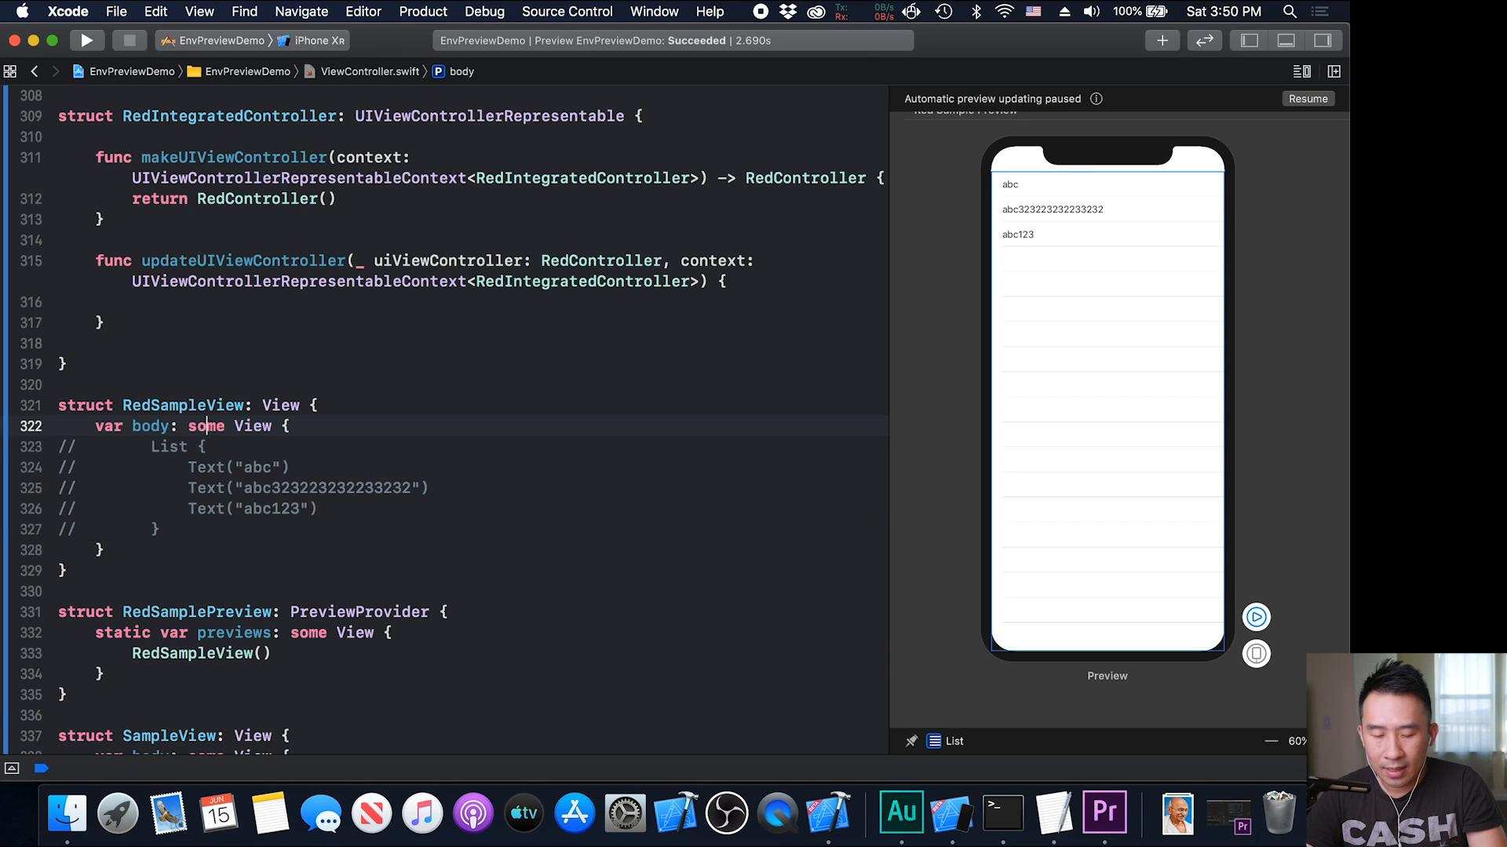
{"action": "type", "text": "Re"}
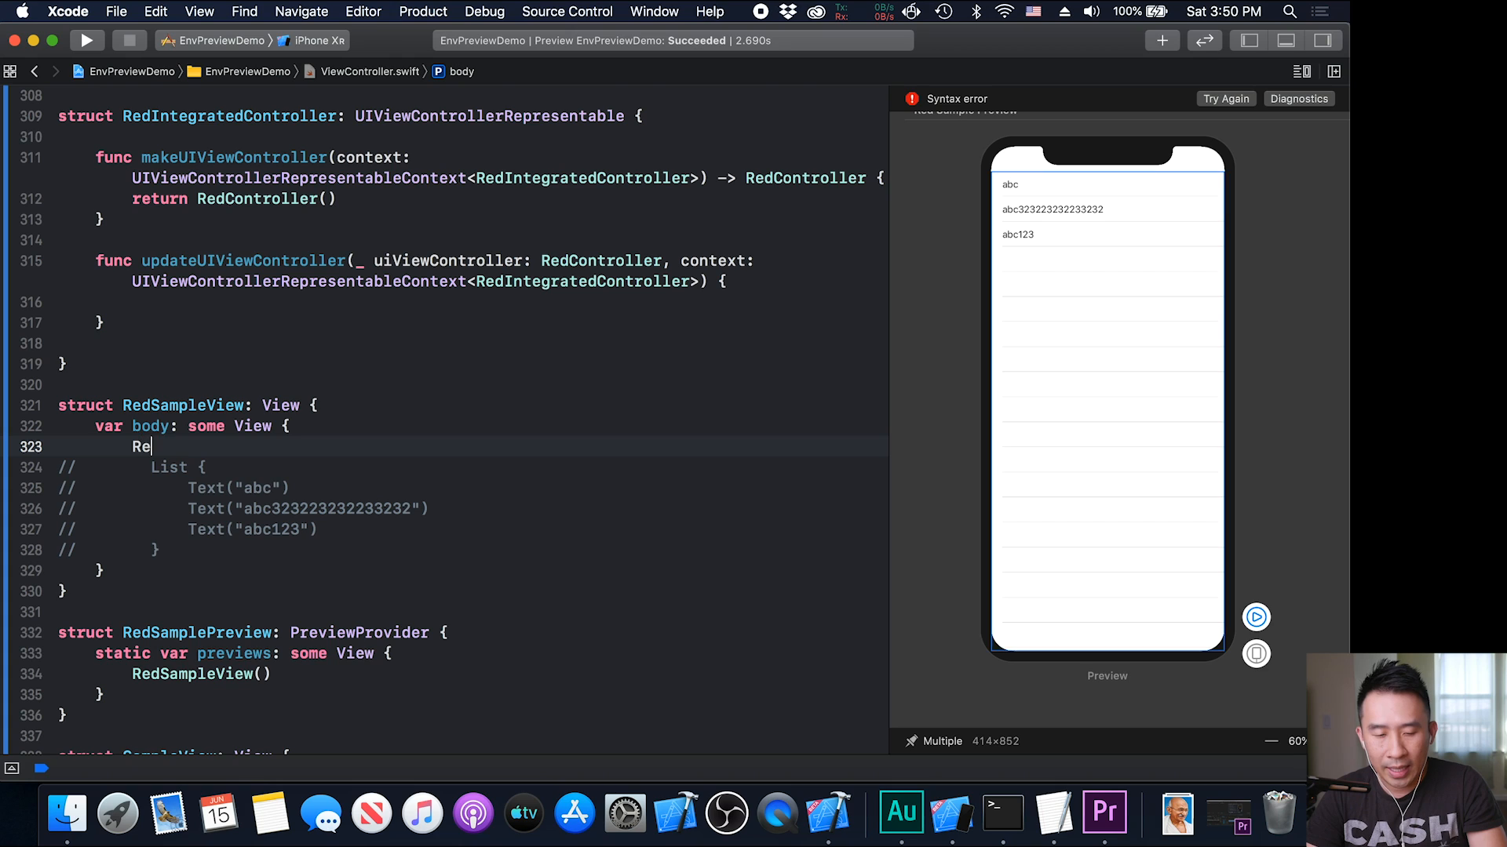
{"action": "type", "text": "int"}
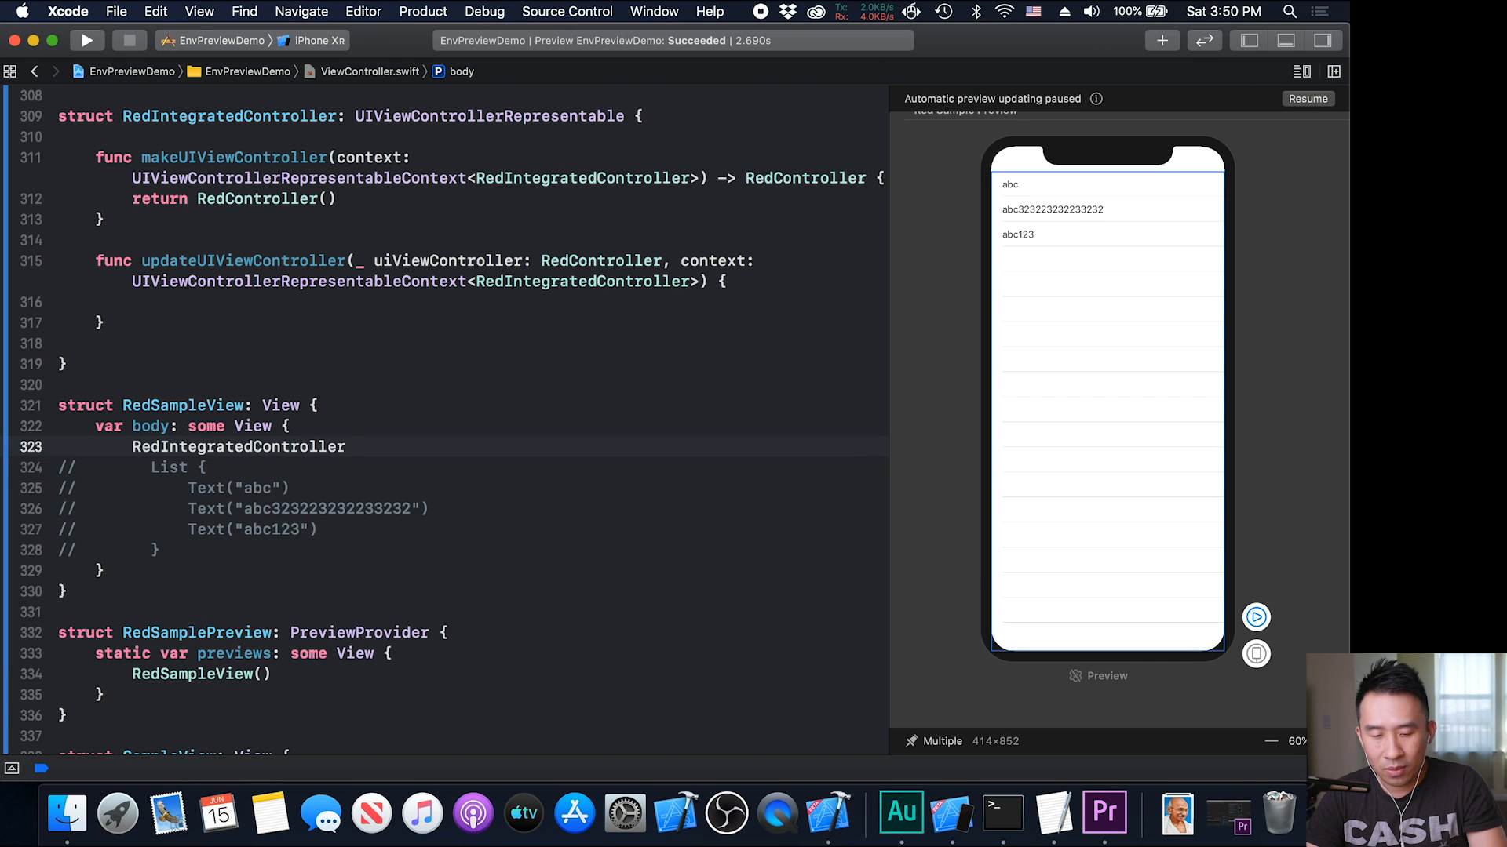
{"action": "type", "text": "()"}
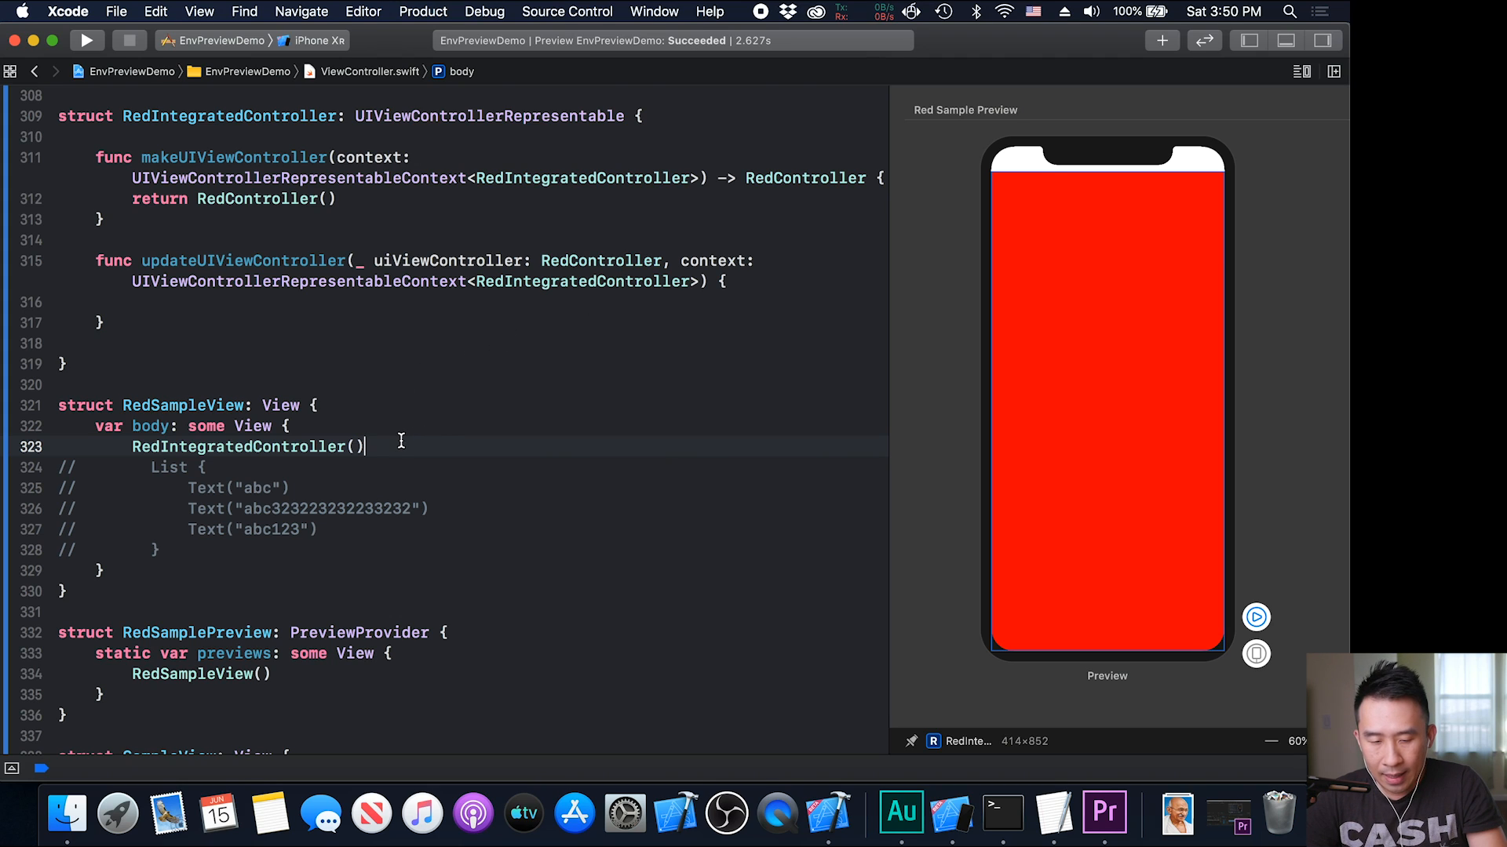
{"action": "type", "text": ".igno"}
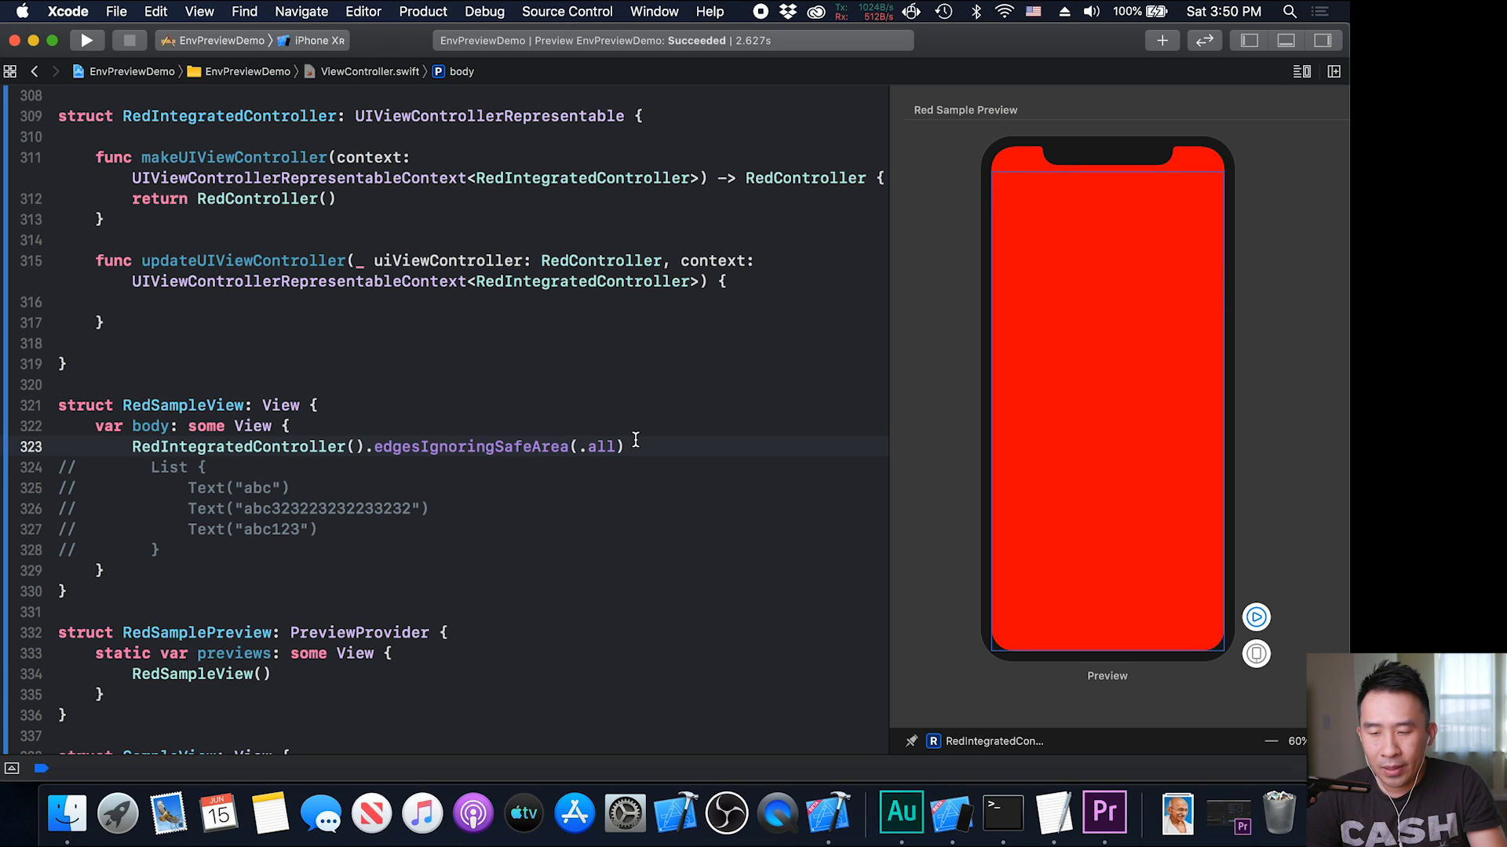
- Add .previewLayout(.fixed(width: 300, height: 400)) to RedSampleView() in RedSamplePreview
{"action": "scroll", "scroll_direction": "down", "scroll_amount": 3}
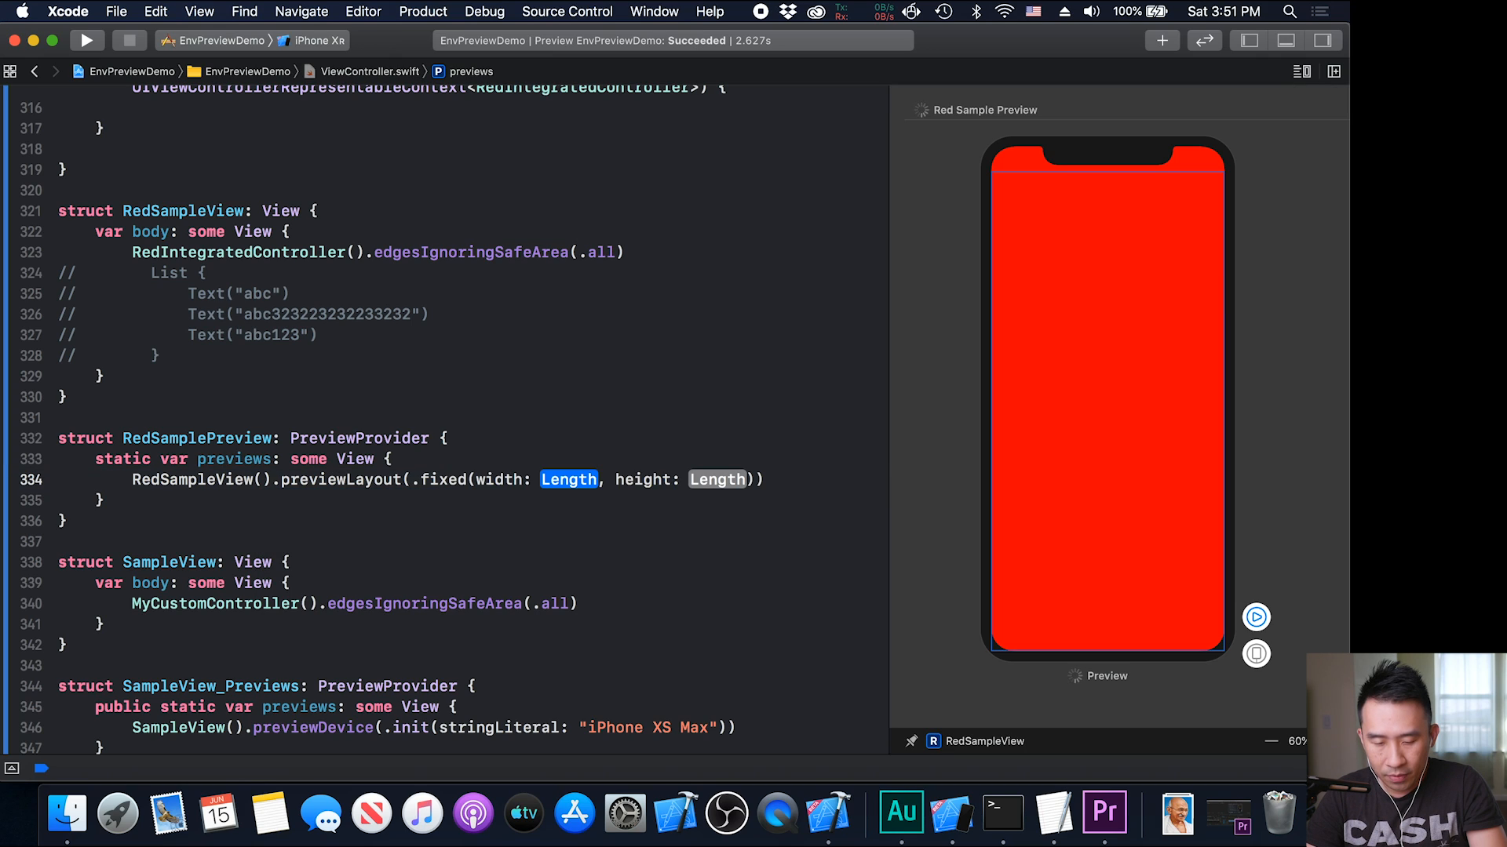
{"action": "type", "text": "300"}
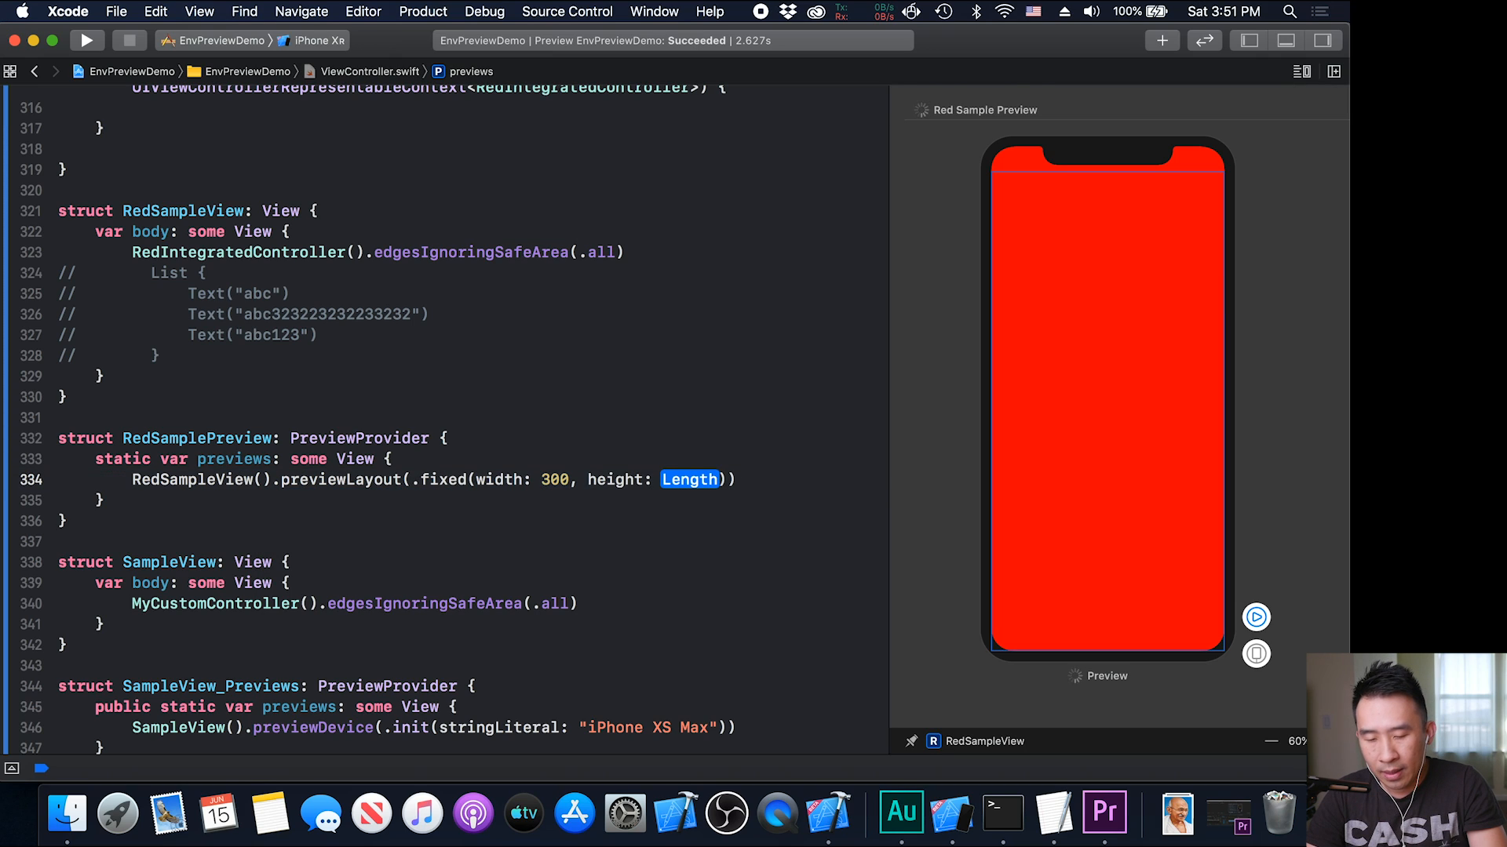
{"action": "type", "text": "400"}
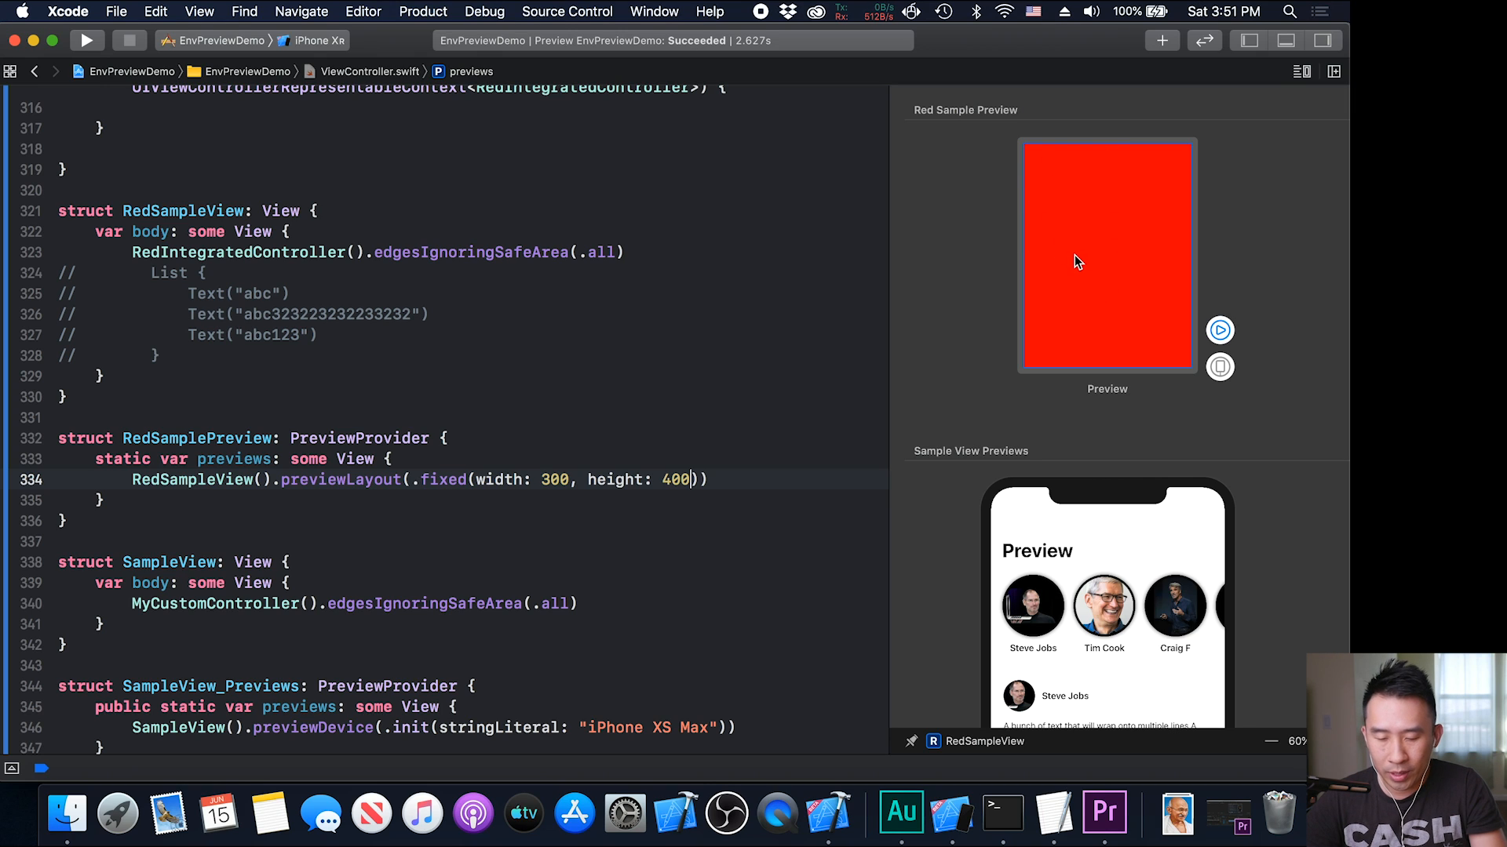
{"action": "mouse_move", "coordinate": [1004, 382]}
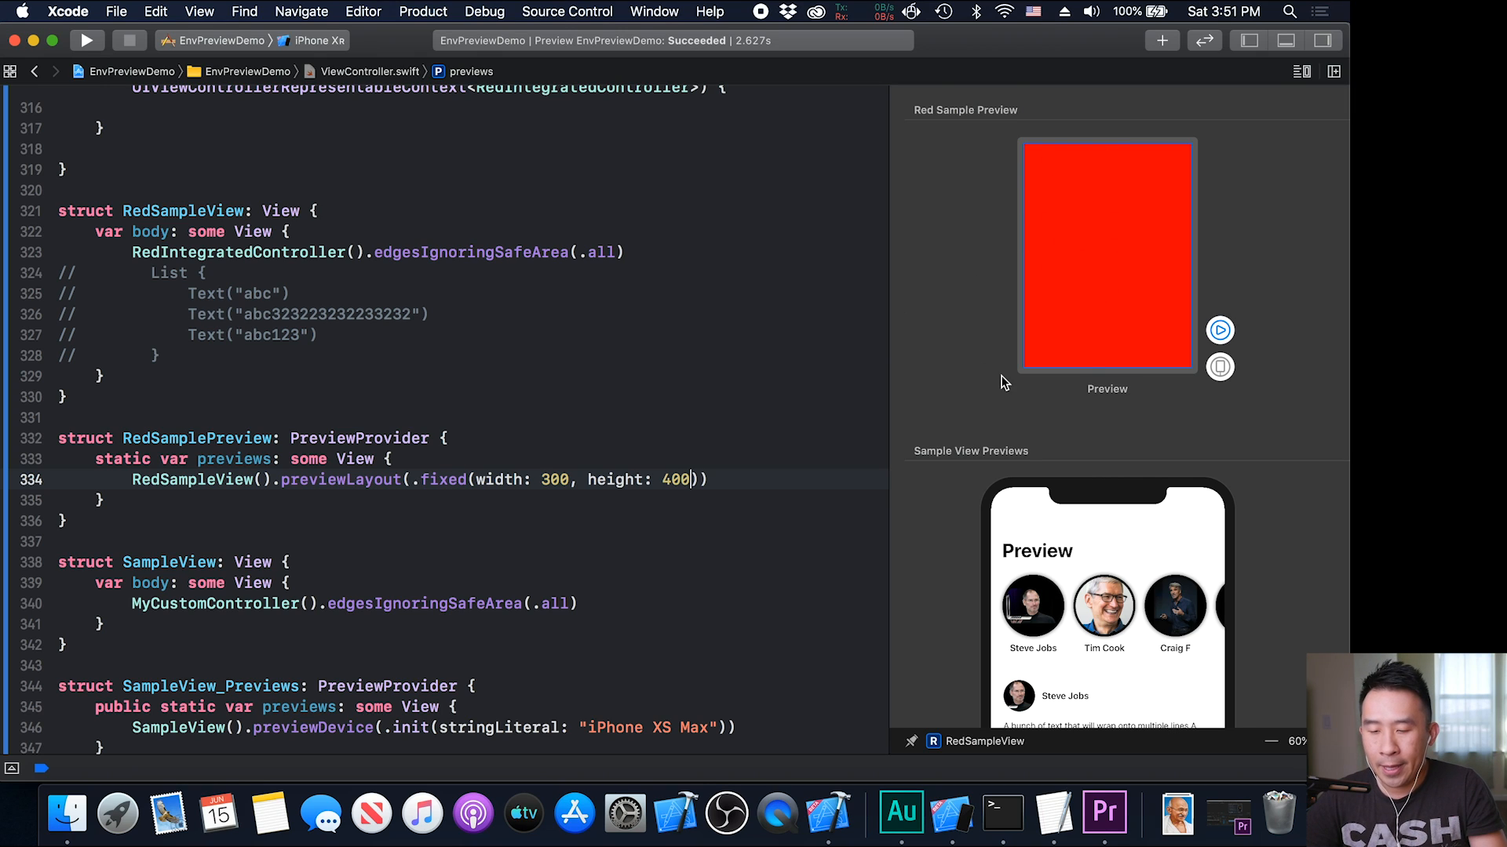
{"action": "scroll", "scroll_direction": "down", "scroll_amount": 3}
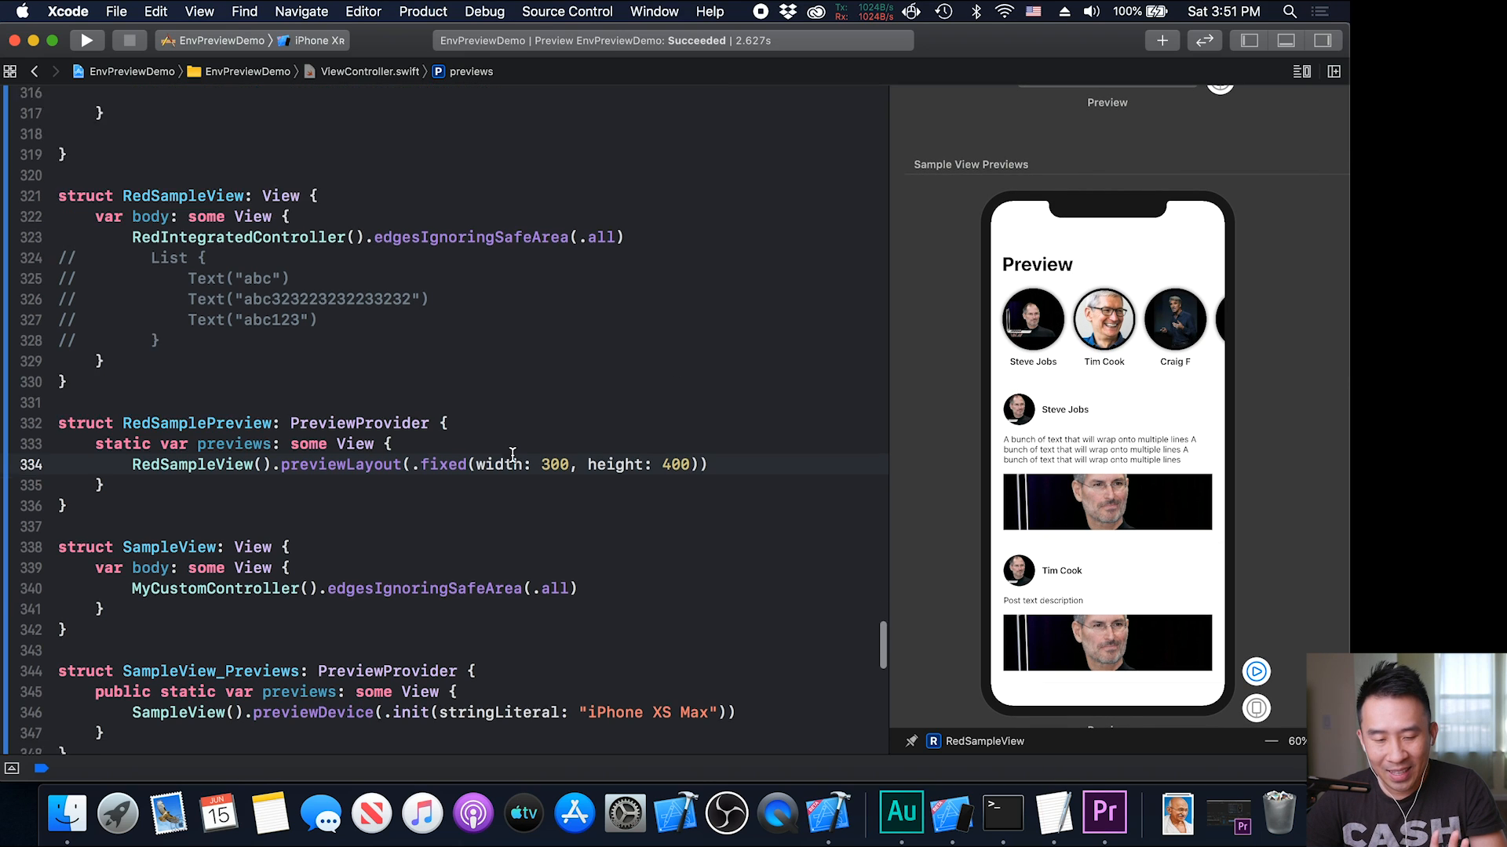
- Chain .previewLayout(.fixed(width: 300, height: 400)) after the iPhone XS Max previewDevice call
{"action": "scroll", "scroll_direction": "down", "scroll_amount": 3}
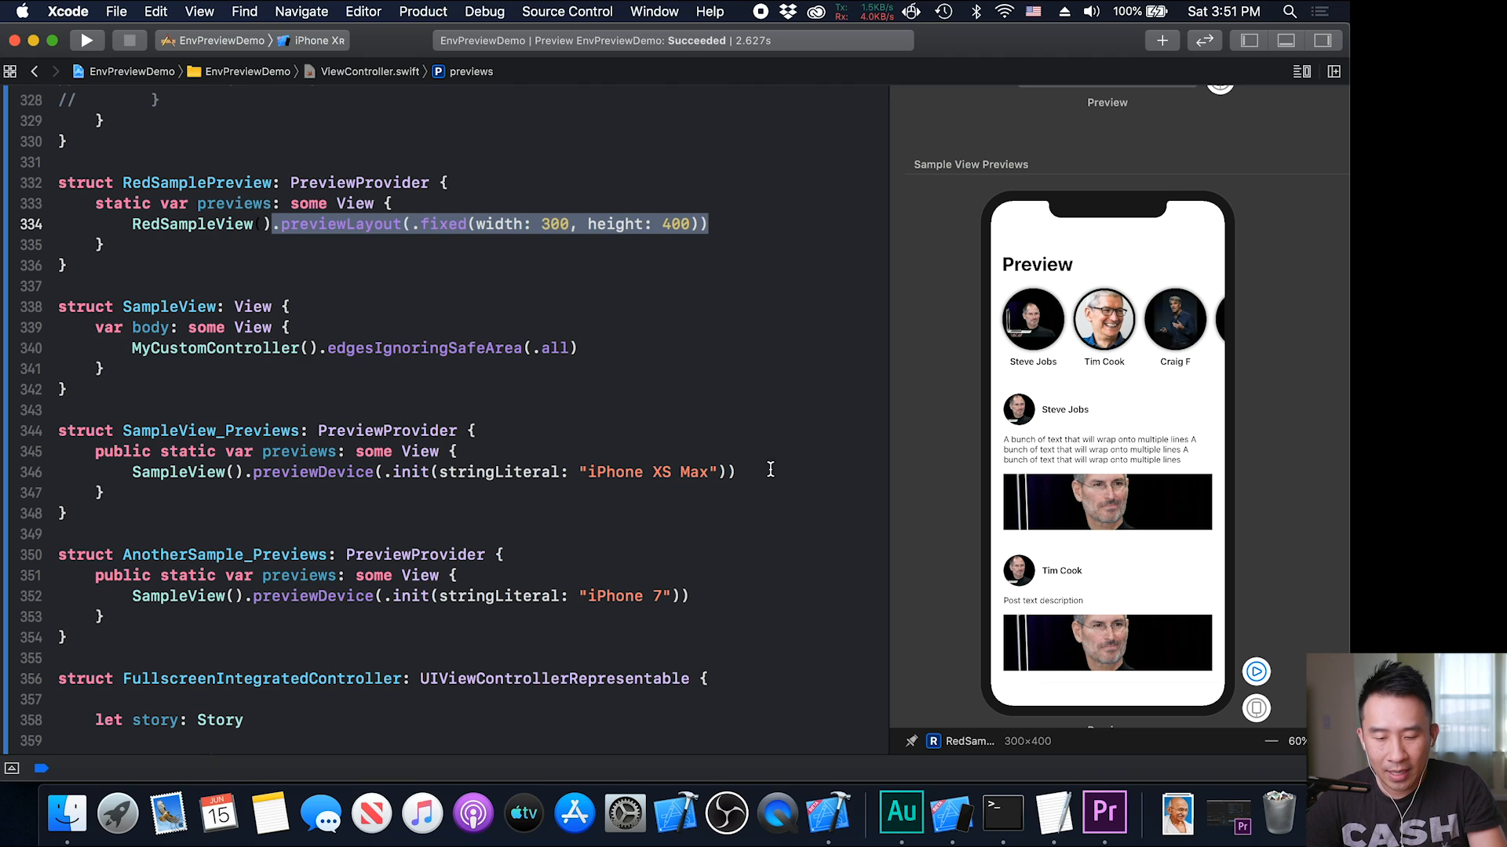
{"action": "type", "text": ".previewLayout(.fixed(width: 300, height: 400))"}
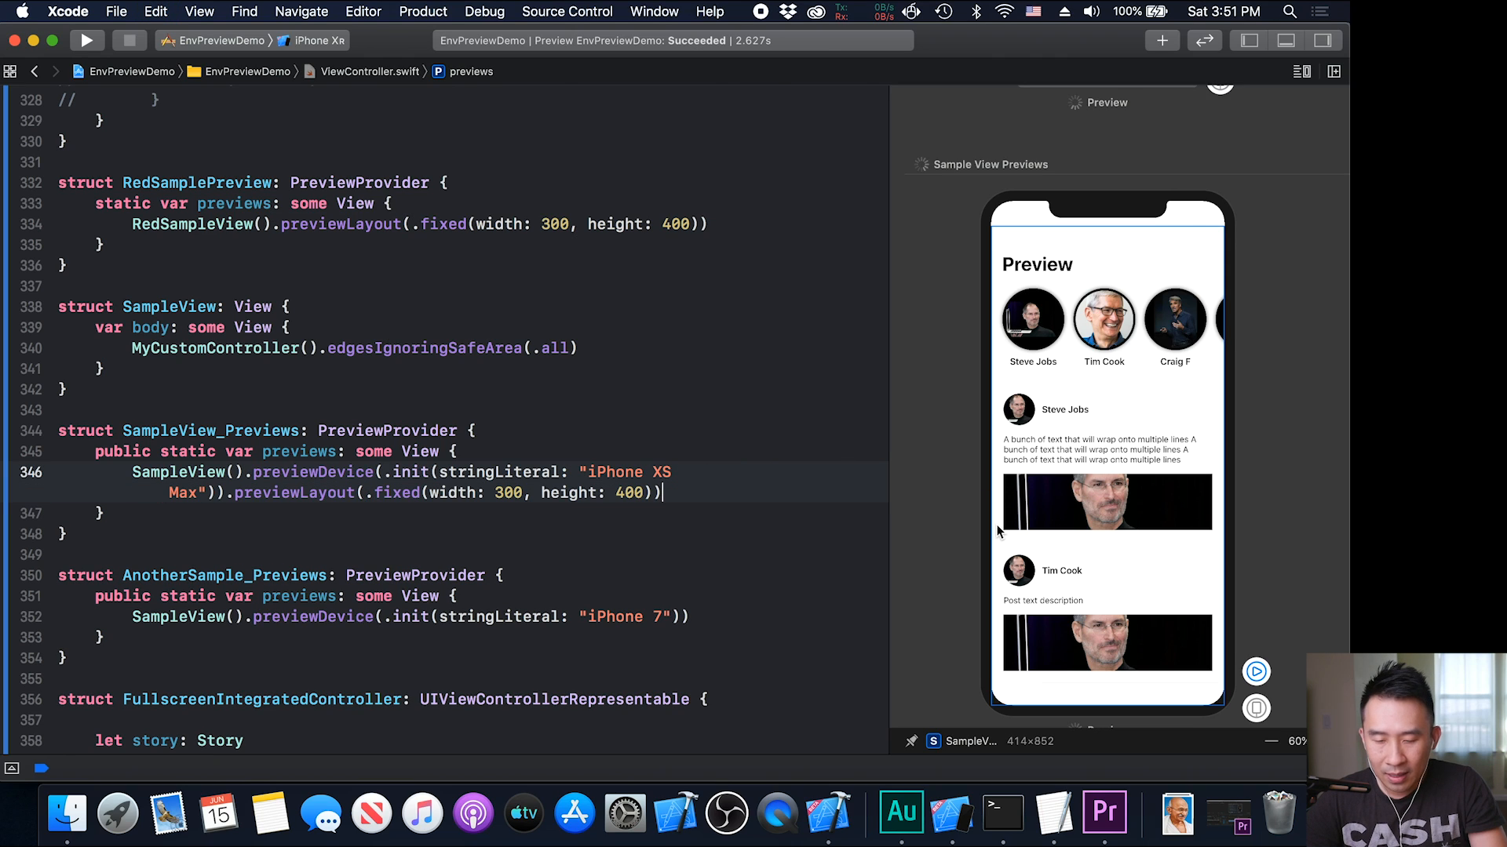